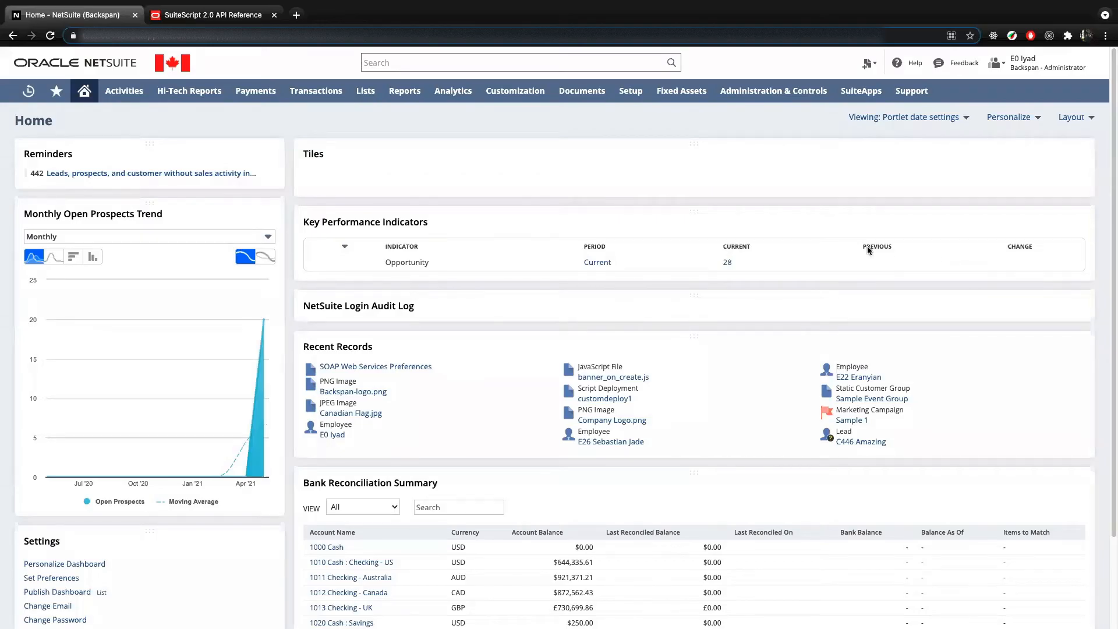
{"action": "mouse_move", "coordinate": [426, 128]}
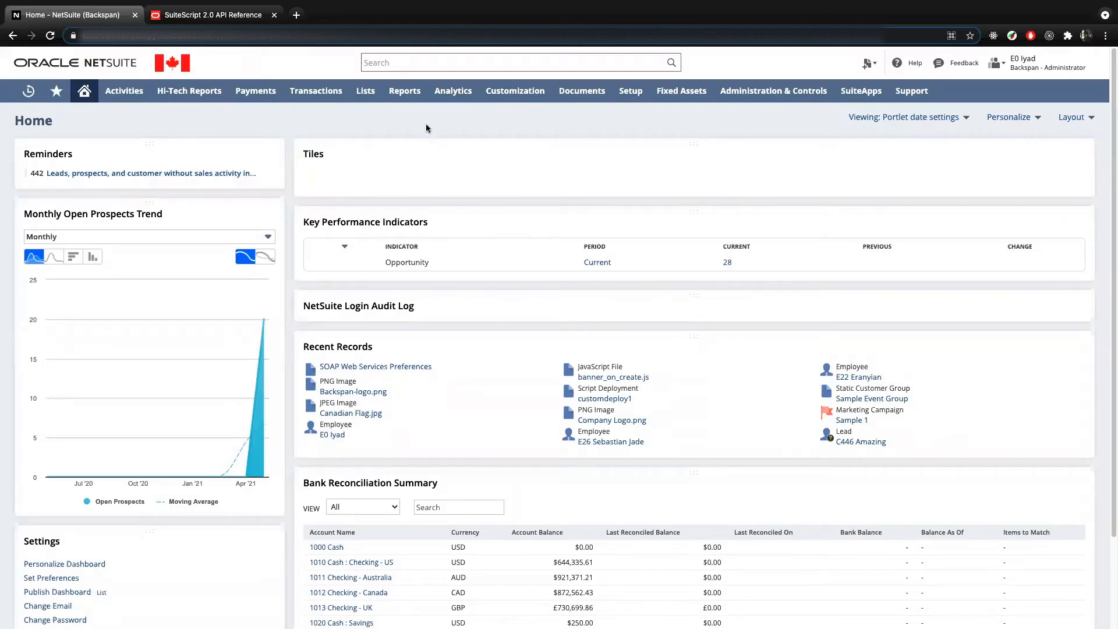
{"action": "mouse_move", "coordinate": [432, 136]}
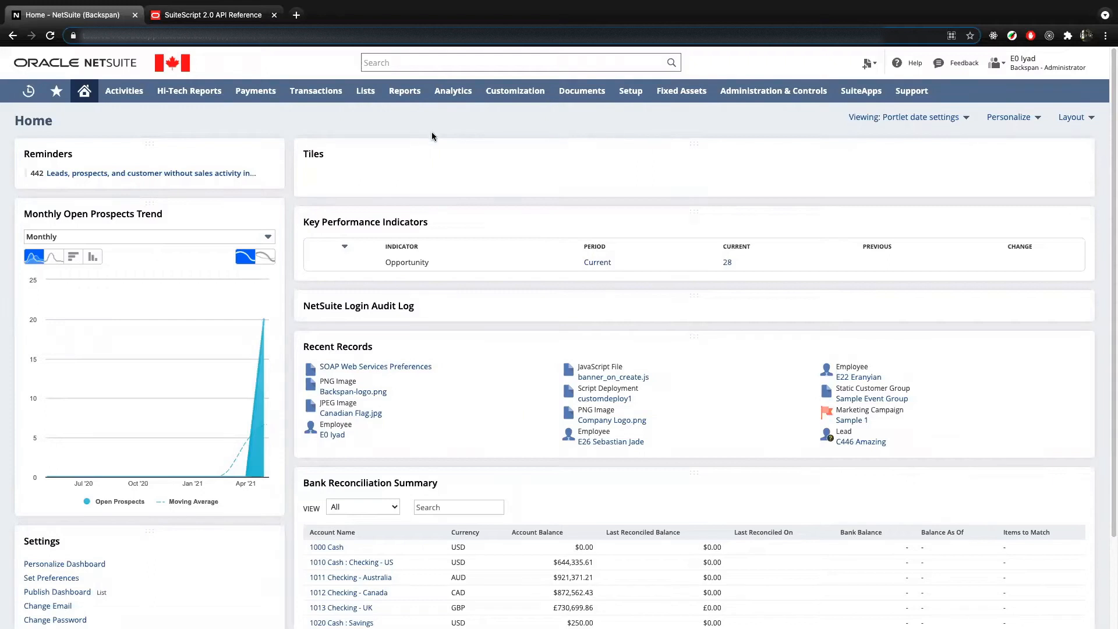
{"action": "mouse_move", "coordinate": [448, 206]}
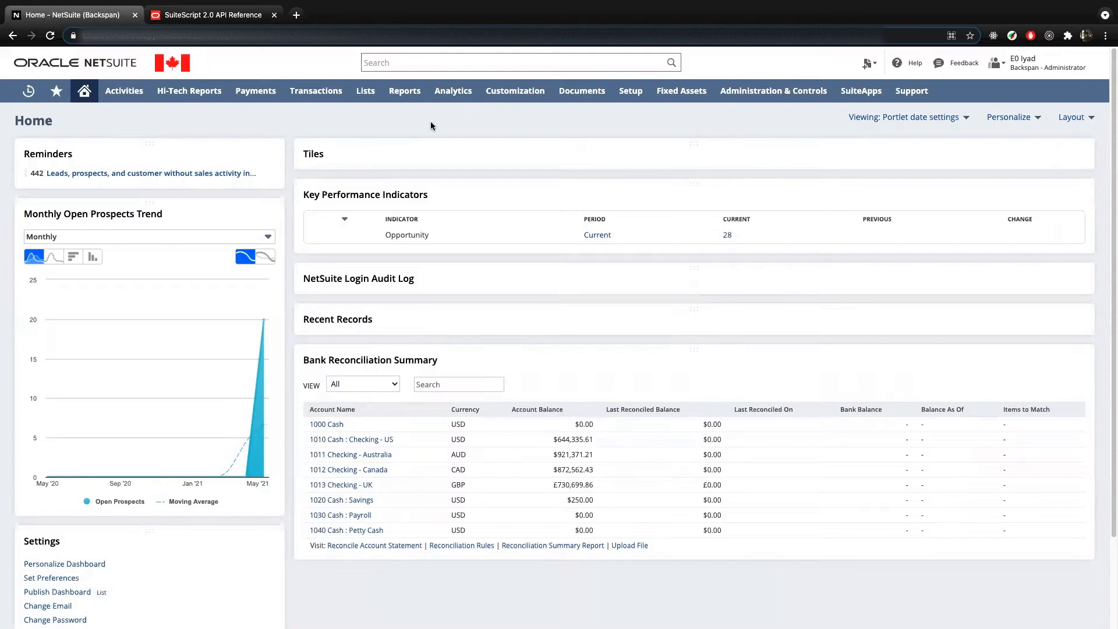
{"action": "mouse_move", "coordinate": [462, 137]}
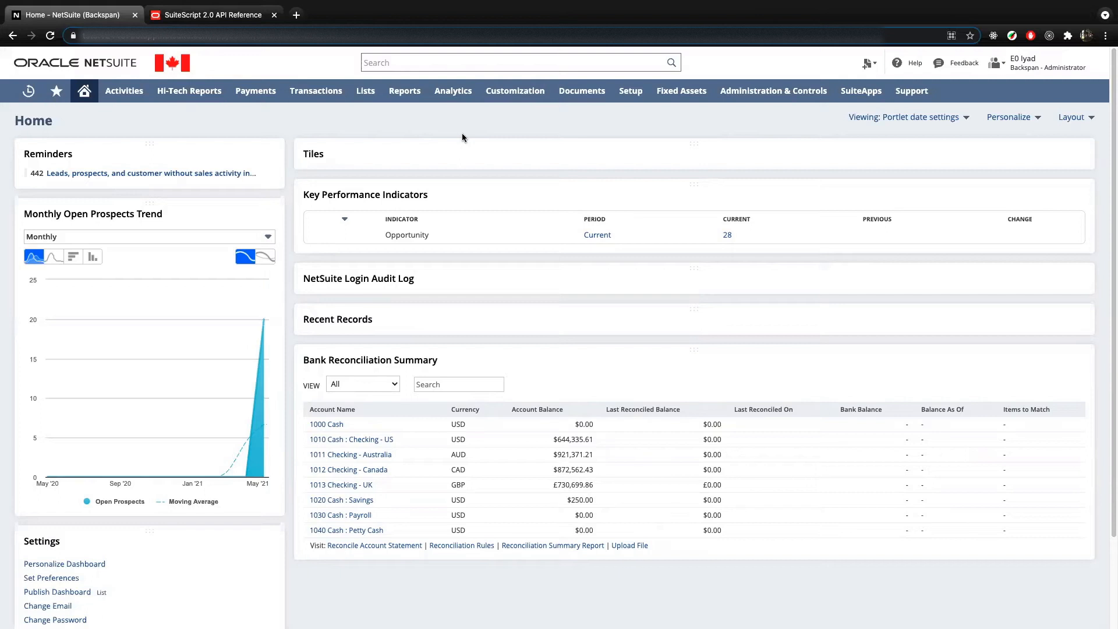
Step: Open Customization > Scripting > Scripts and browse the 564 installed scripts
{"action": "left_click", "coordinate": [514, 90]}
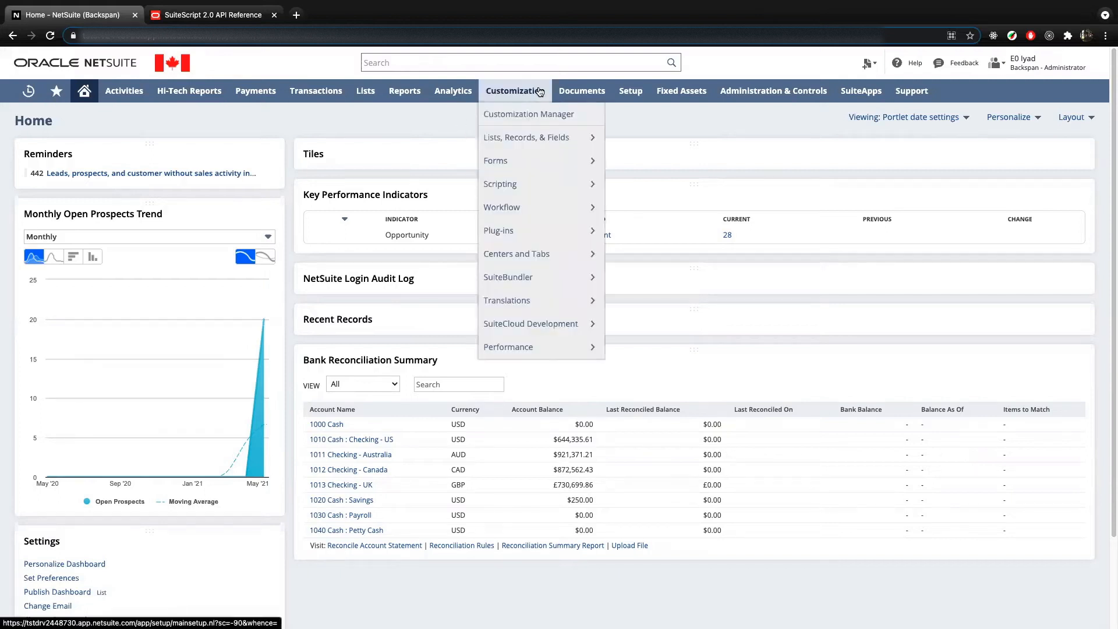
{"action": "mouse_move", "coordinate": [500, 184]}
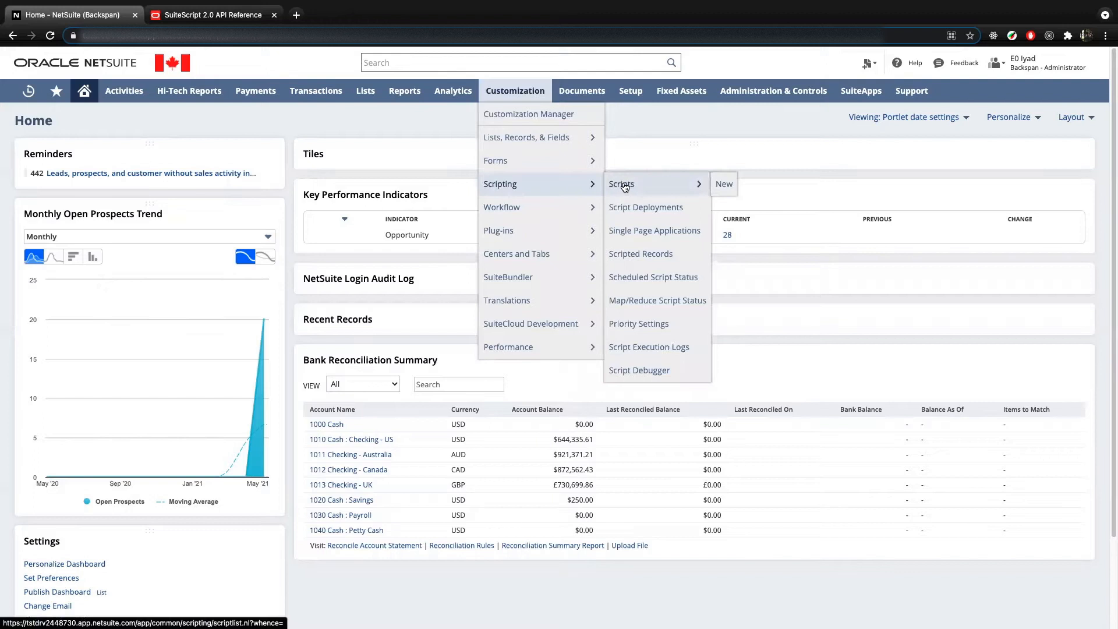
{"action": "mouse_move", "coordinate": [620, 188]}
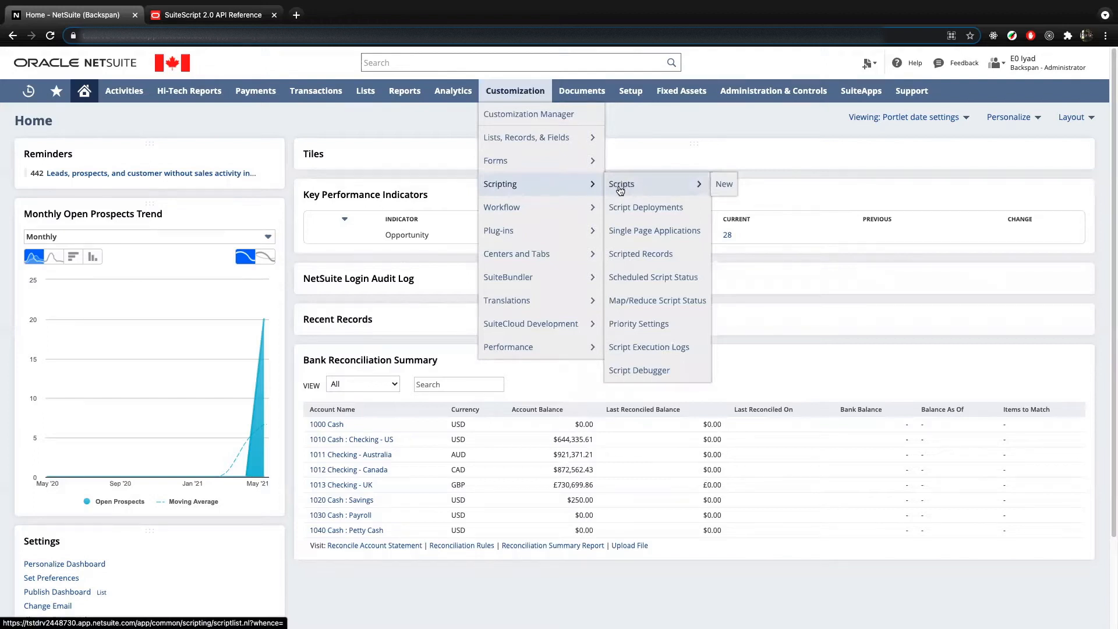
{"action": "left_click", "coordinate": [622, 183]}
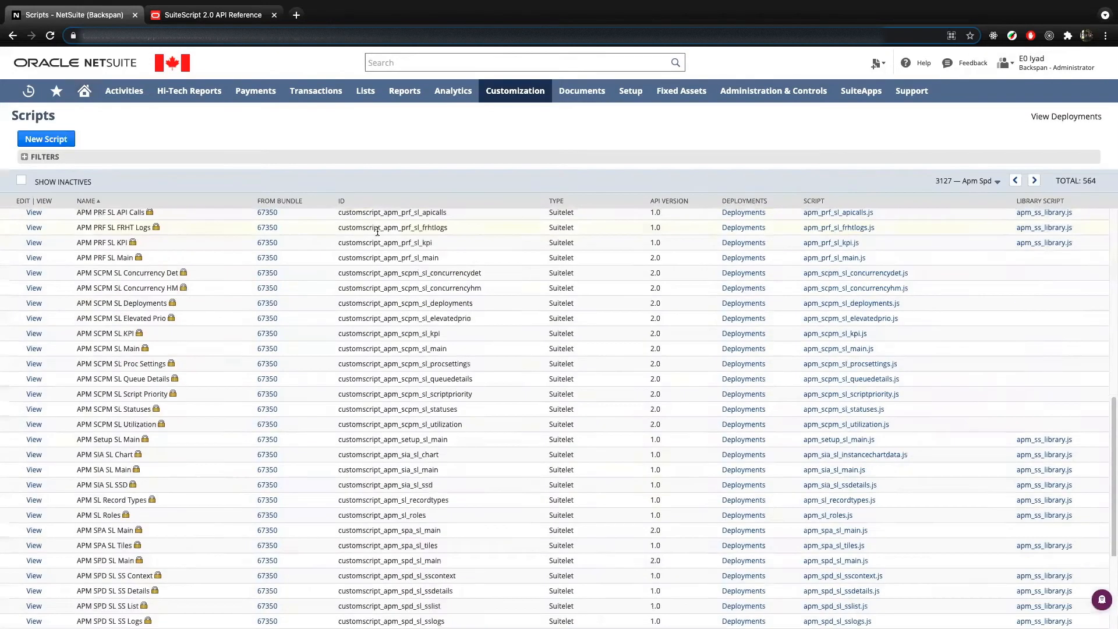
{"action": "mouse_move", "coordinate": [449, 279]}
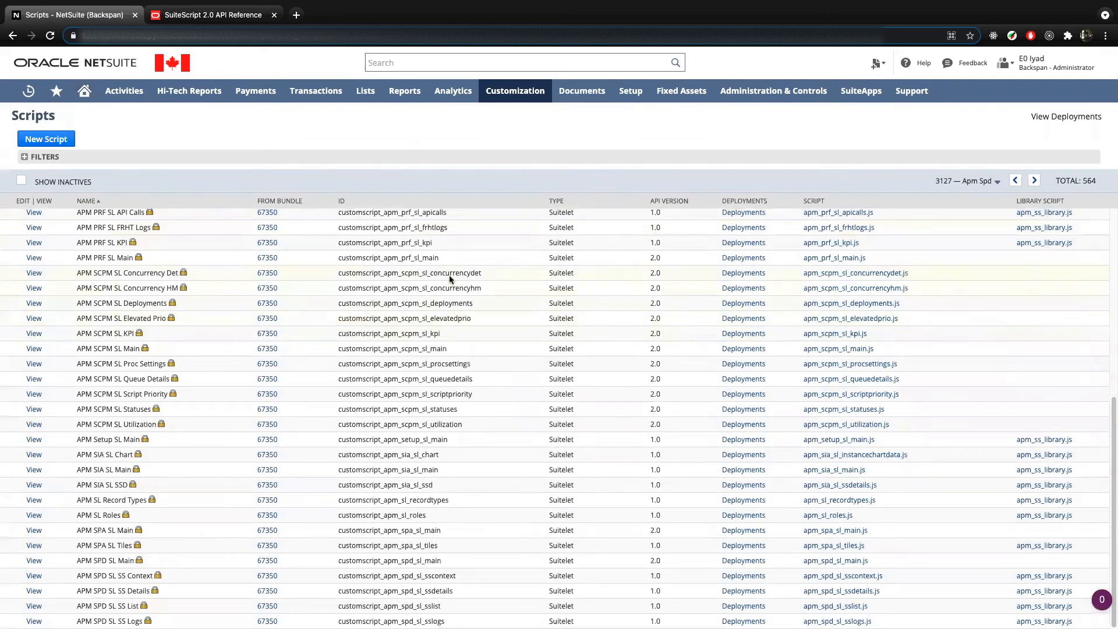
{"action": "scroll", "scroll_direction": "up", "scroll_amount": 3}
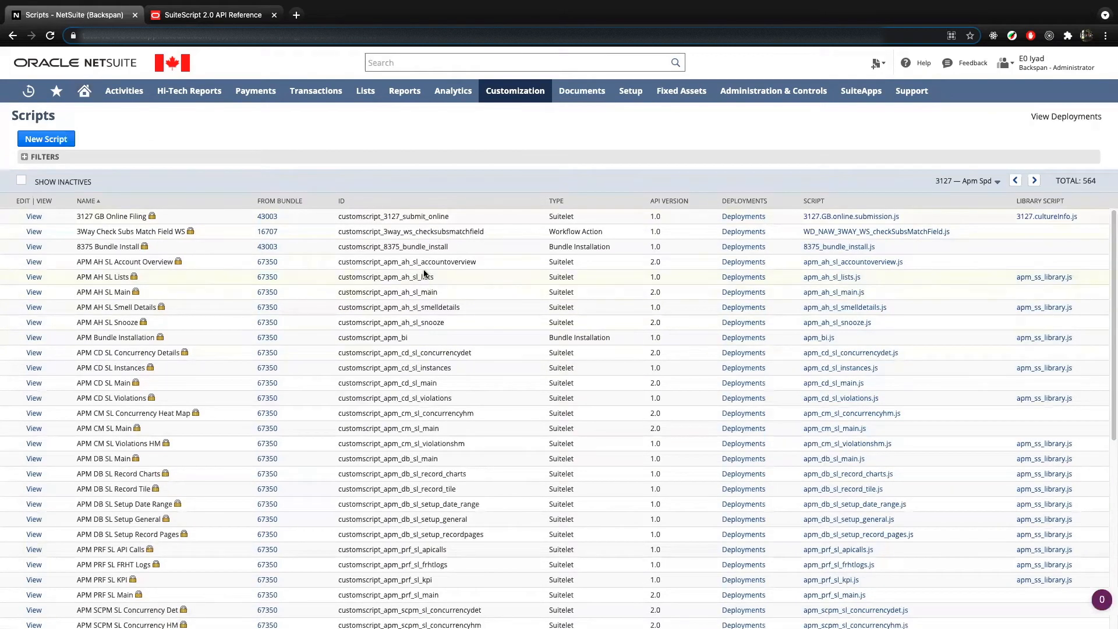
{"action": "mouse_move", "coordinate": [561, 393]}
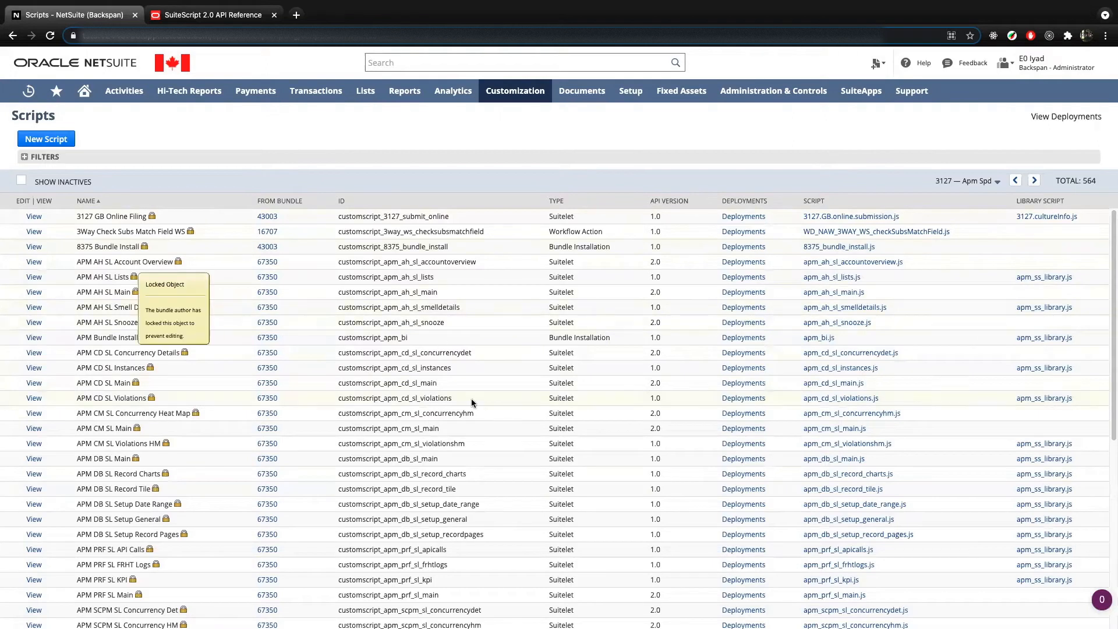
{"action": "mouse_move", "coordinate": [489, 347]}
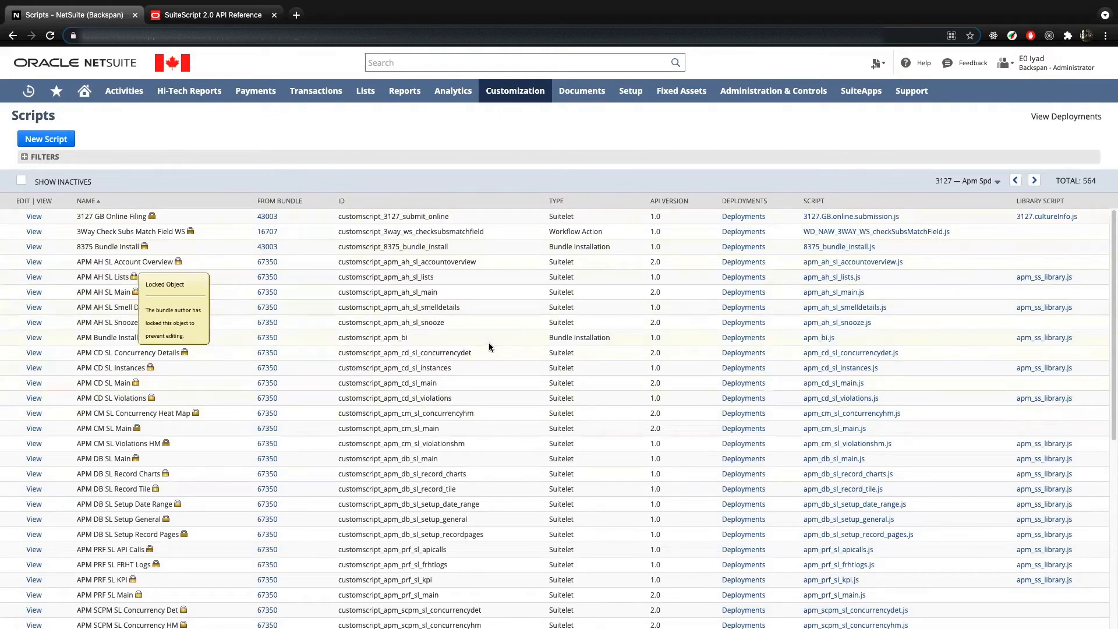
{"action": "mouse_move", "coordinate": [86, 196]}
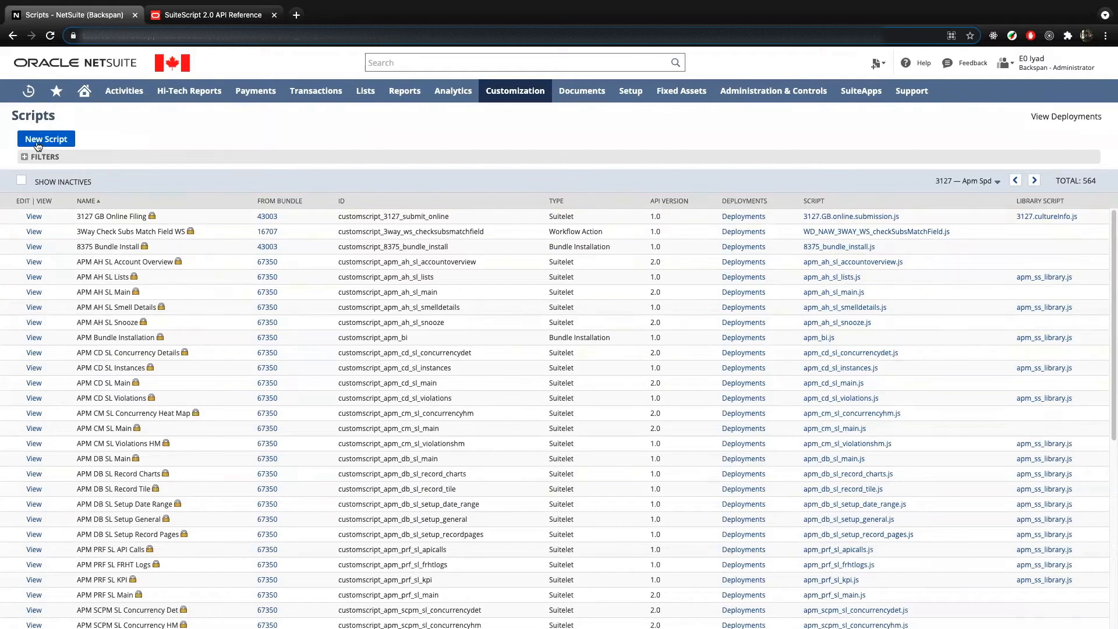
Step: Start a new script and choose List in the Script File dropdown on Upload Script File
{"action": "left_click", "coordinate": [45, 139]}
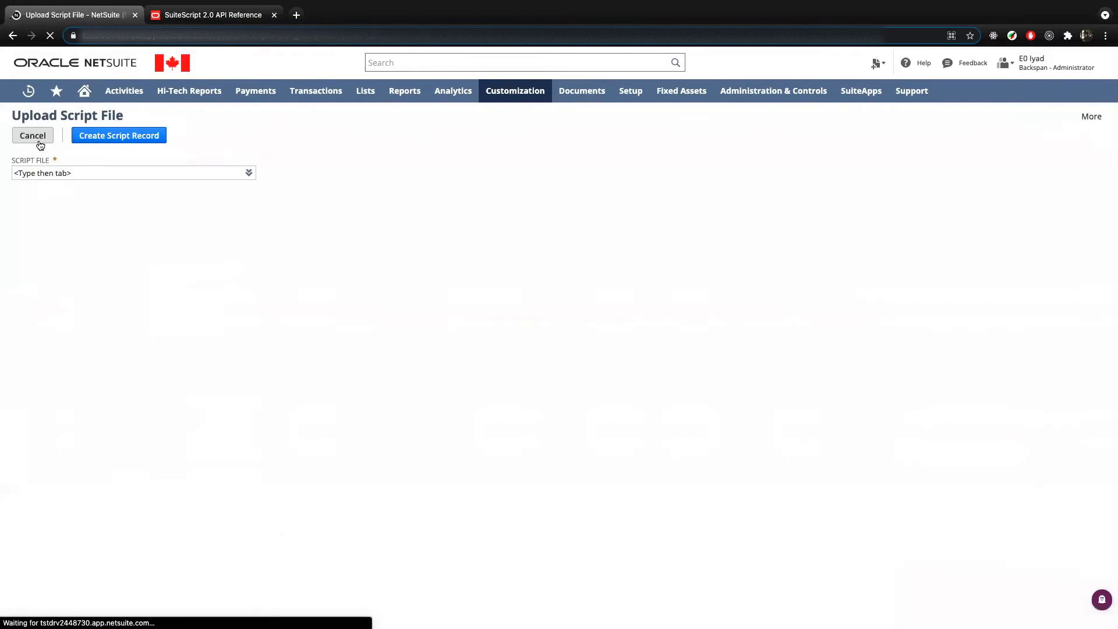
{"action": "left_click", "coordinate": [133, 173]}
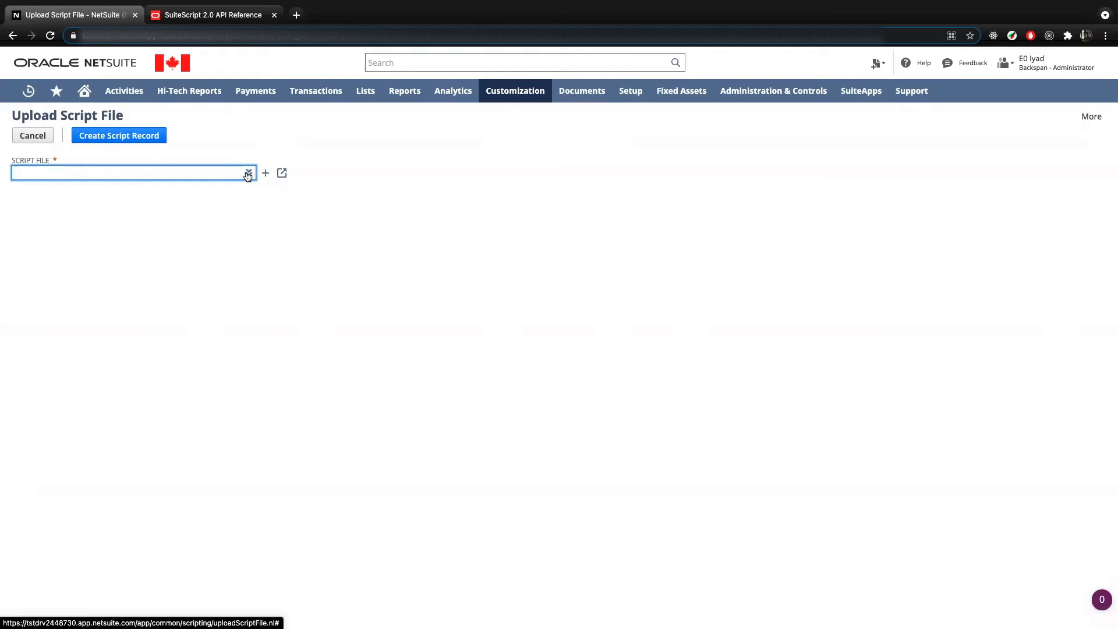
{"action": "left_click", "coordinate": [248, 173]}
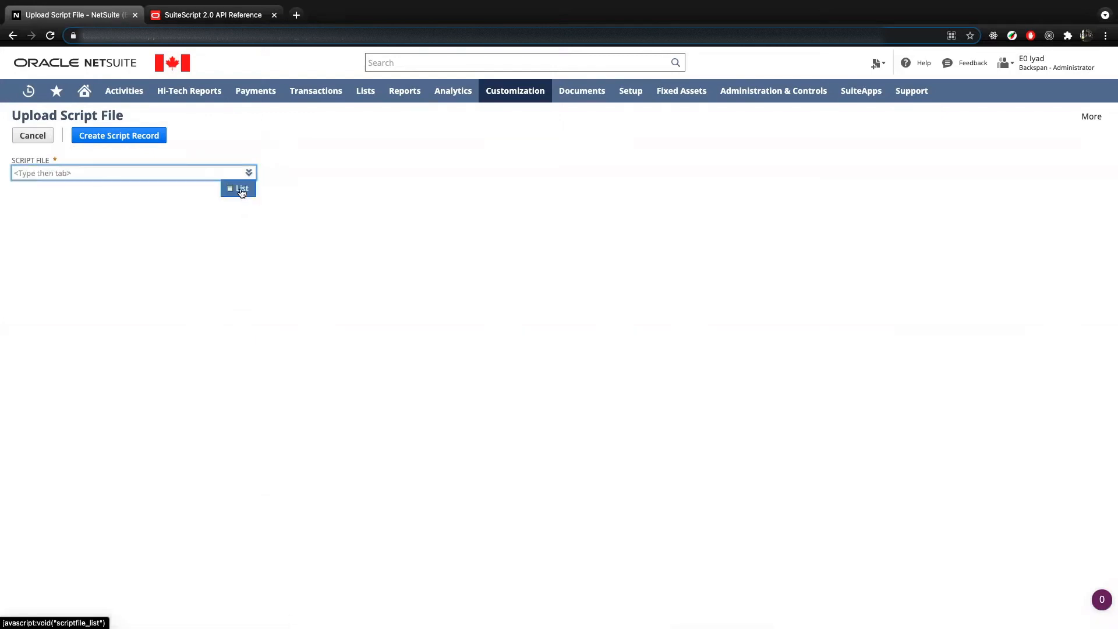
{"action": "left_click", "coordinate": [238, 188]}
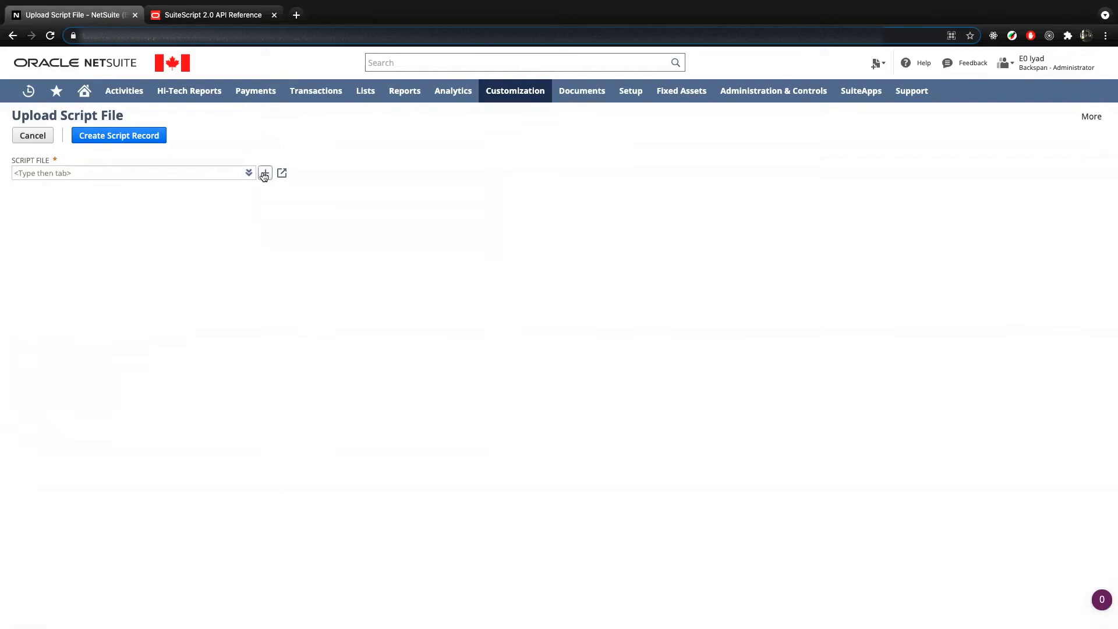
Step: Add a new file, choosing test_message_CS.js from the computer for the SuiteScripts folder
{"action": "left_click", "coordinate": [265, 173]}
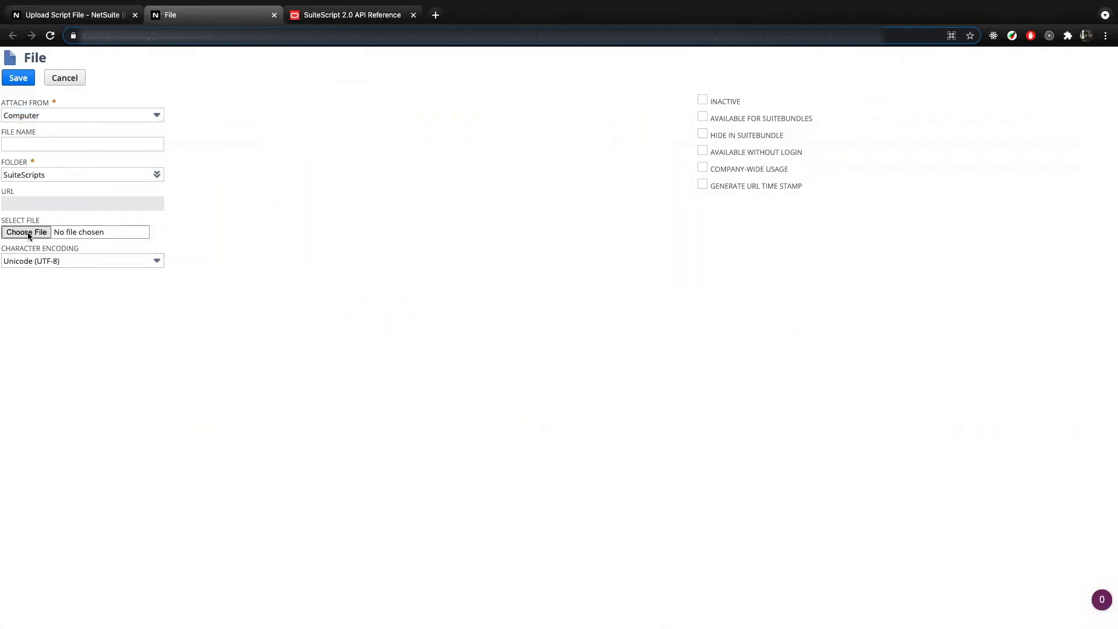
{"action": "left_click", "coordinate": [26, 232]}
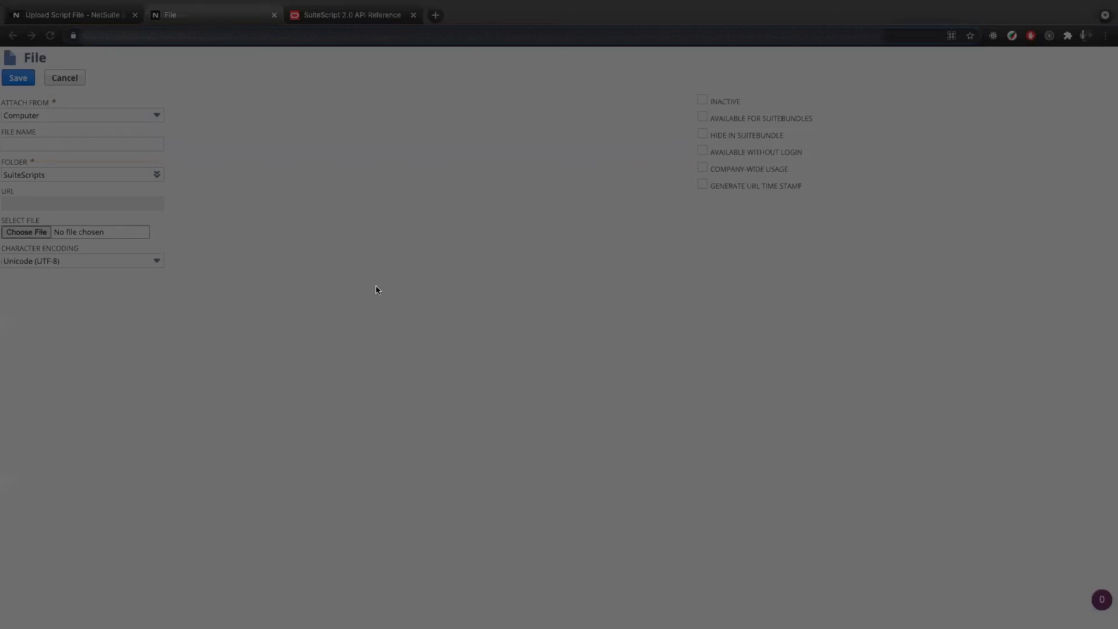
{"action": "mouse_move", "coordinate": [387, 251]}
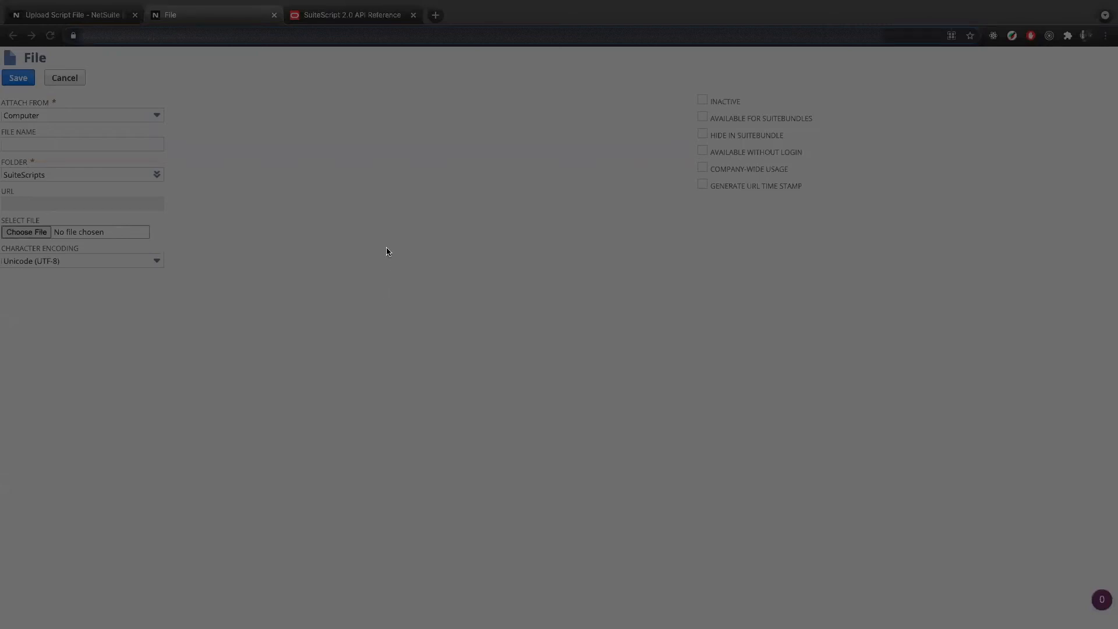
{"action": "mouse_move", "coordinate": [639, 280]}
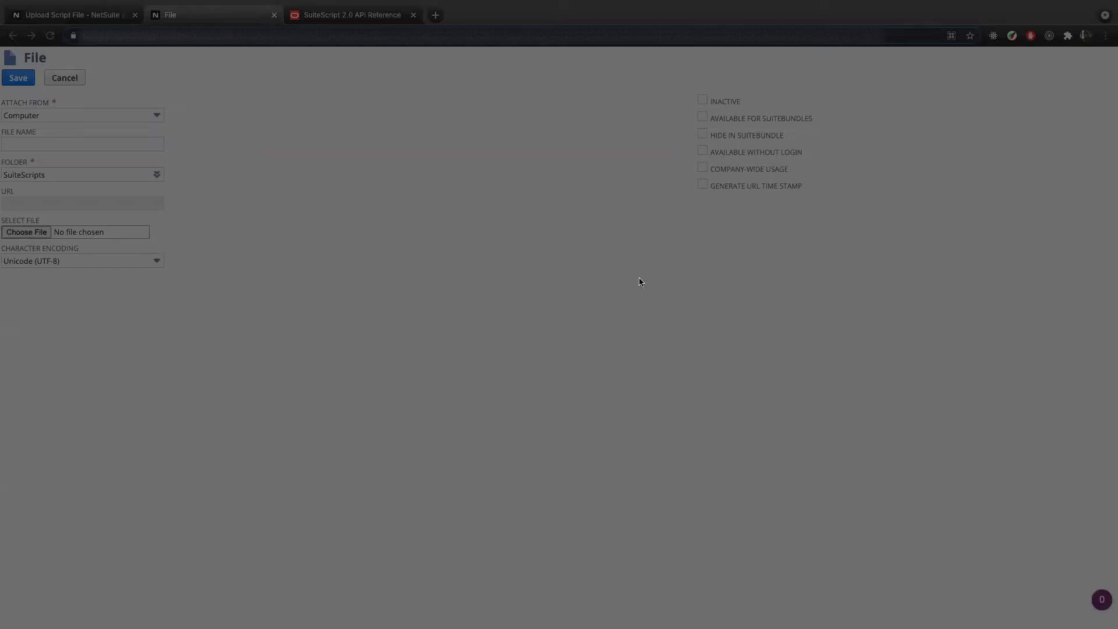
{"action": "mouse_move", "coordinate": [755, 443]}
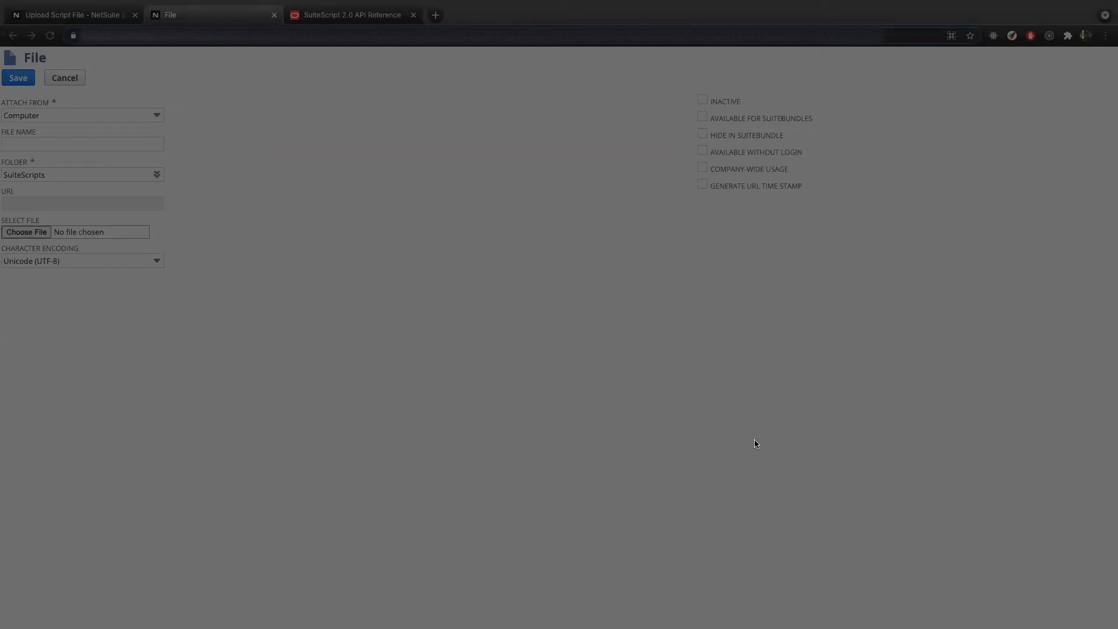
{"action": "left_click", "coordinate": [25, 232]}
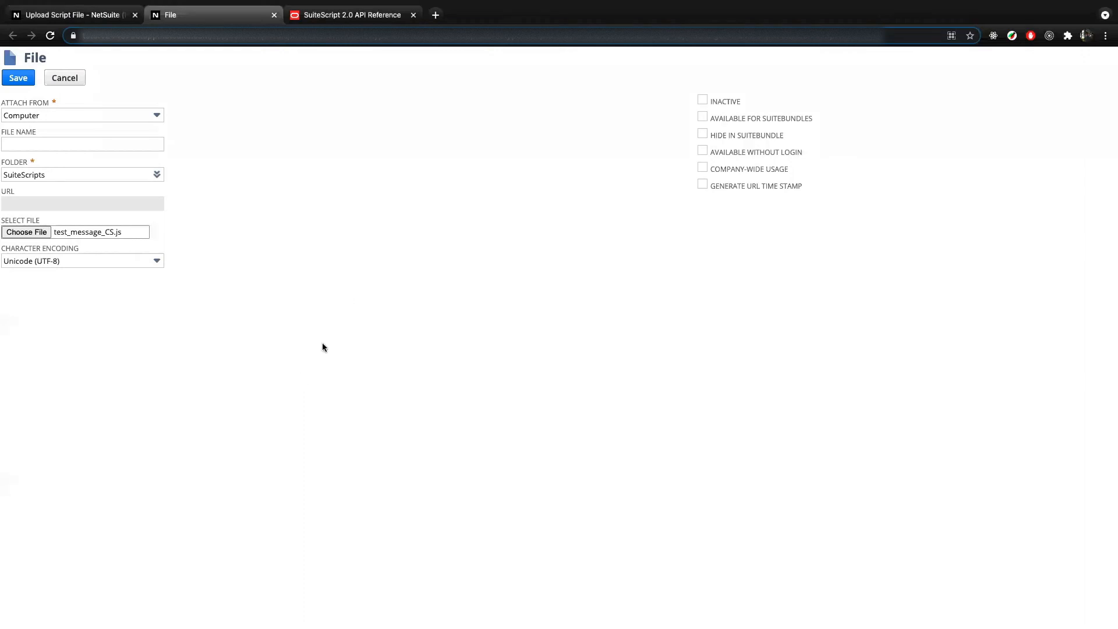
{"action": "left_click", "coordinate": [82, 144]}
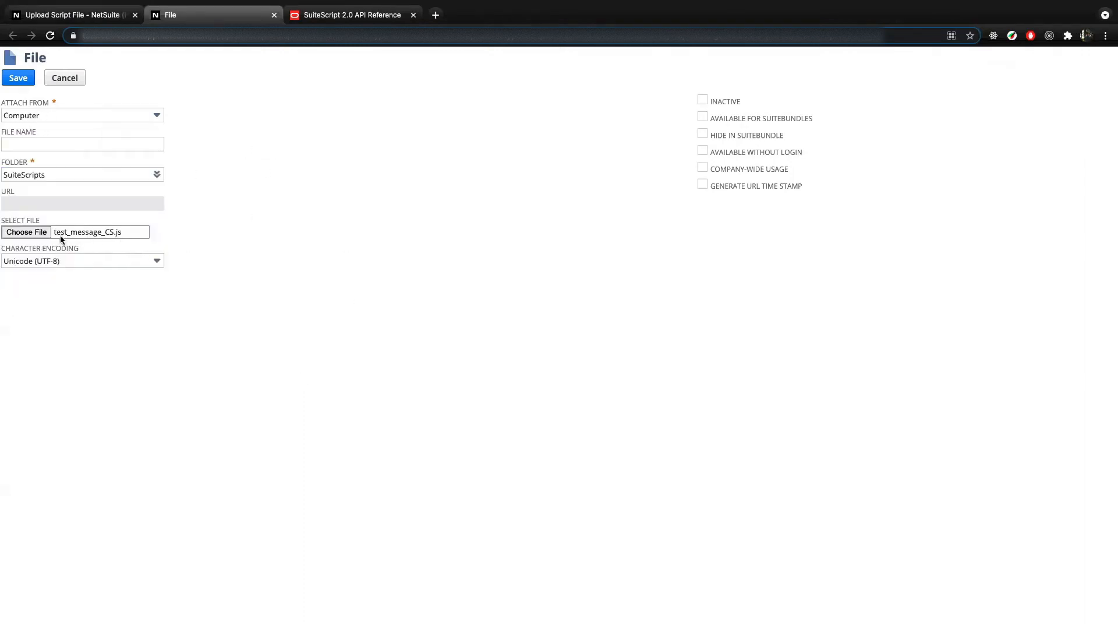
{"action": "mouse_move", "coordinate": [143, 231]}
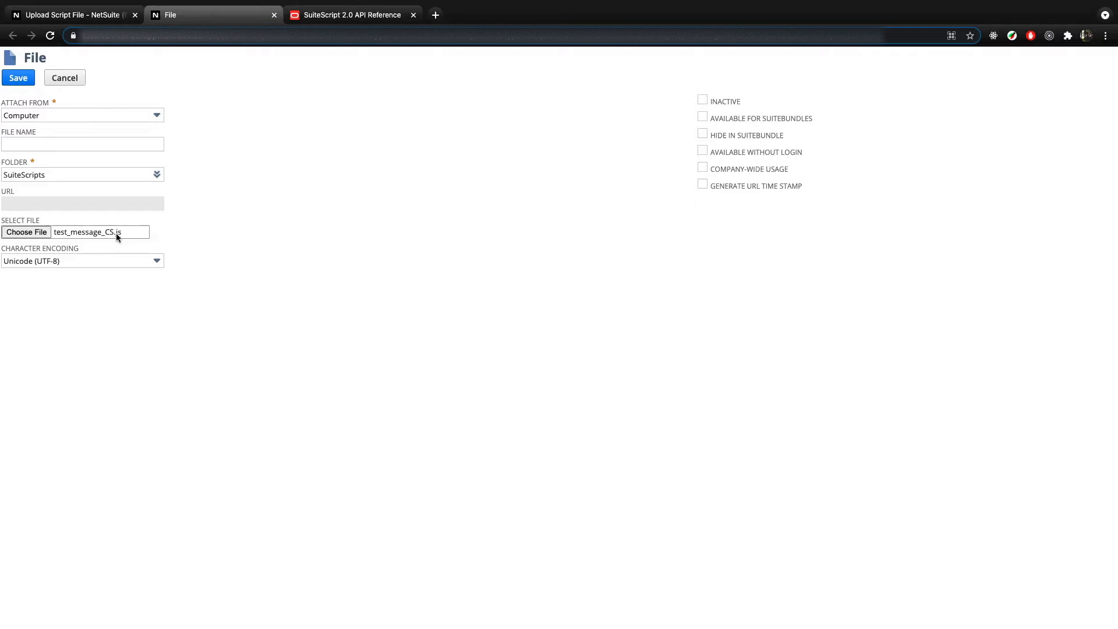
{"action": "mouse_move", "coordinate": [105, 234]}
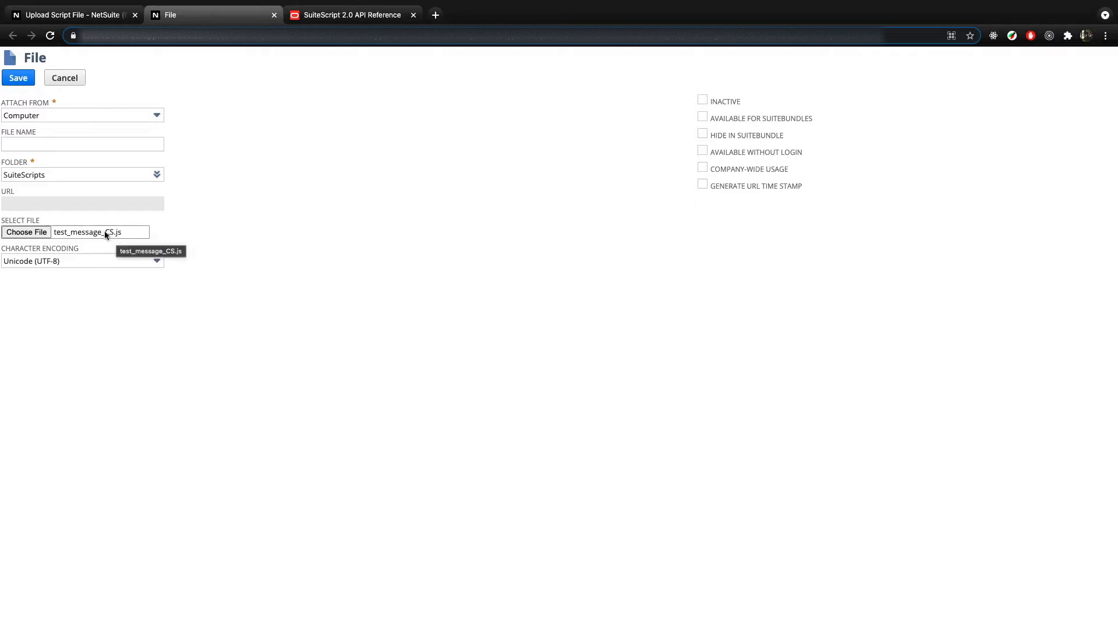
{"action": "mouse_move", "coordinate": [112, 239]}
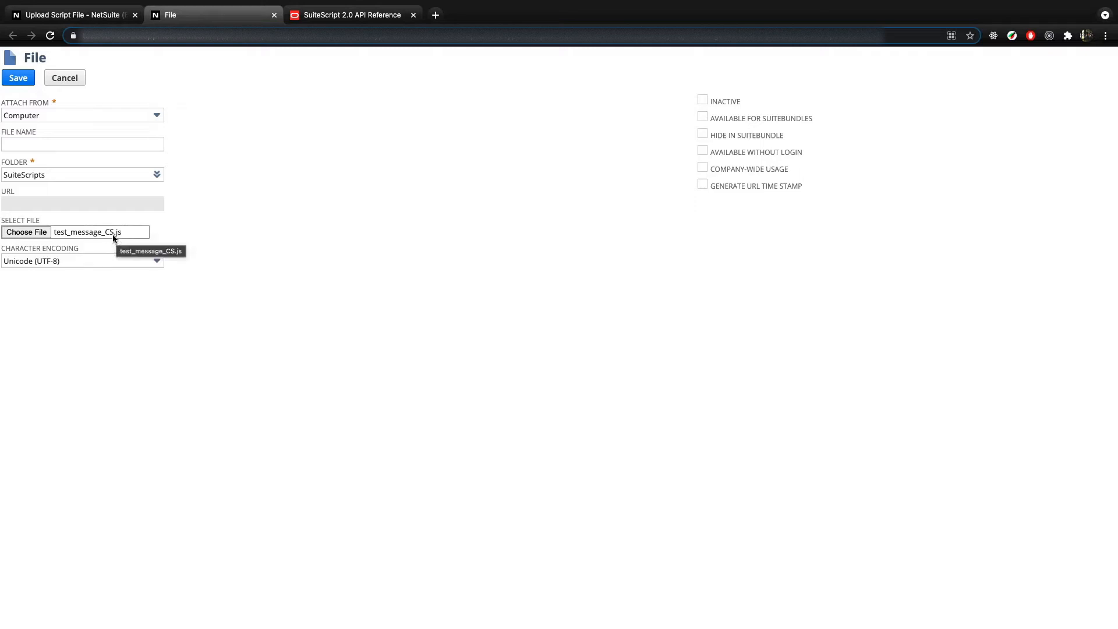
Step: Clear the custom file name and save test_message_CS.js as the script file
{"action": "left_click", "coordinate": [82, 143]}
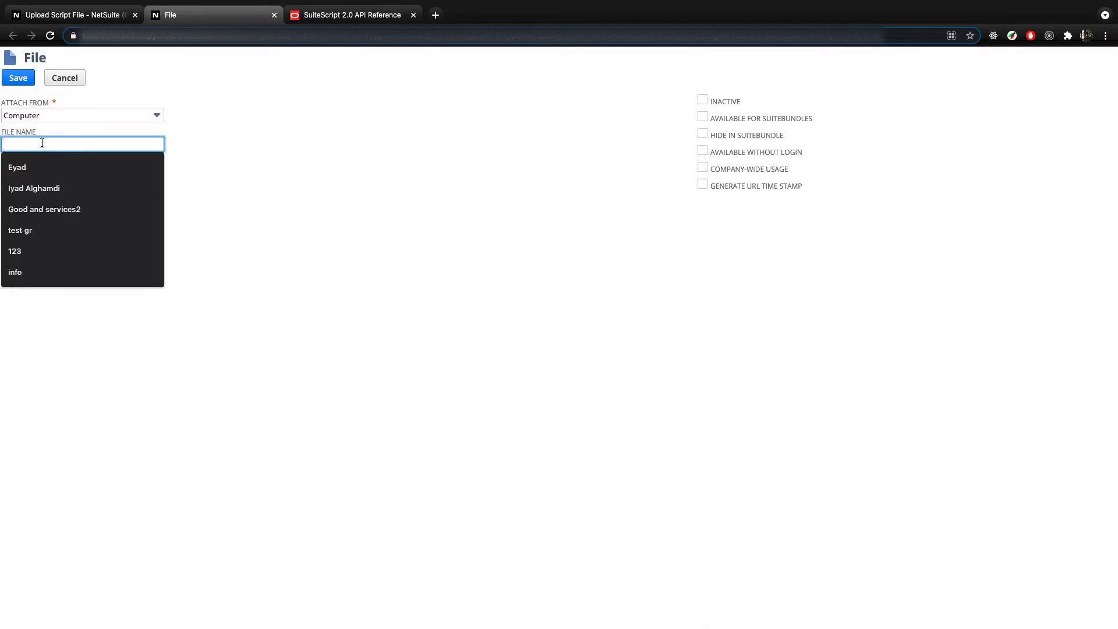
{"action": "type", "text": "a"}
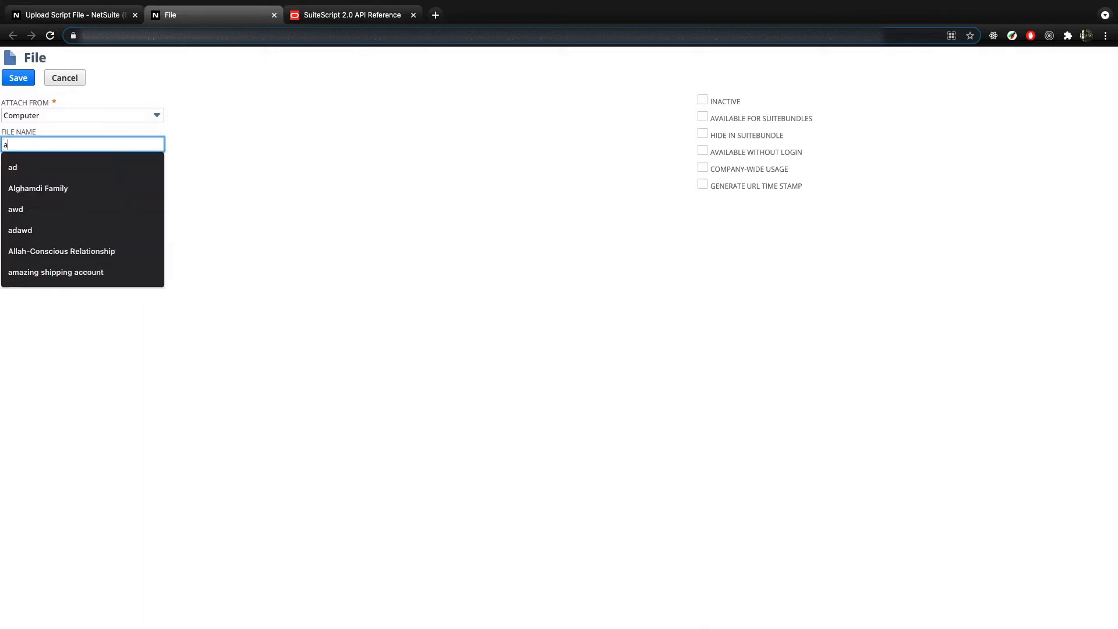
{"action": "type", "text": "estfiawdlawd"}
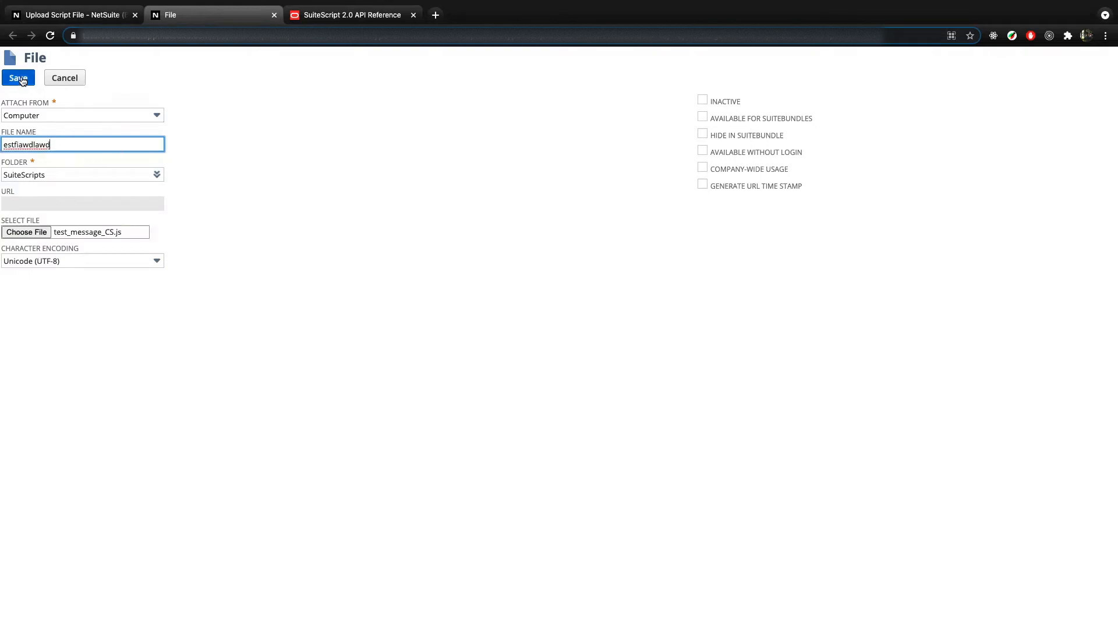
{"action": "mouse_move", "coordinate": [152, 142]}
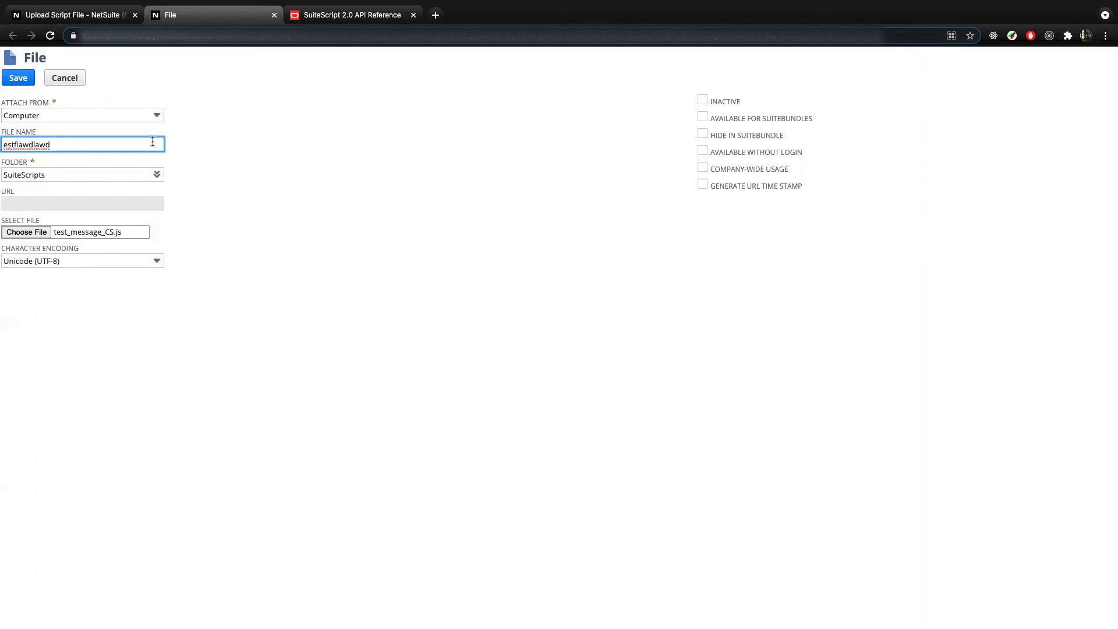
{"action": "type", "text": ".jns"}
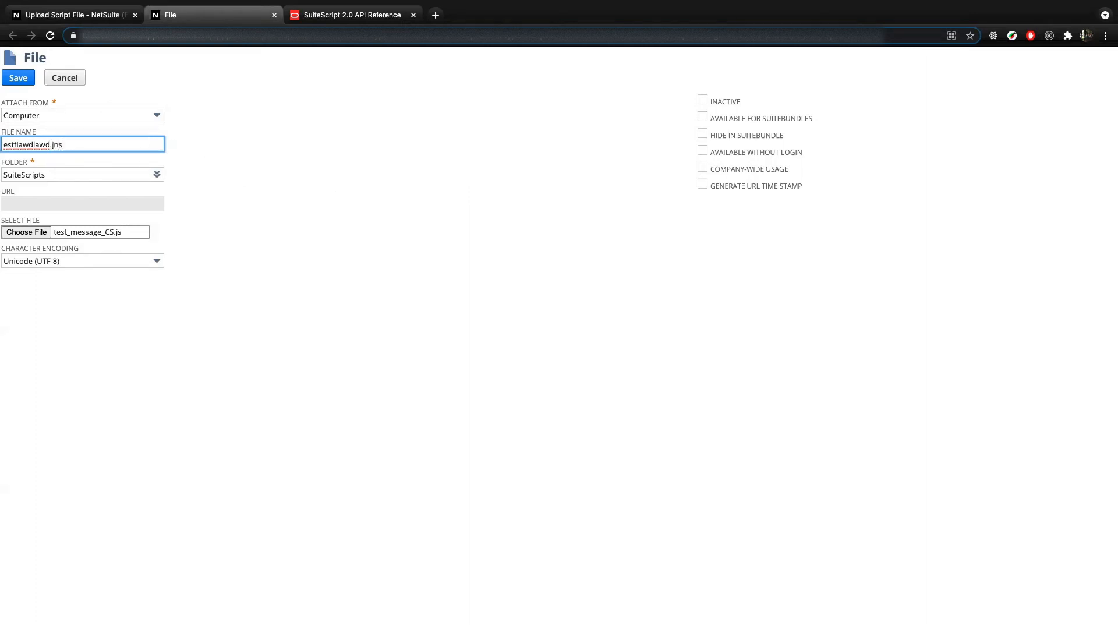
{"action": "key", "text": "BackSpace"}
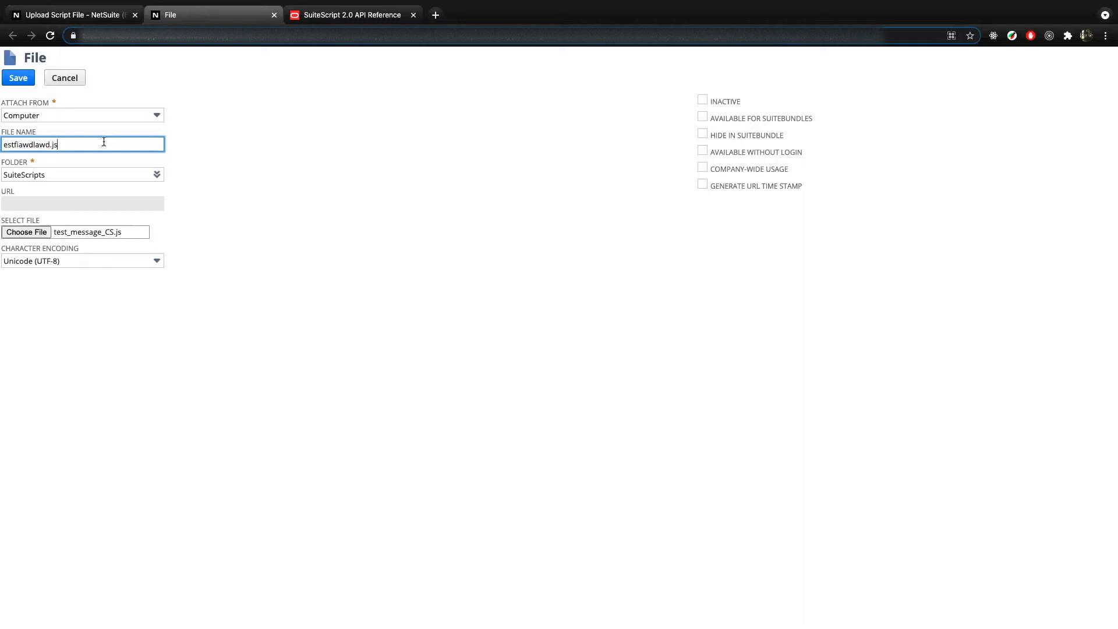
{"action": "mouse_move", "coordinate": [146, 159]}
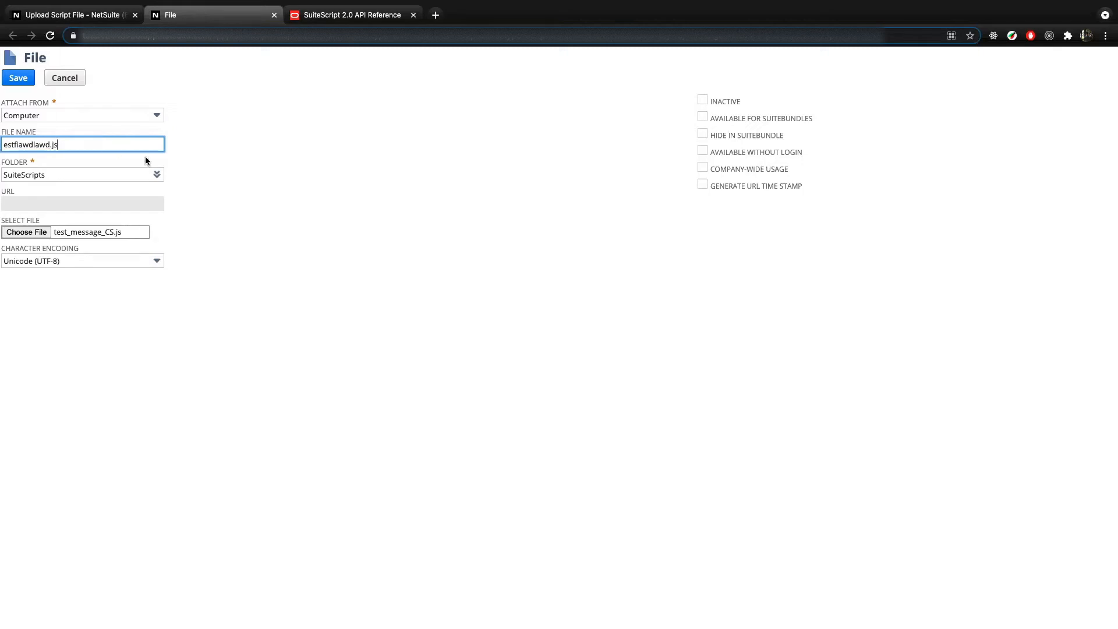
{"action": "key", "text": "Backspace"}
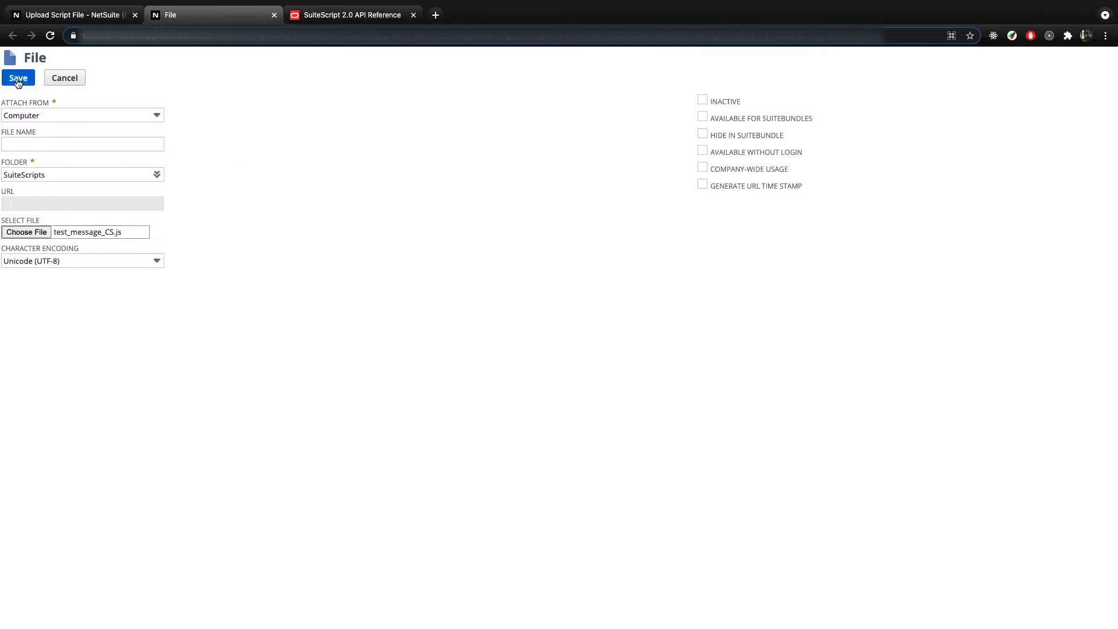
{"action": "left_click", "coordinate": [18, 77]}
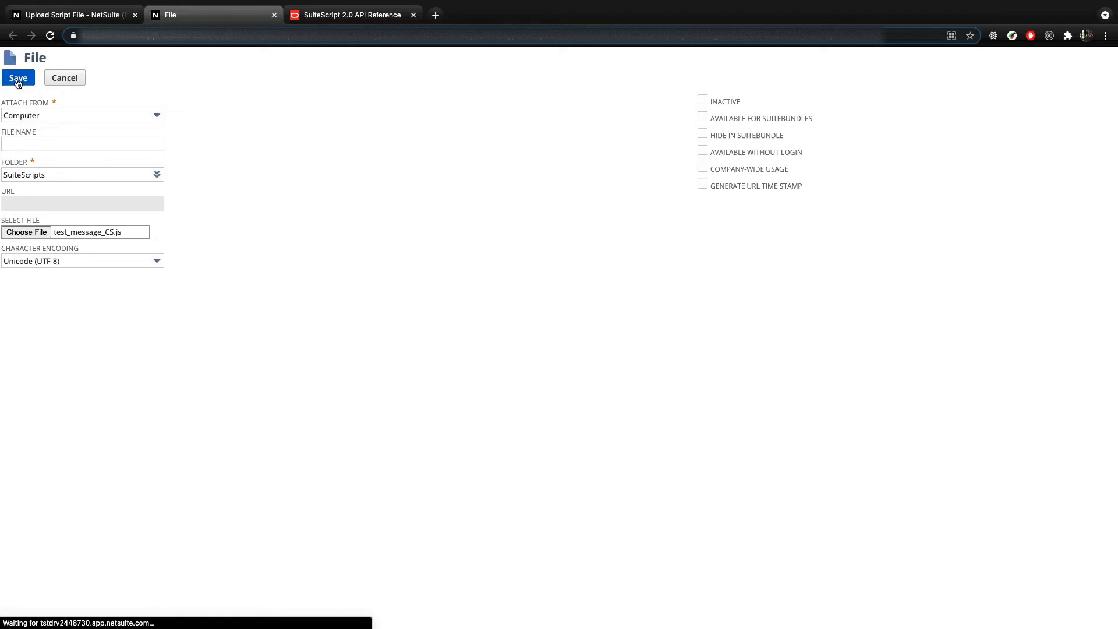
{"action": "left_click", "coordinate": [18, 77]}
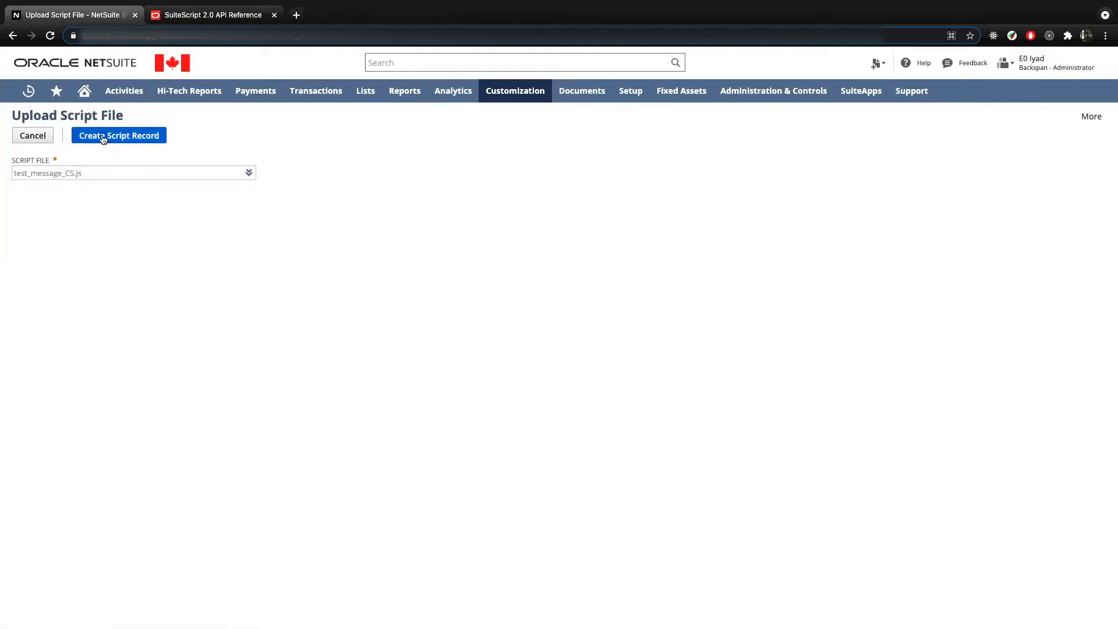
Step: Create a script record from test_message_CS.js and name it test_message_CS
{"action": "left_click", "coordinate": [118, 136]}
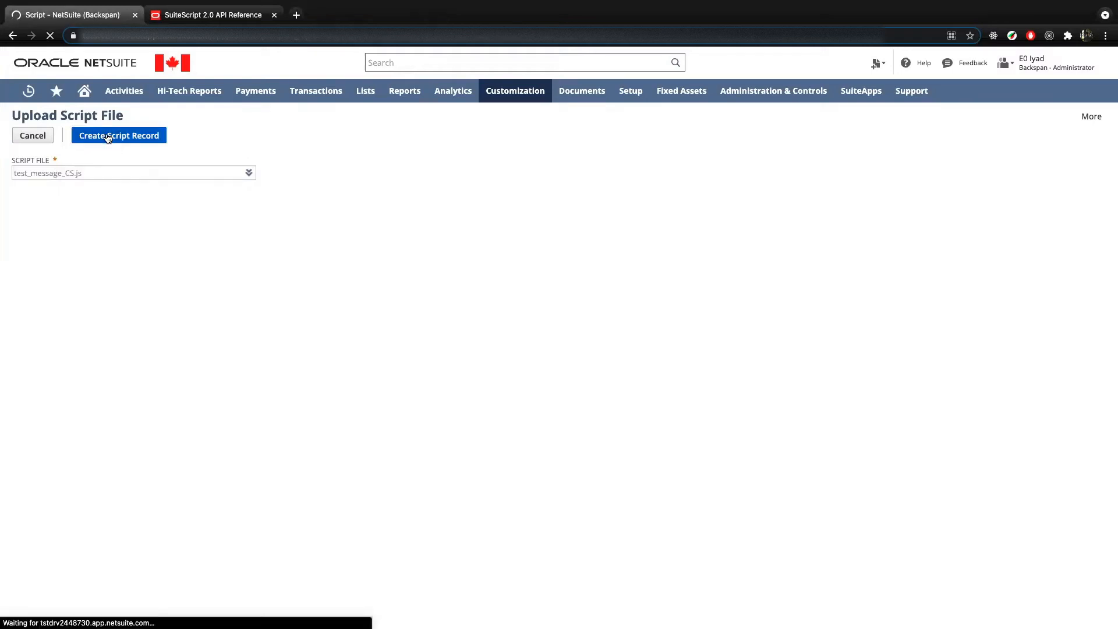
{"action": "left_click", "coordinate": [118, 136]}
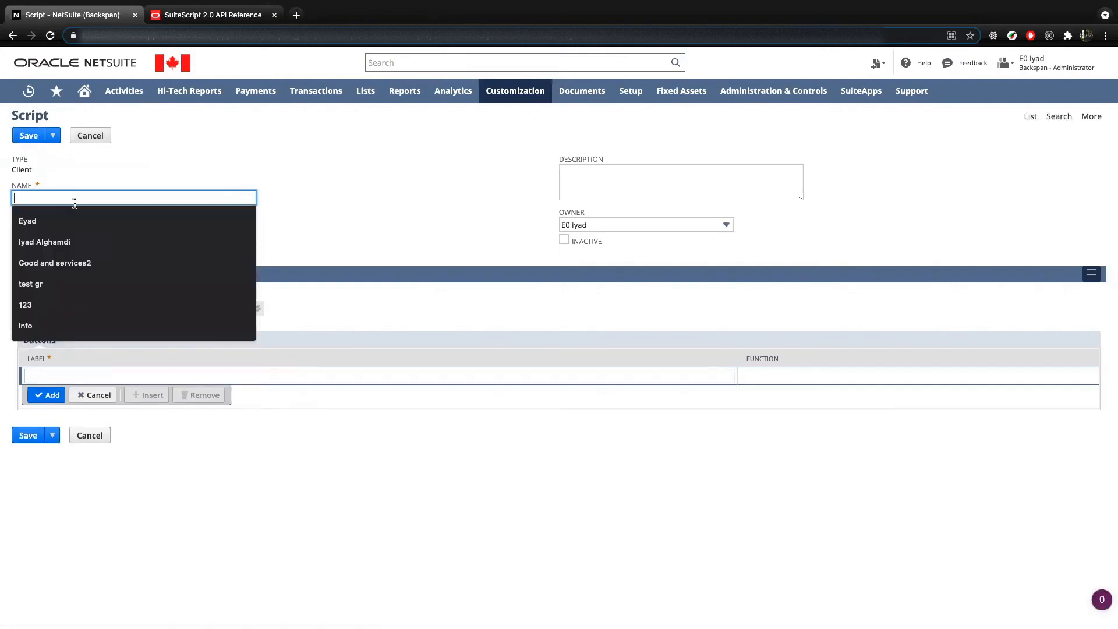
{"action": "mouse_move", "coordinate": [202, 197]}
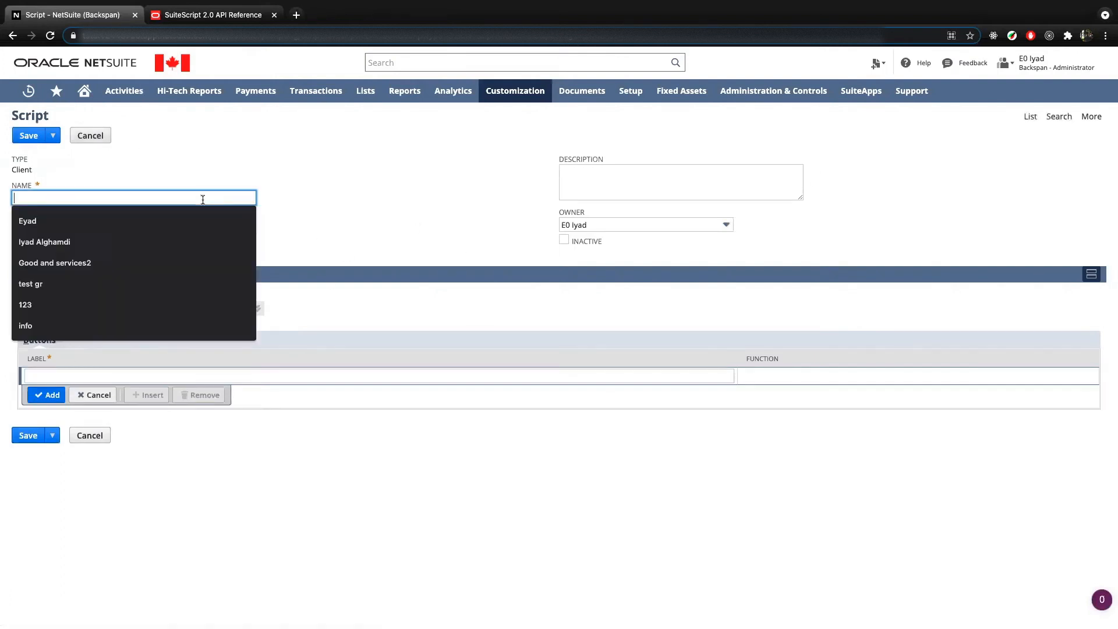
{"action": "left_click", "coordinate": [364, 216]}
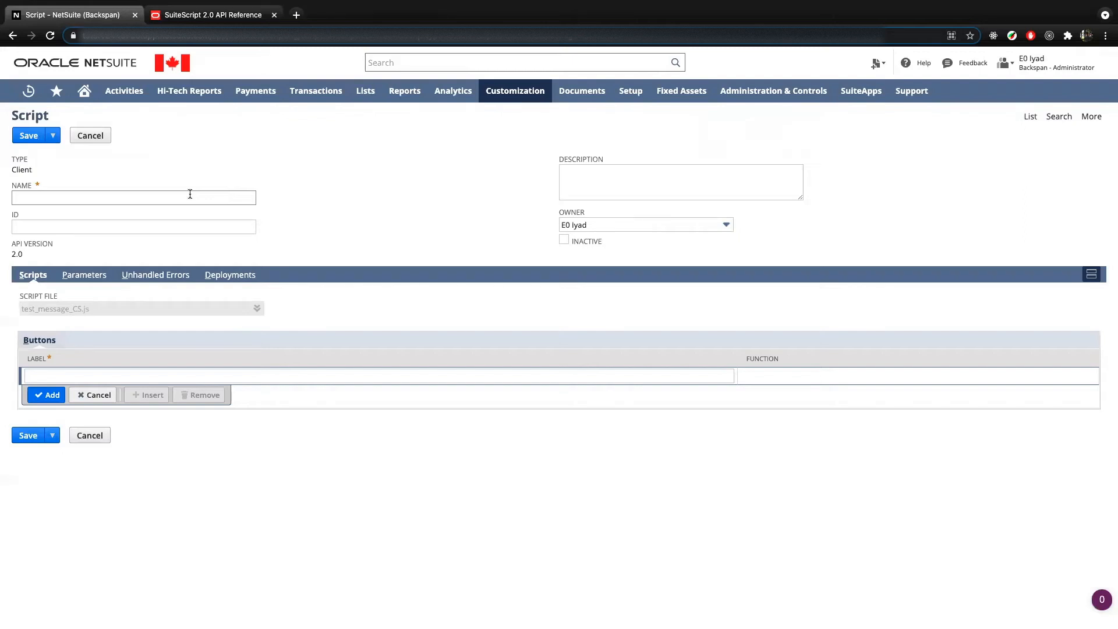
{"action": "double_click", "coordinate": [53, 309]}
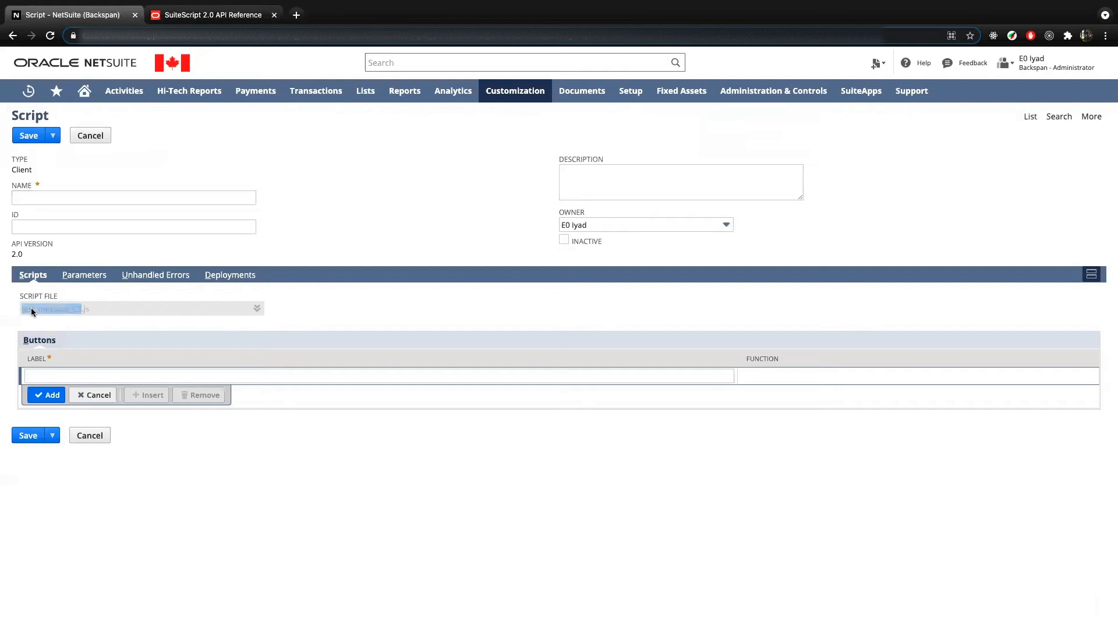
{"action": "type", "text": "test_message_CS"}
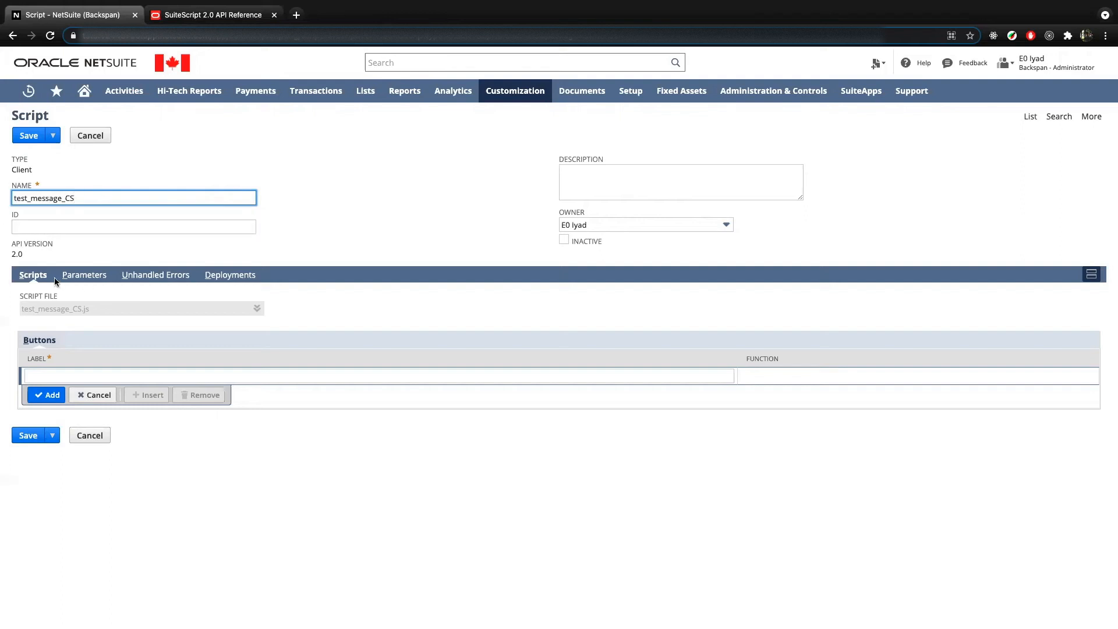
{"action": "mouse_move", "coordinate": [38, 253]}
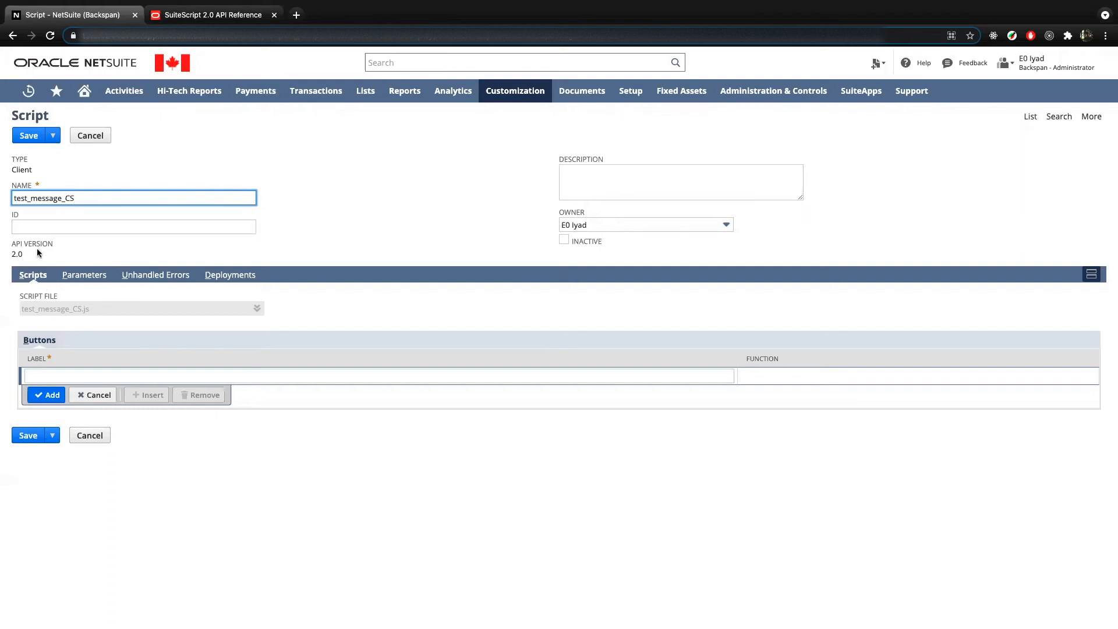
{"action": "mouse_move", "coordinate": [83, 274]}
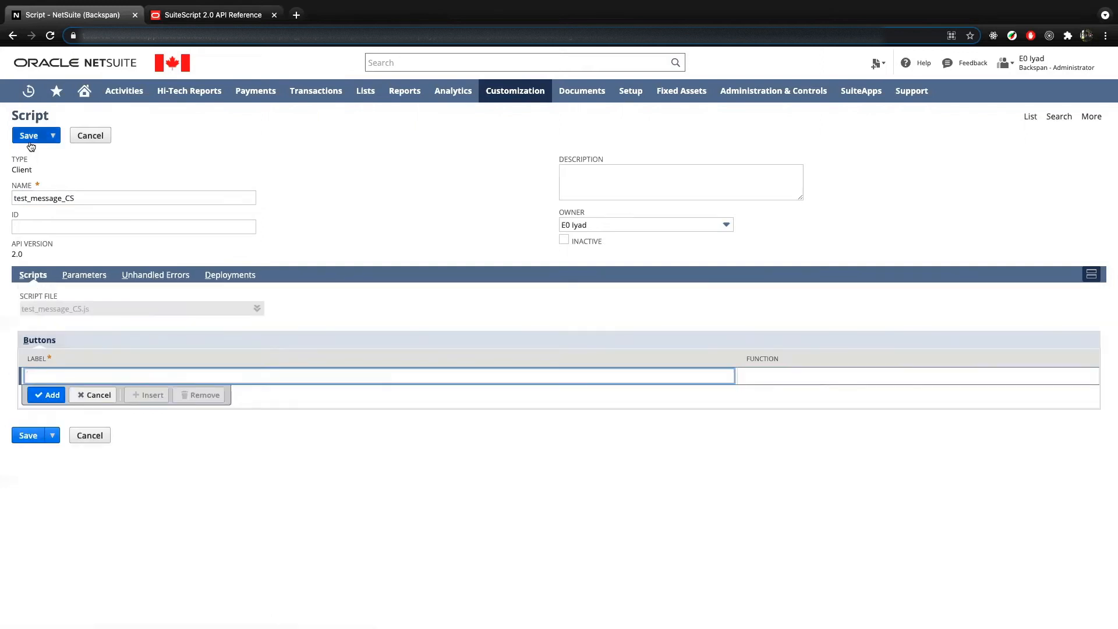
{"action": "left_click", "coordinate": [28, 135]}
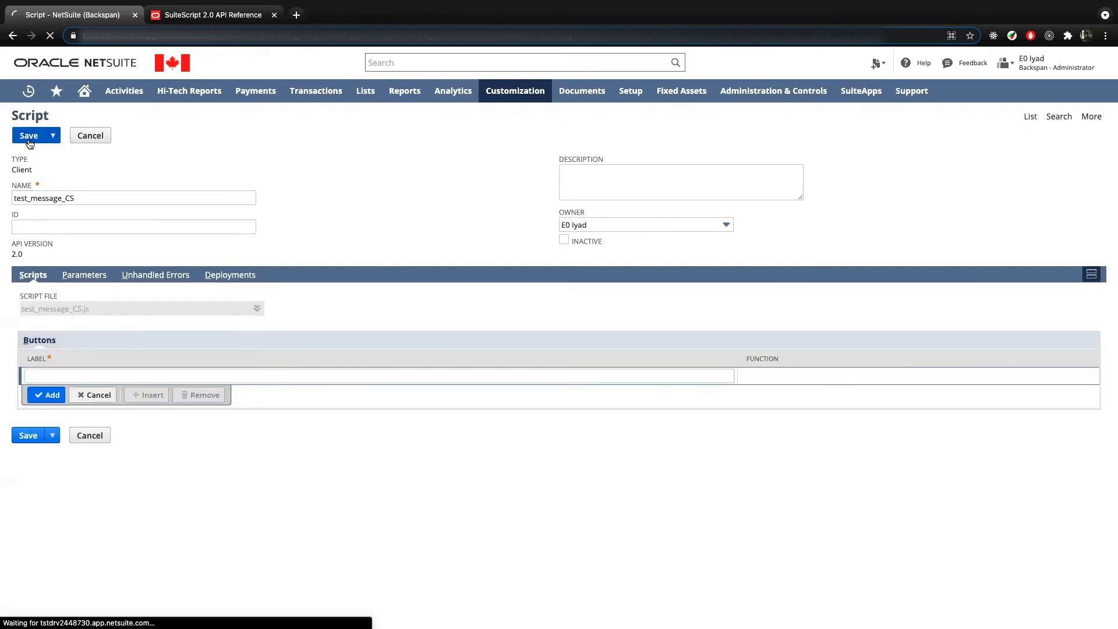
{"action": "left_click", "coordinate": [28, 136]}
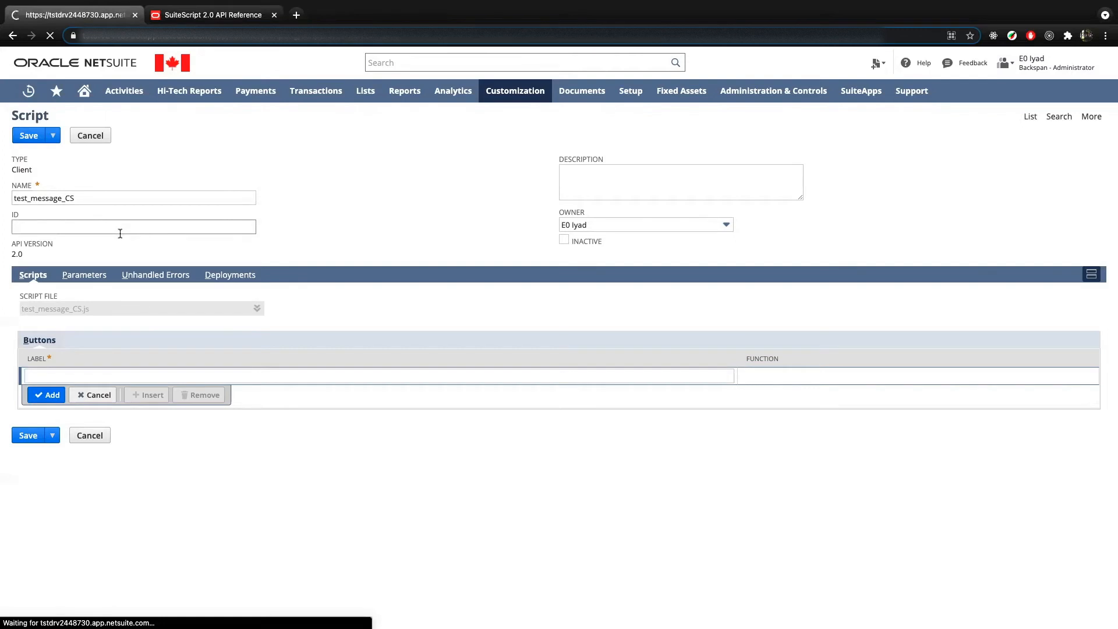
{"action": "left_click", "coordinate": [28, 136]}
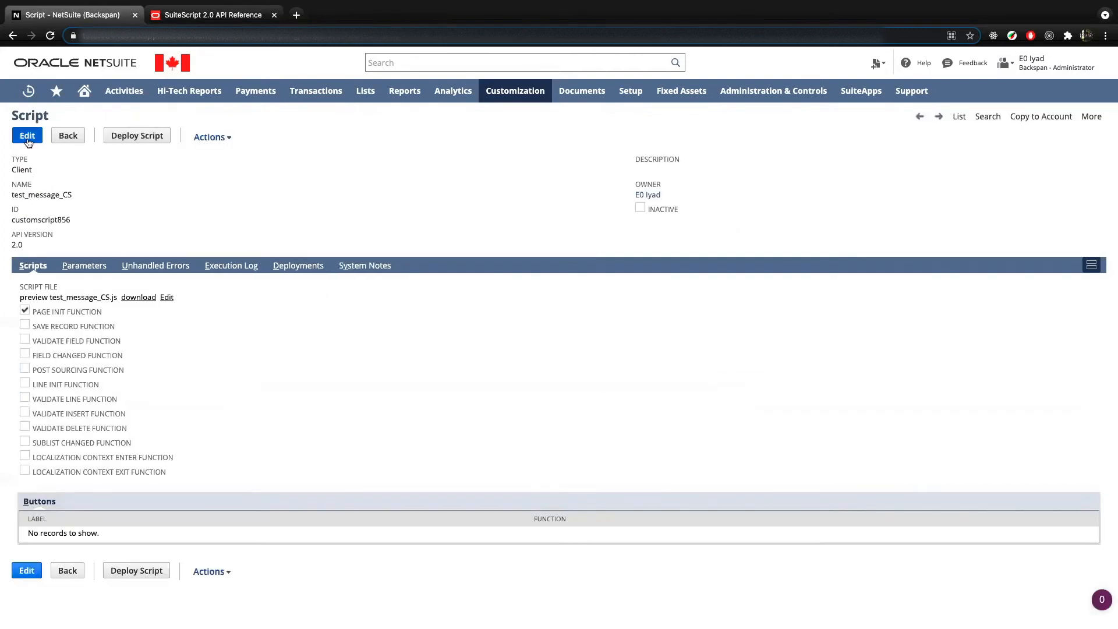
{"action": "mouse_move", "coordinate": [184, 448]}
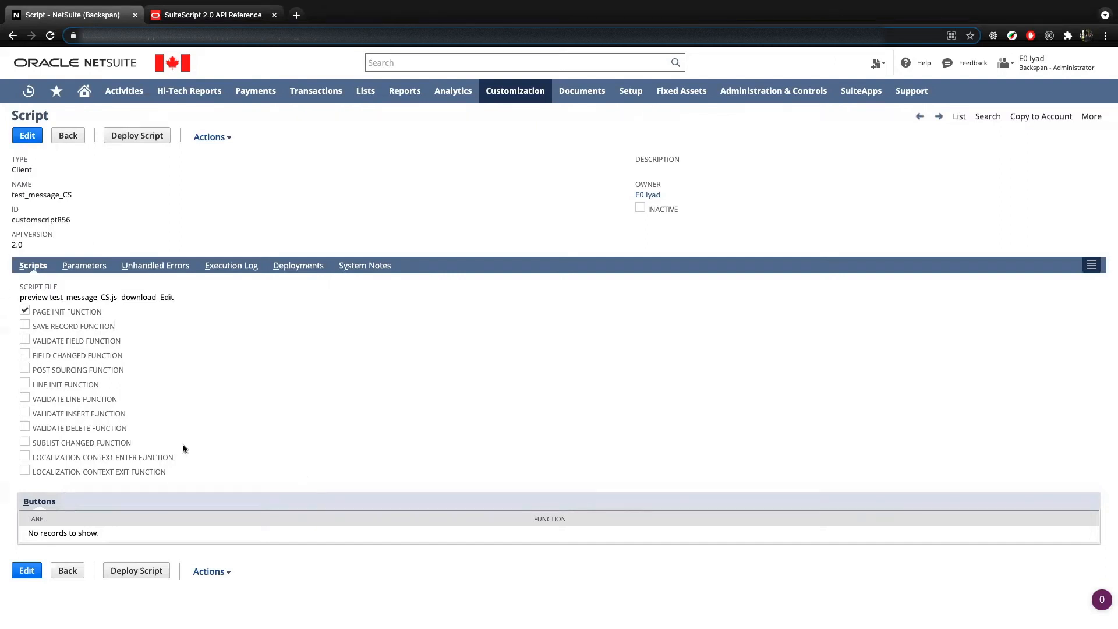
{"action": "mouse_move", "coordinate": [374, 336]}
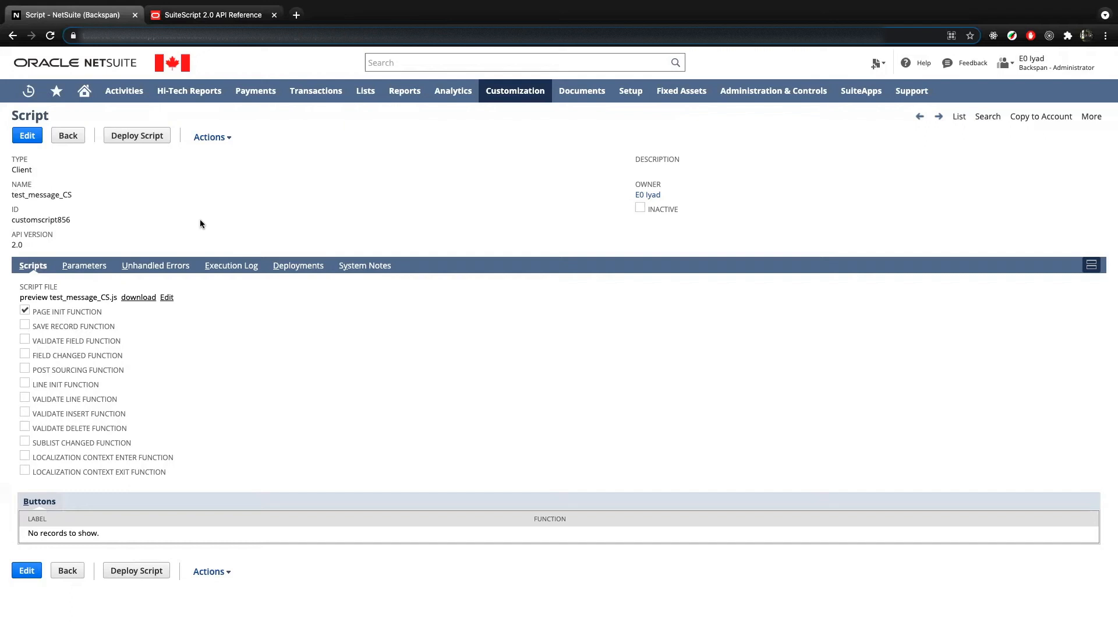
{"action": "mouse_move", "coordinate": [26, 248]}
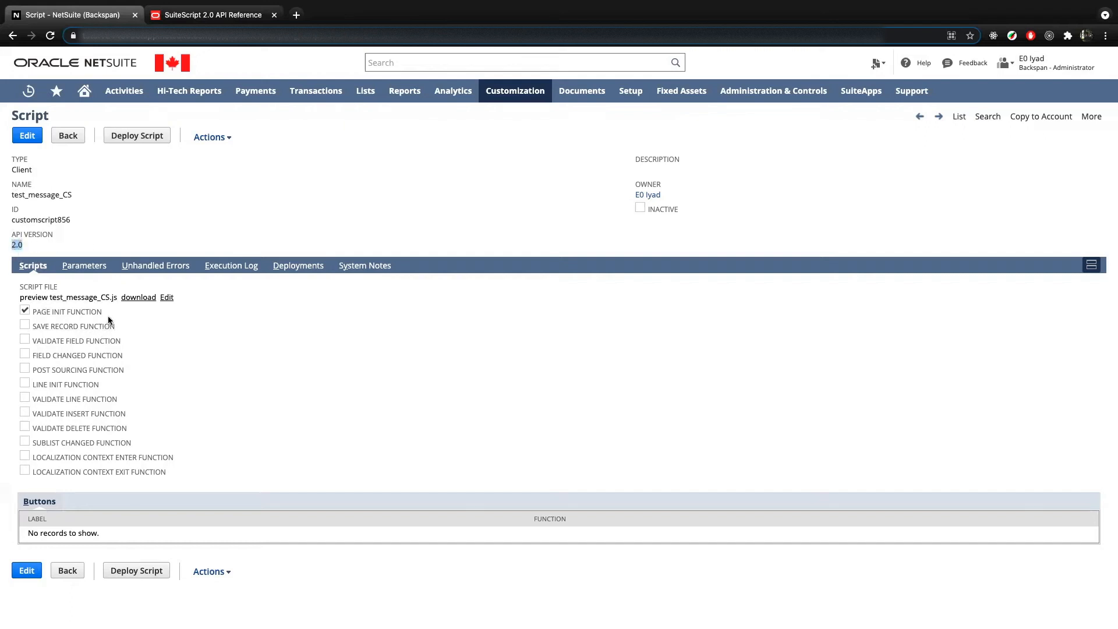
{"action": "double_click", "coordinate": [67, 311]}
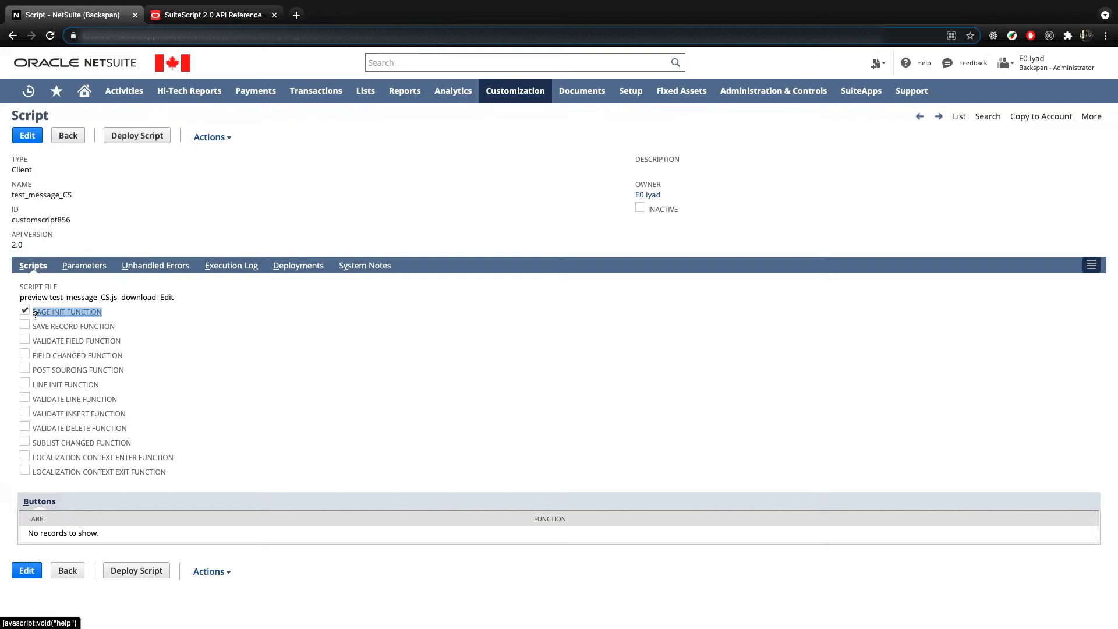
{"action": "mouse_move", "coordinate": [65, 311]}
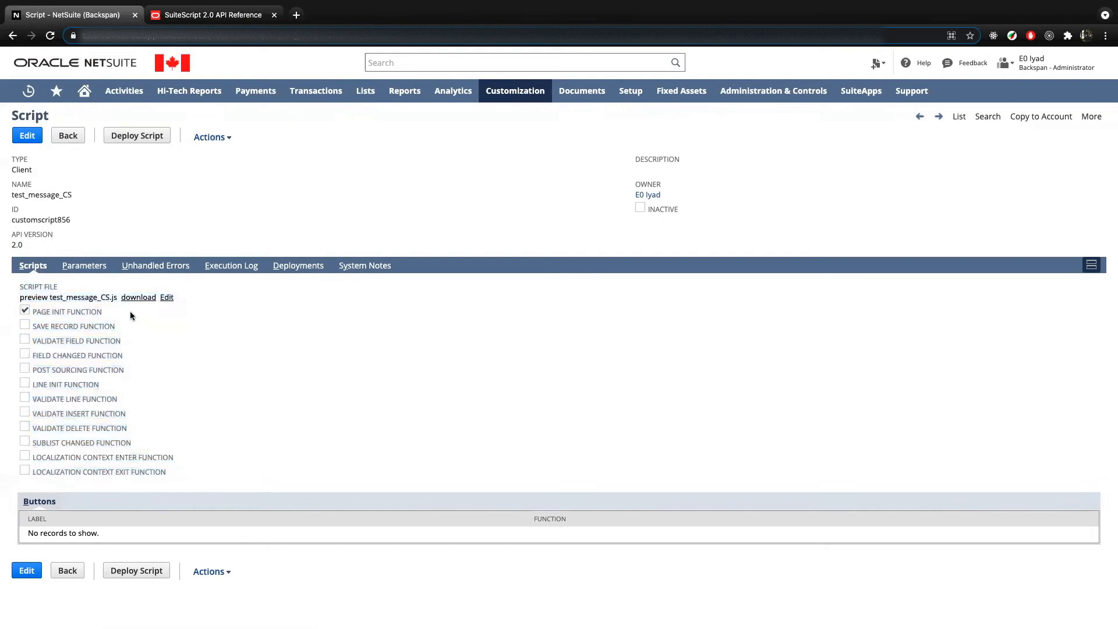
{"action": "double_click", "coordinate": [68, 312]}
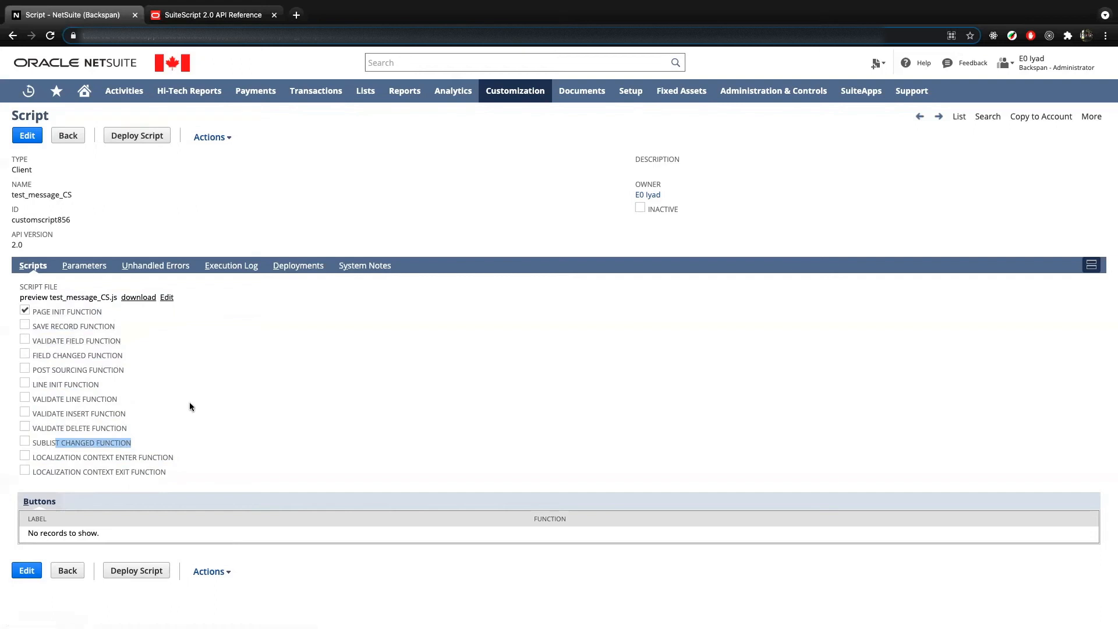
{"action": "mouse_move", "coordinate": [118, 352]}
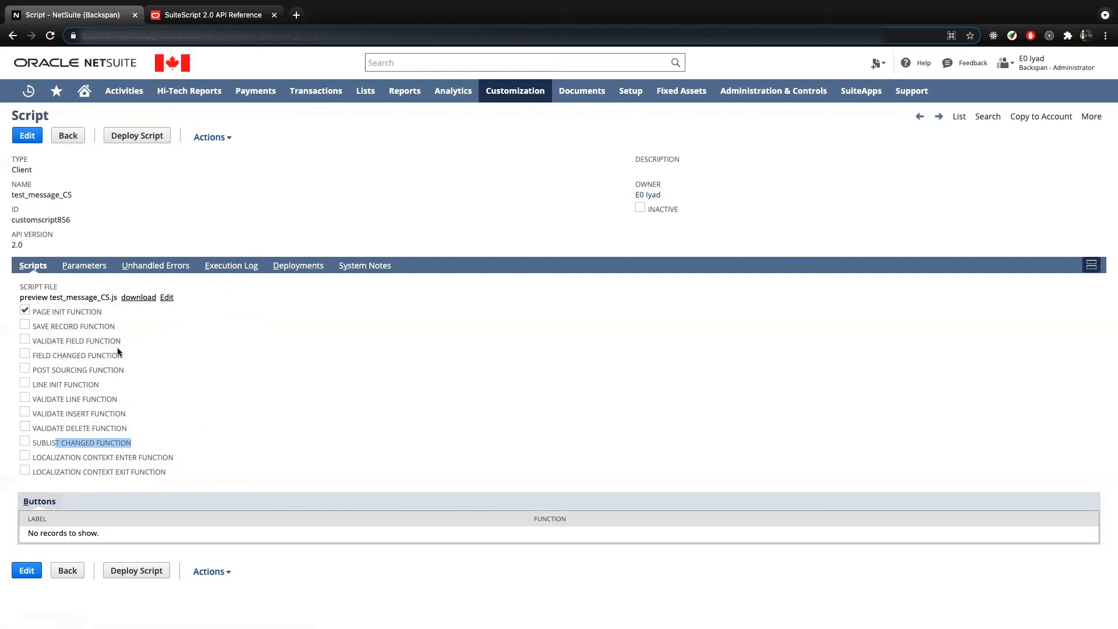
{"action": "mouse_move", "coordinate": [74, 398]}
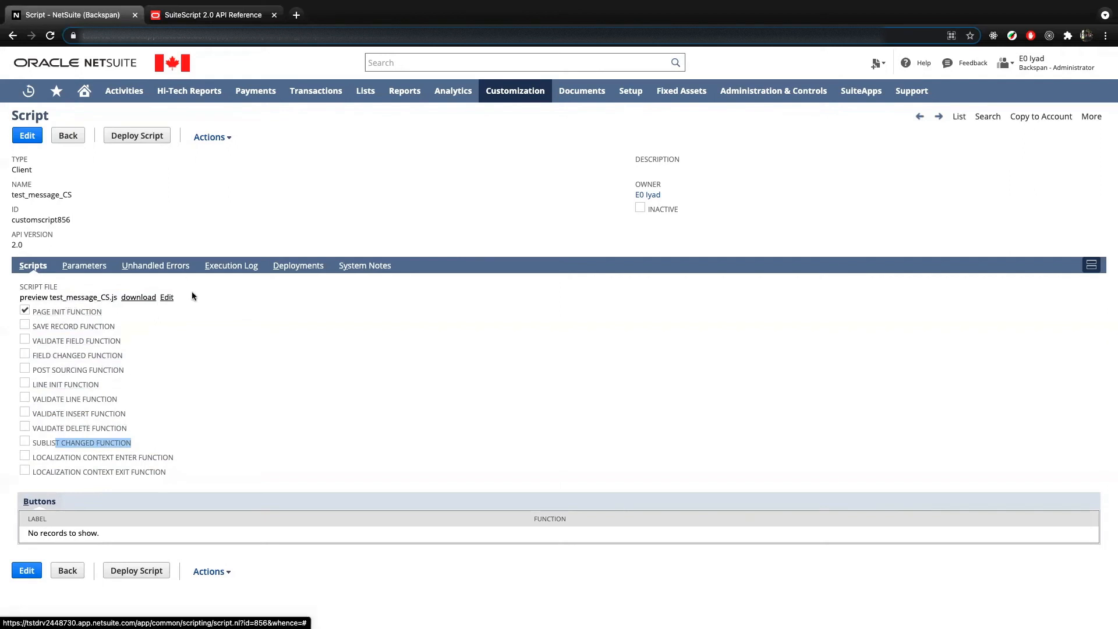
{"action": "left_click", "coordinate": [167, 298]}
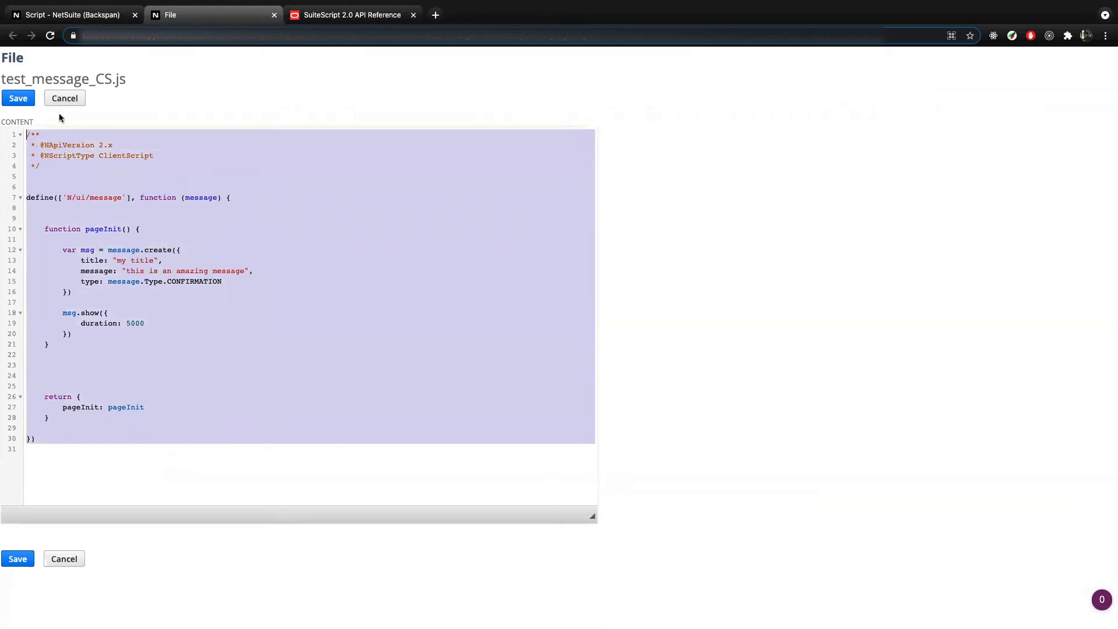
{"action": "left_click", "coordinate": [206, 344]}
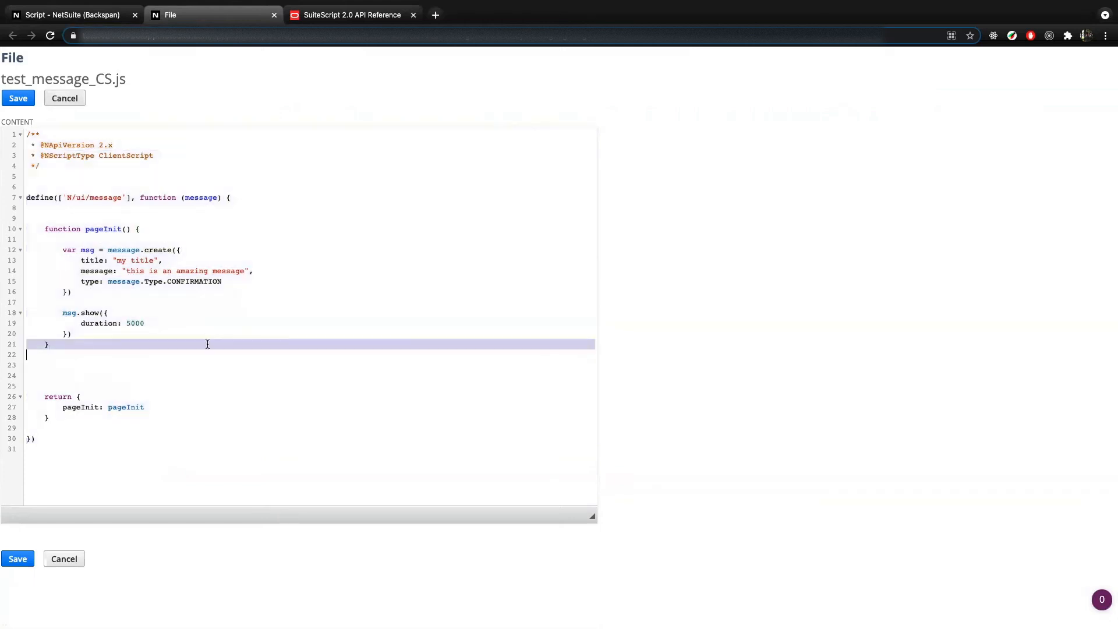
{"action": "key", "text": "ctrl+a"}
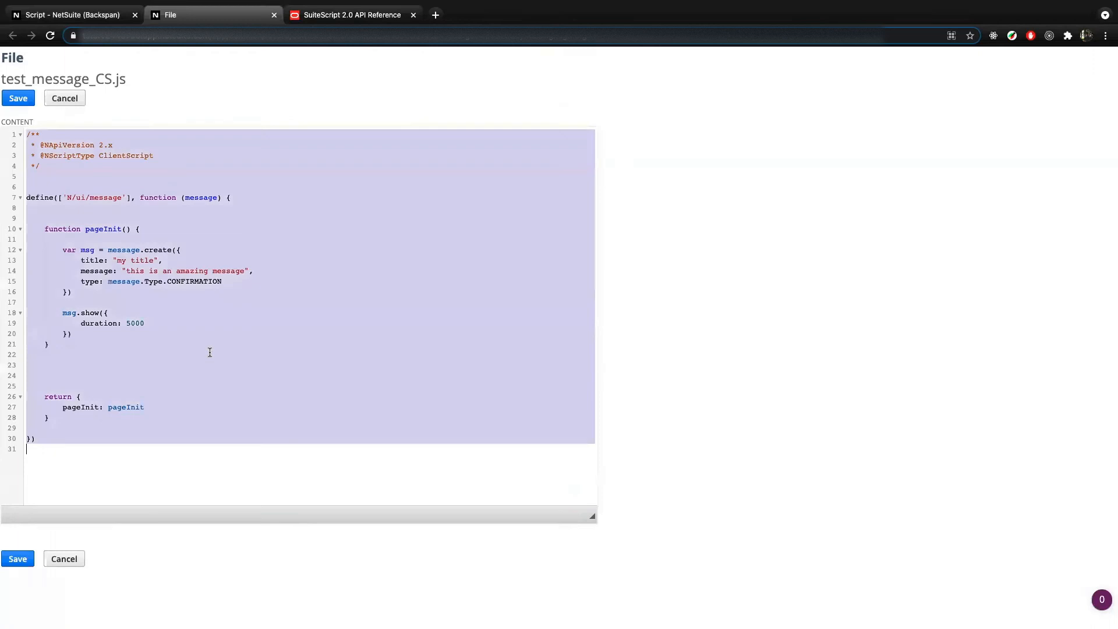
{"action": "mouse_move", "coordinate": [63, 98]}
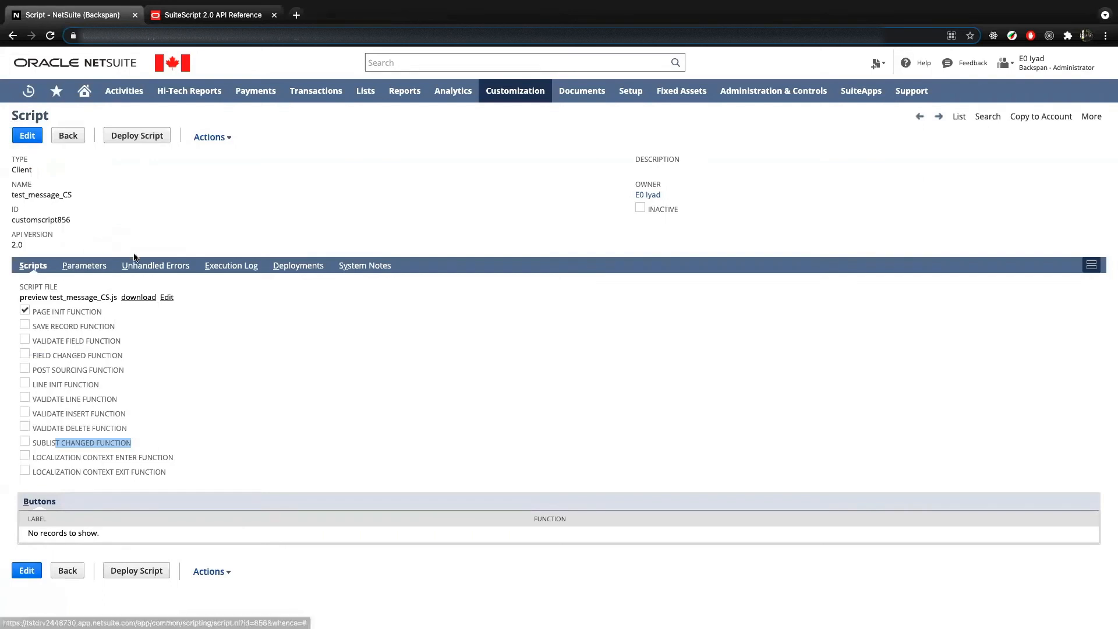
Step: Show the script record's Deployments subtab, which has no deployments yet
{"action": "left_click", "coordinate": [297, 265]}
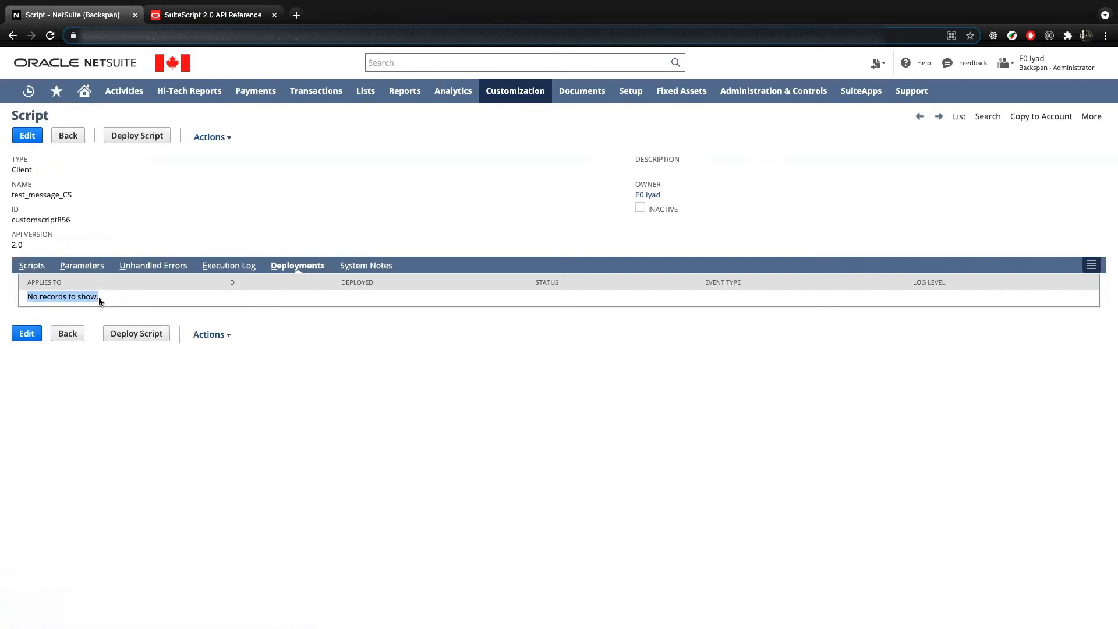
{"action": "mouse_move", "coordinate": [79, 269]}
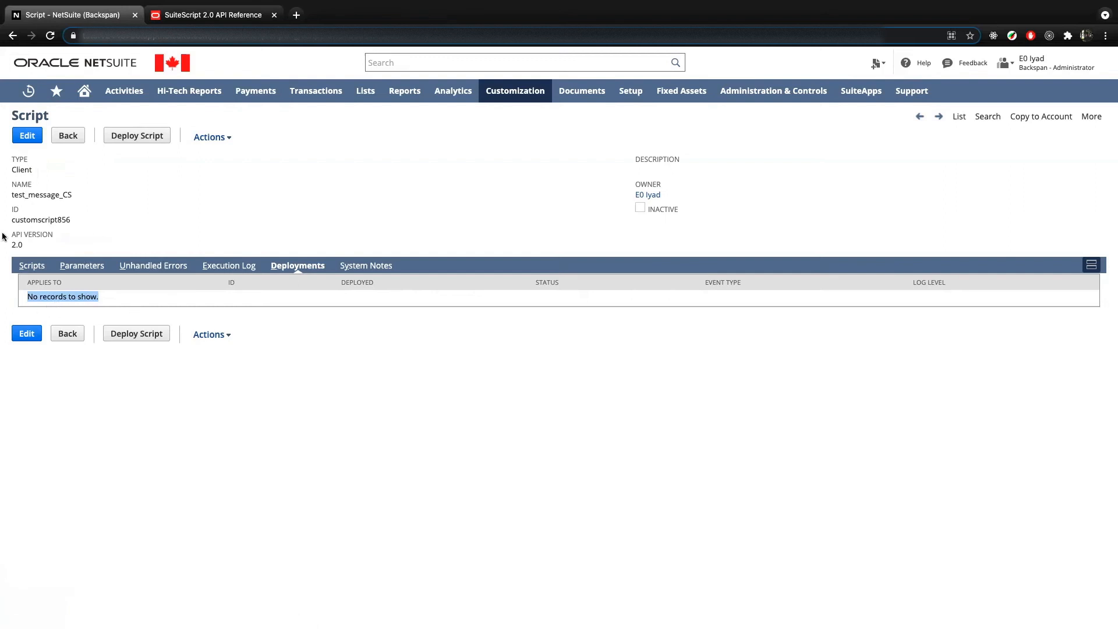
{"action": "mouse_move", "coordinate": [140, 153]}
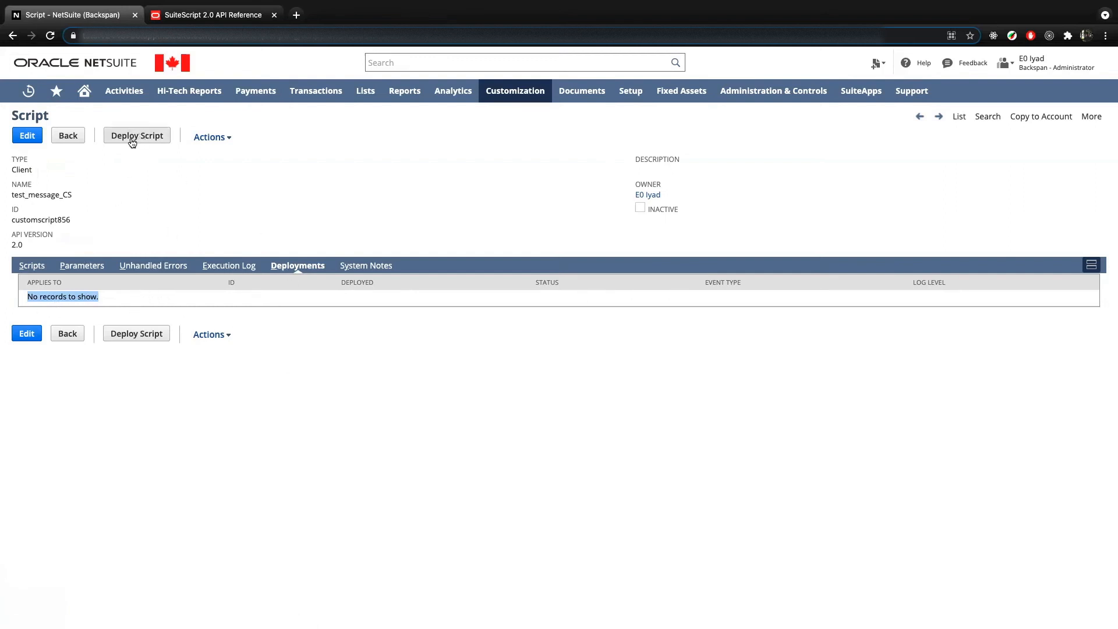
Step: Start a new deployment for the test_message_CS script
{"action": "left_click", "coordinate": [137, 135]}
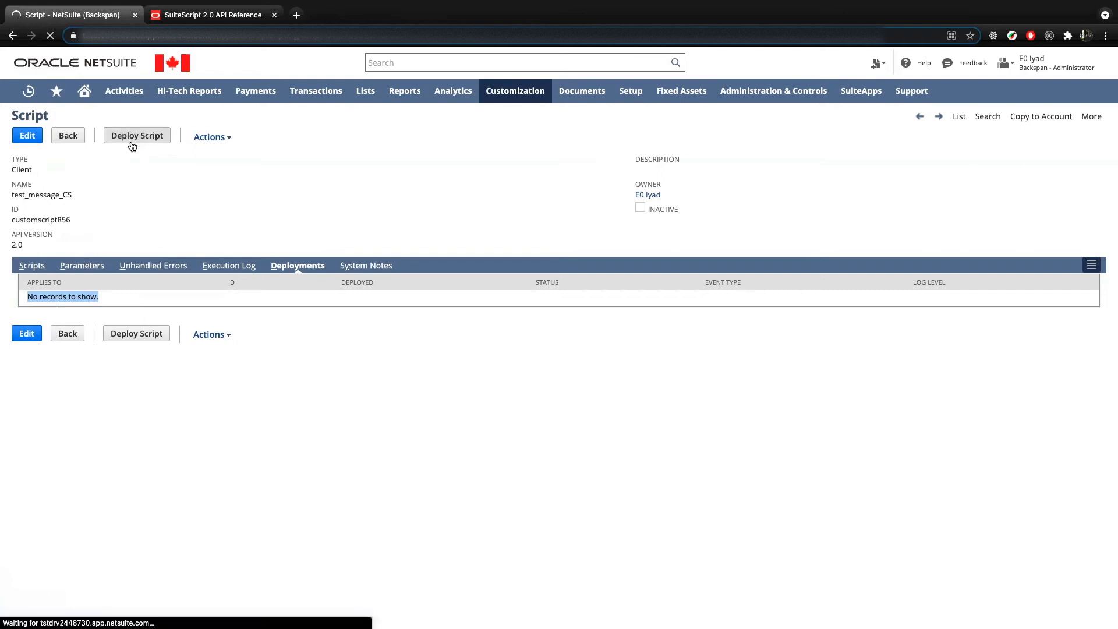
{"action": "left_click", "coordinate": [136, 135]}
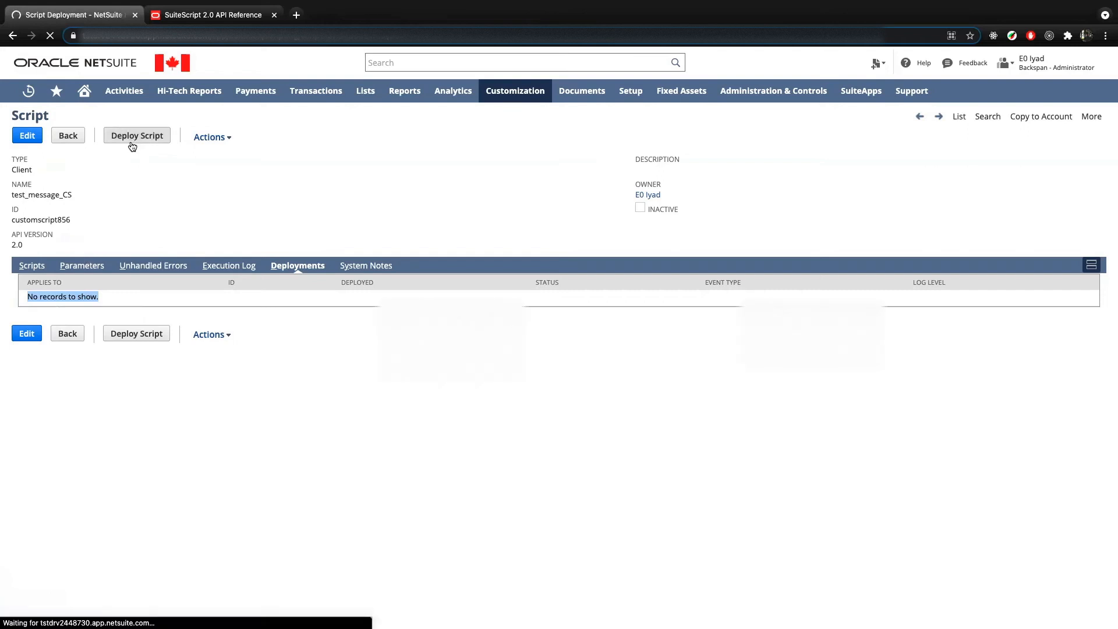
{"action": "left_click", "coordinate": [136, 136]}
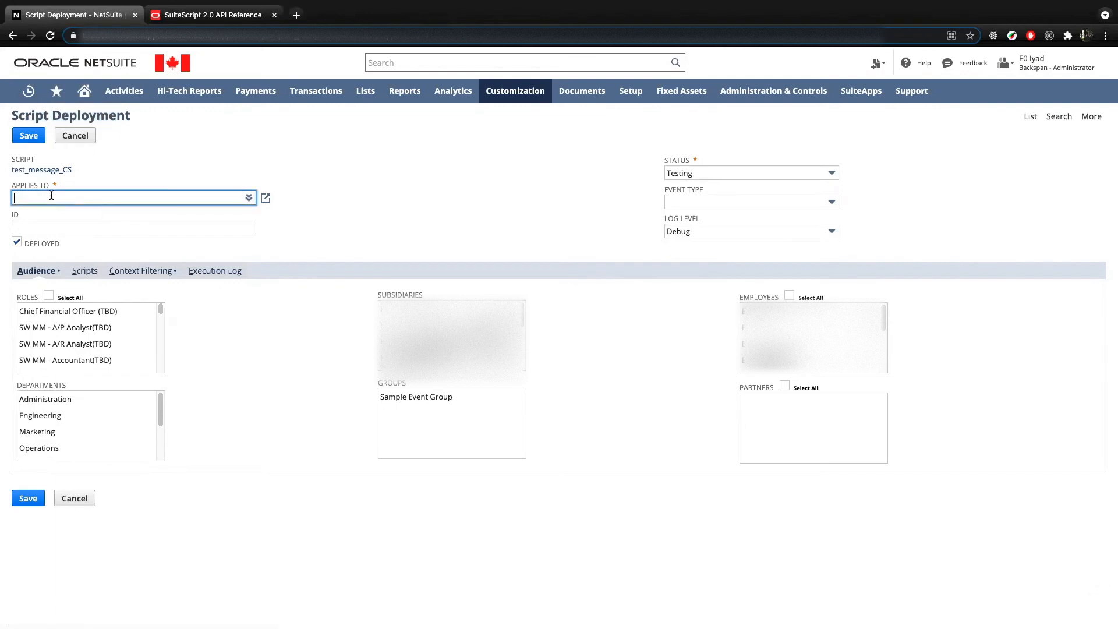
Step: Apply the deployment to Sales Order and include all roles and employees
{"action": "left_click", "coordinate": [248, 197]}
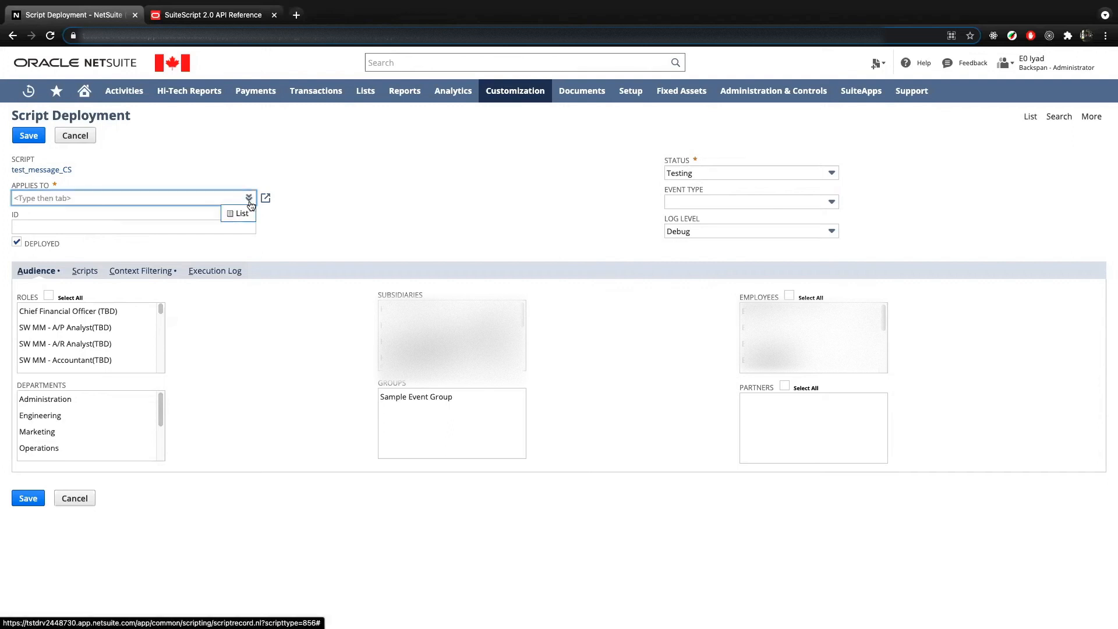
{"action": "left_click", "coordinate": [248, 198]}
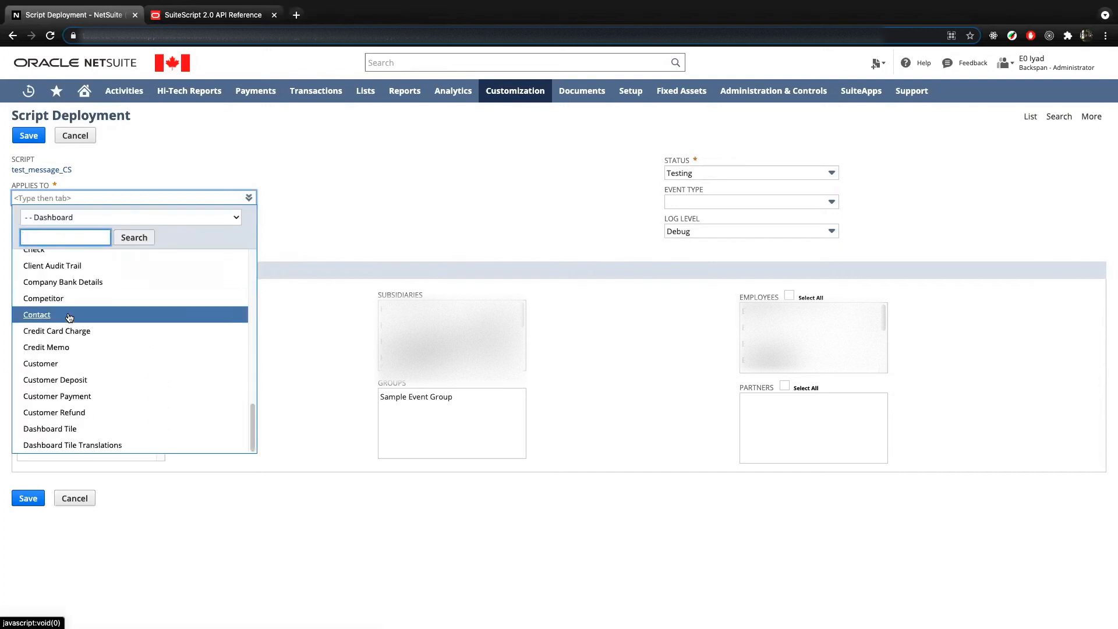
{"action": "scroll", "scroll_direction": "up", "scroll_amount": 3}
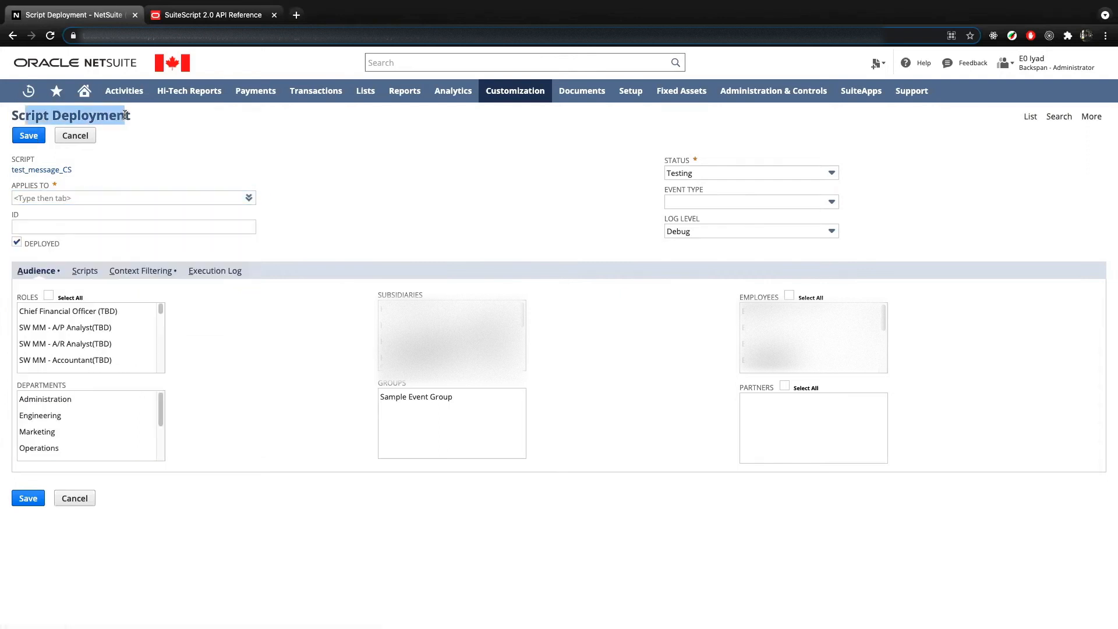
{"action": "type", "text": "sales or"}
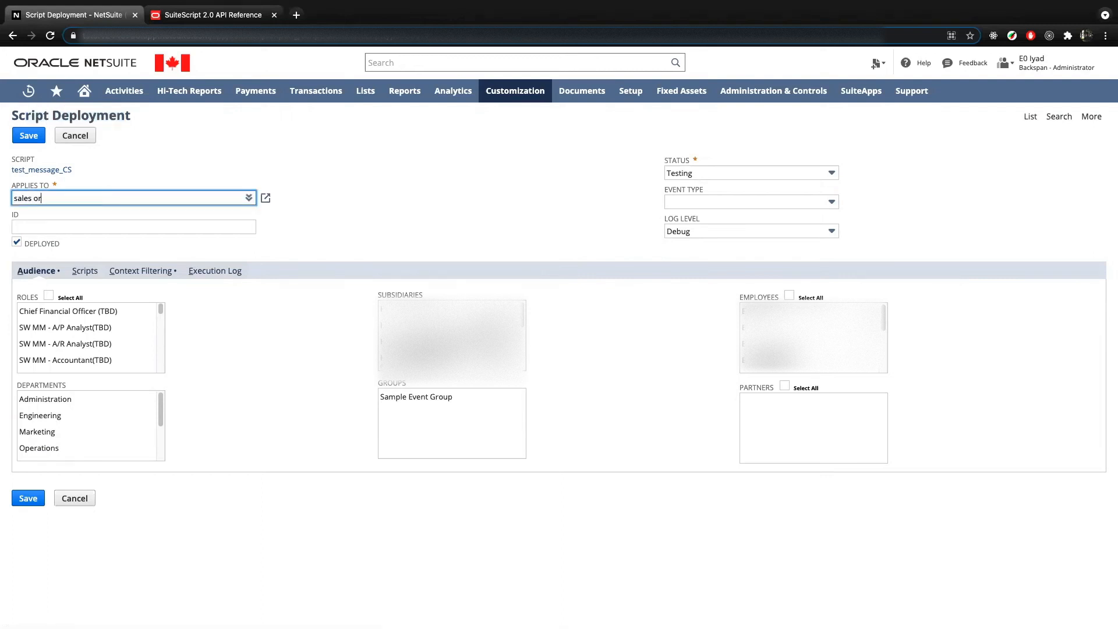
{"action": "left_click", "coordinate": [133, 197]}
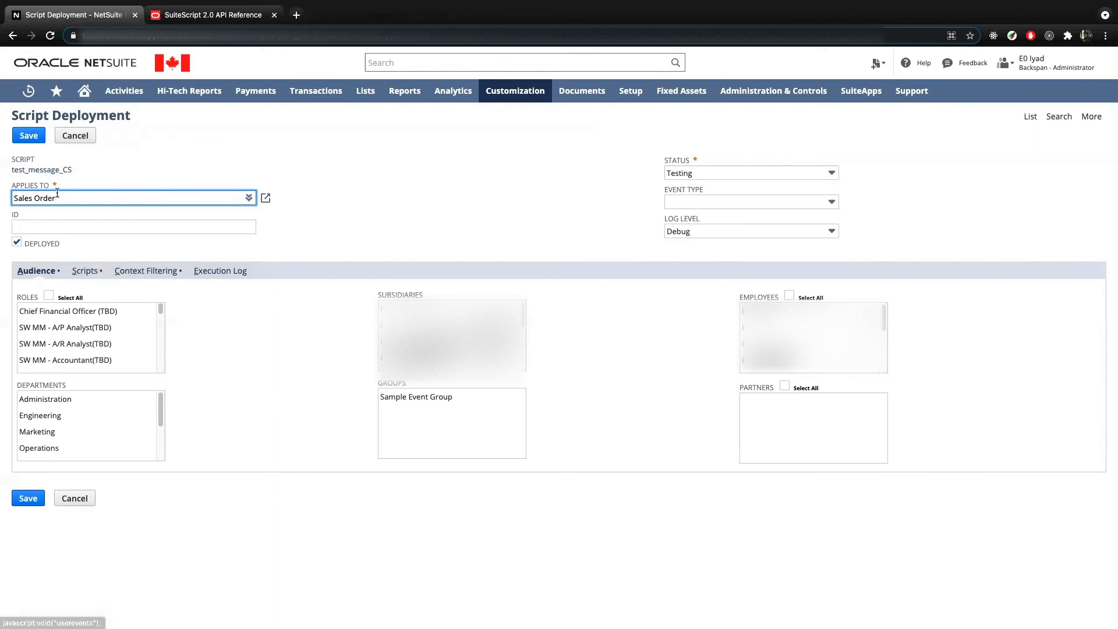
{"action": "mouse_move", "coordinate": [41, 170]}
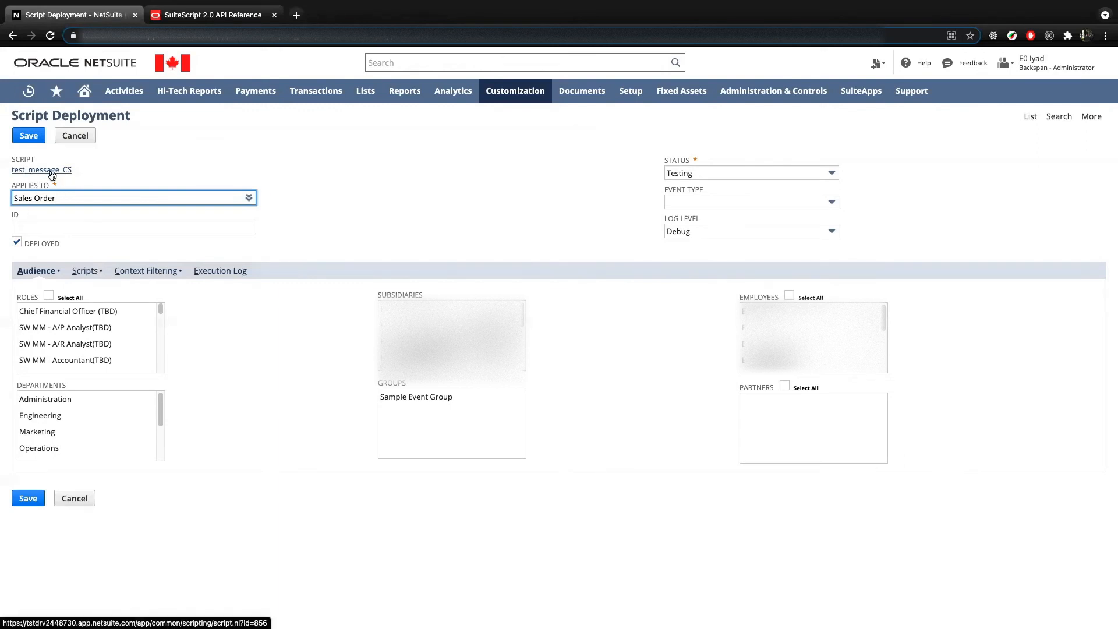
{"action": "mouse_move", "coordinate": [101, 143]}
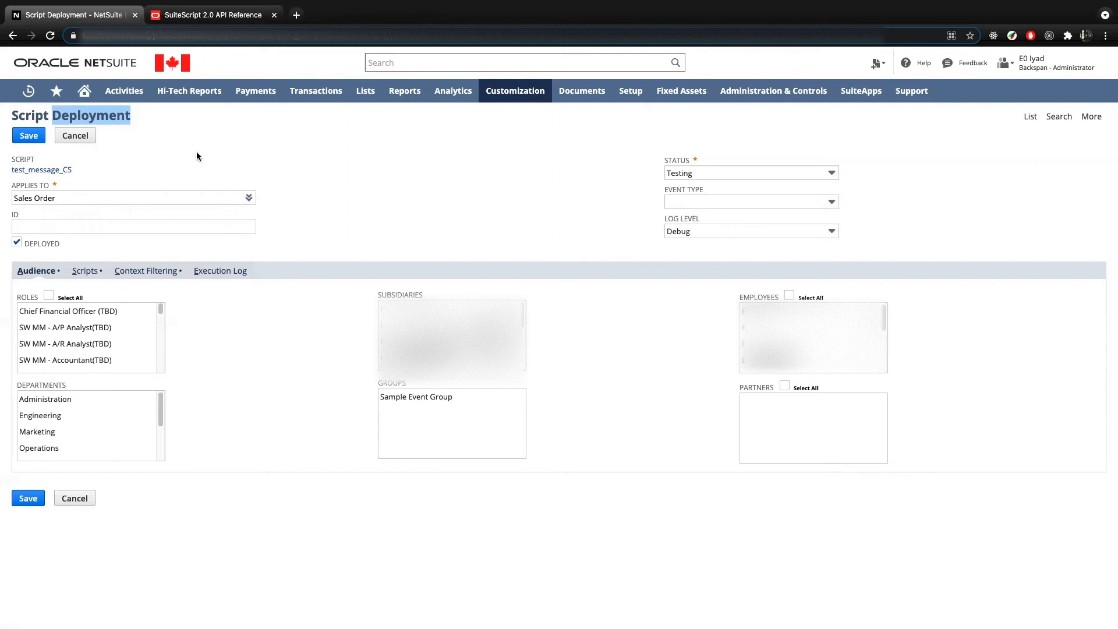
{"action": "left_click", "coordinate": [133, 198]}
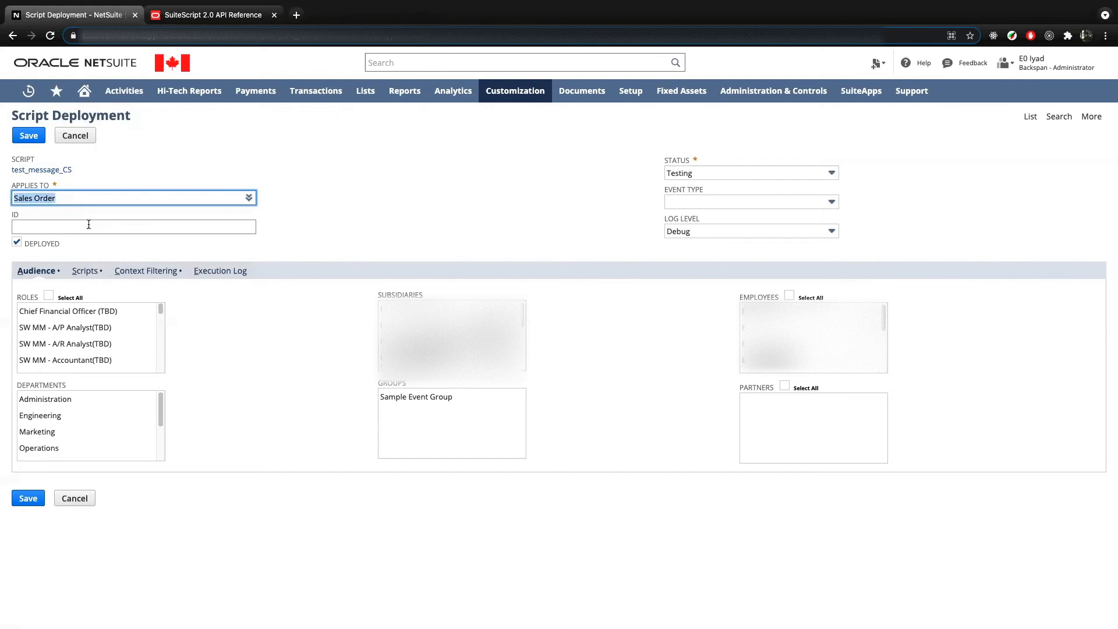
{"action": "mouse_move", "coordinate": [736, 342]}
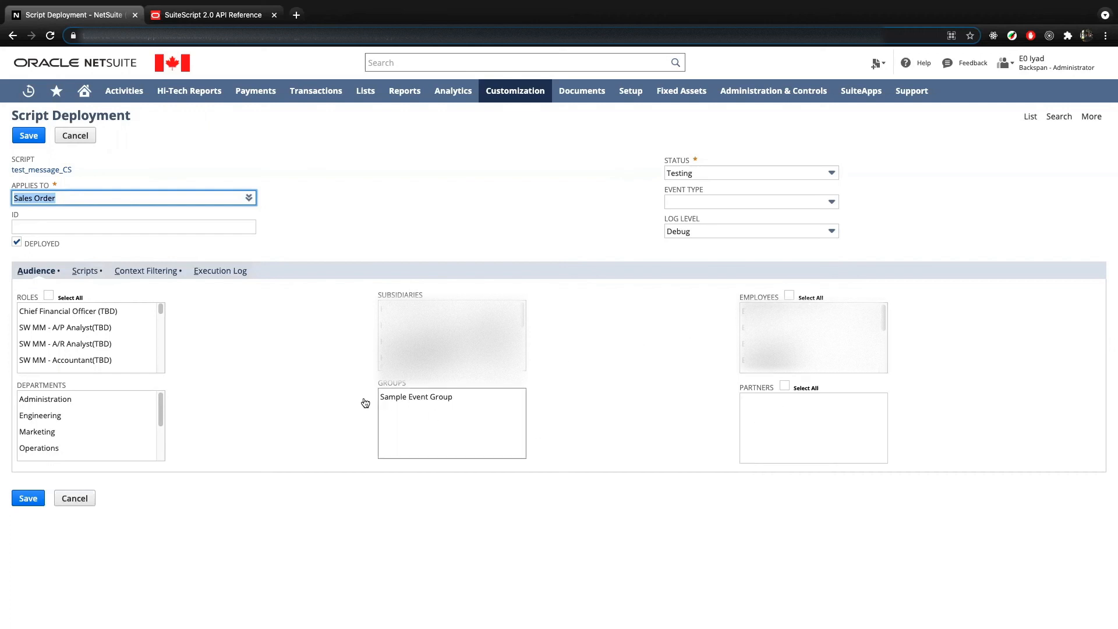
{"action": "mouse_move", "coordinate": [728, 263]}
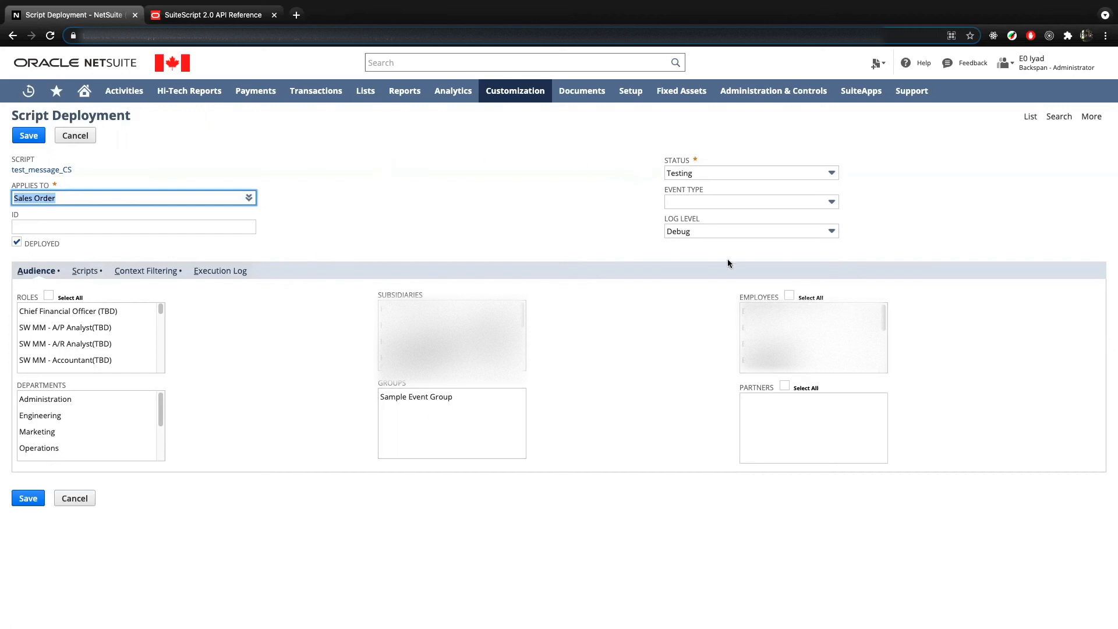
{"action": "left_click", "coordinate": [813, 337]}
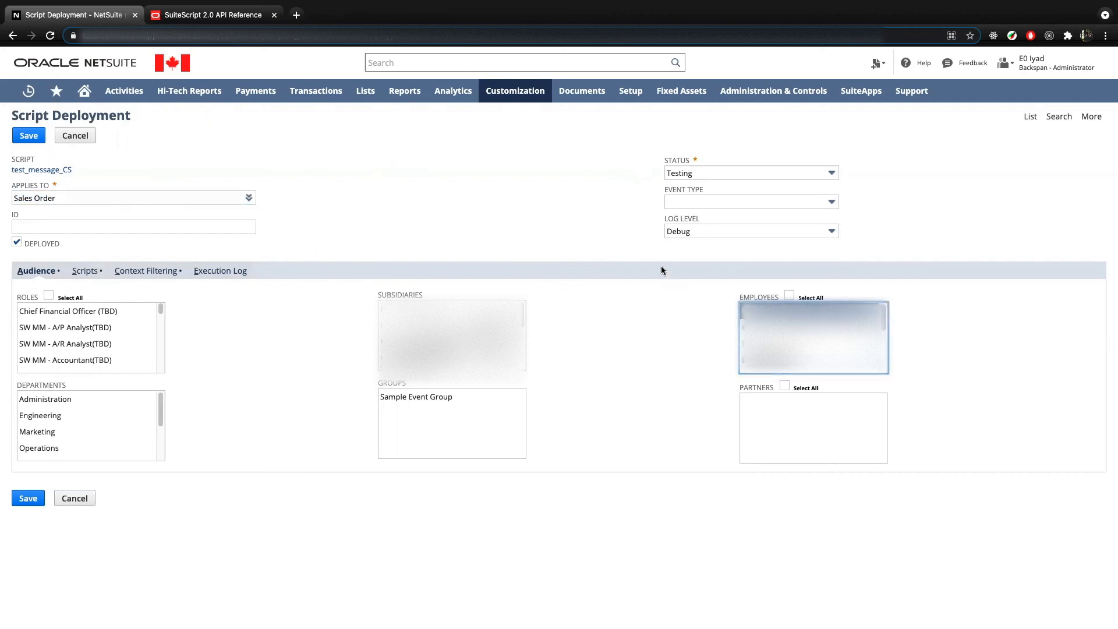
{"action": "mouse_move", "coordinate": [242, 250]}
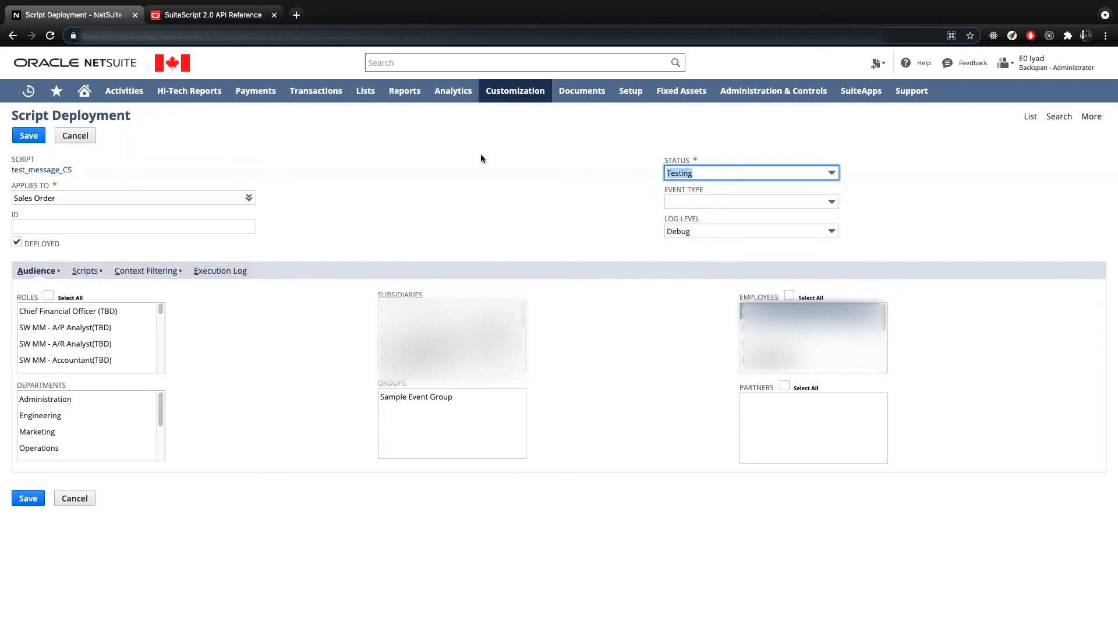
{"action": "mouse_move", "coordinate": [532, 193]}
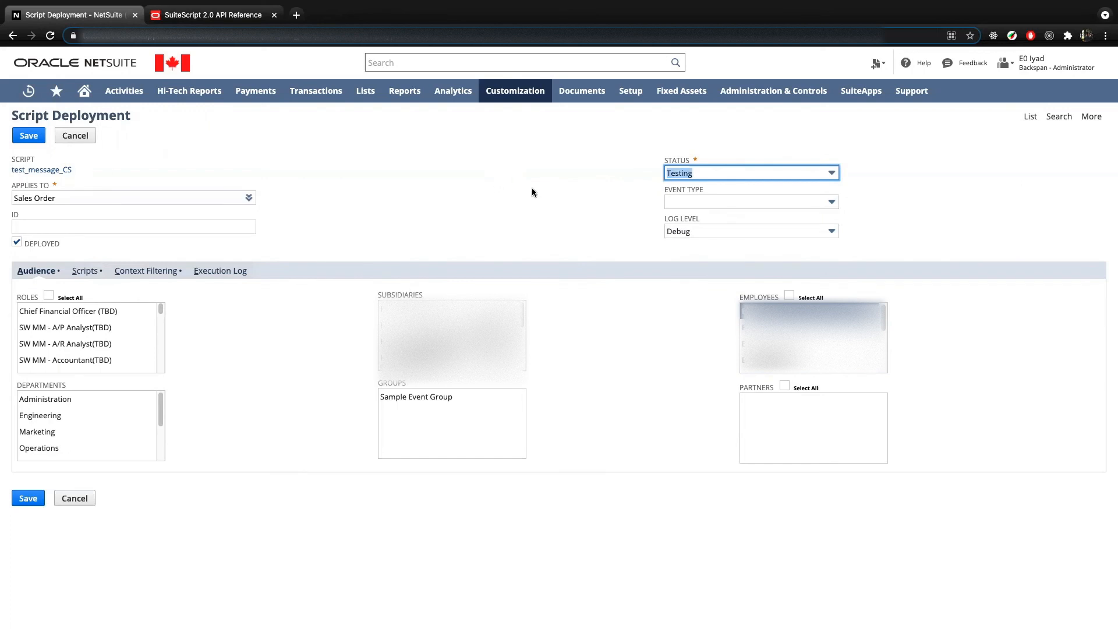
{"action": "mouse_move", "coordinate": [707, 178]}
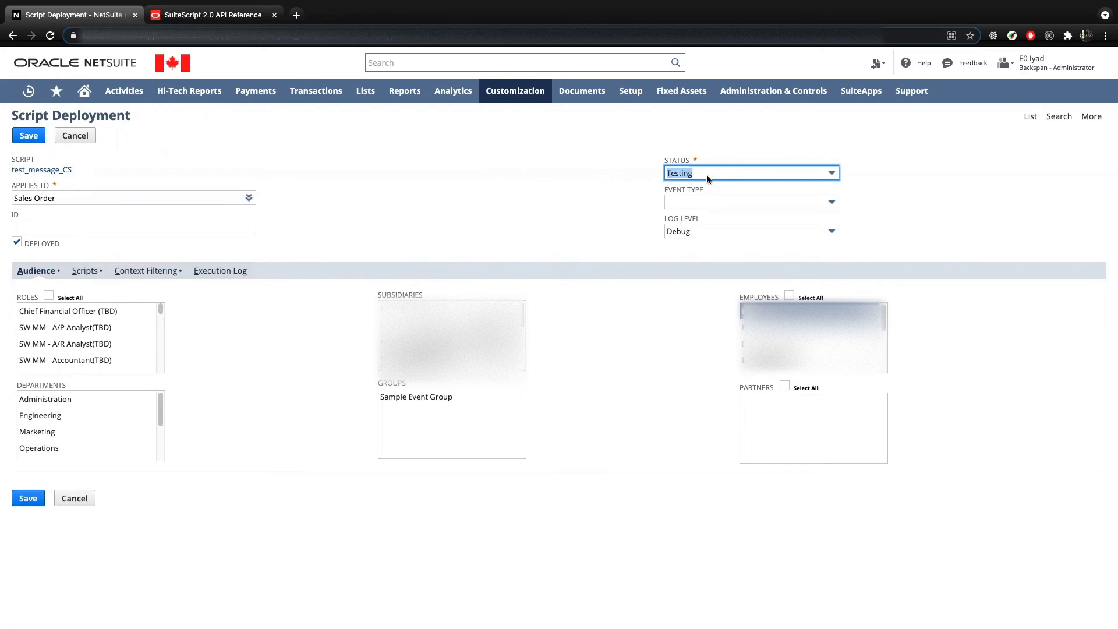
{"action": "mouse_move", "coordinate": [672, 215]}
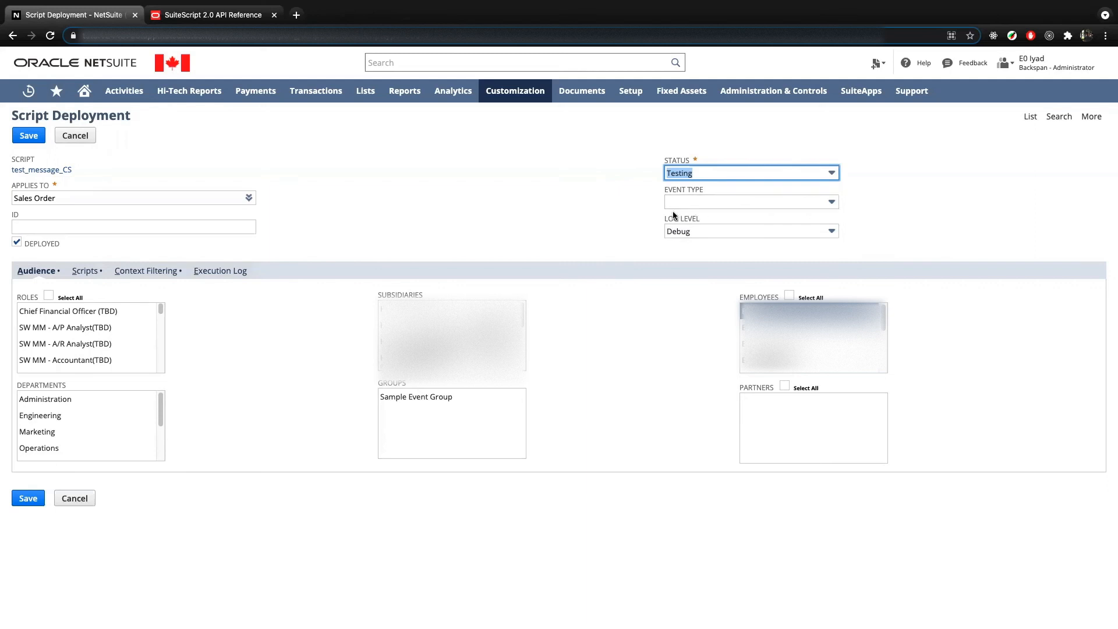
{"action": "left_click", "coordinate": [49, 296]}
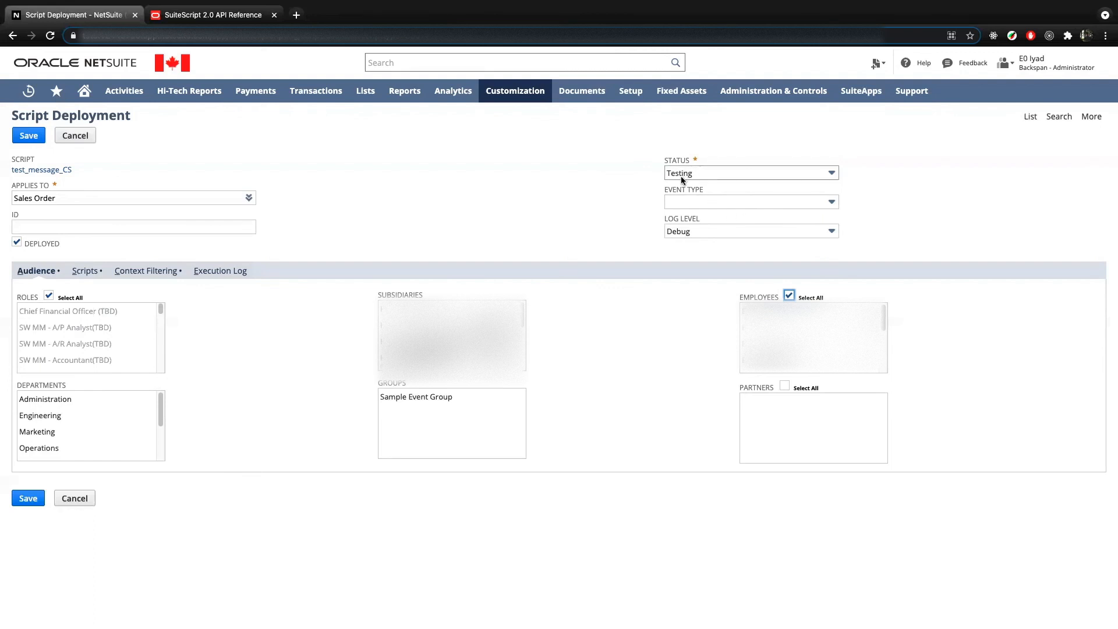
{"action": "mouse_move", "coordinate": [709, 268]}
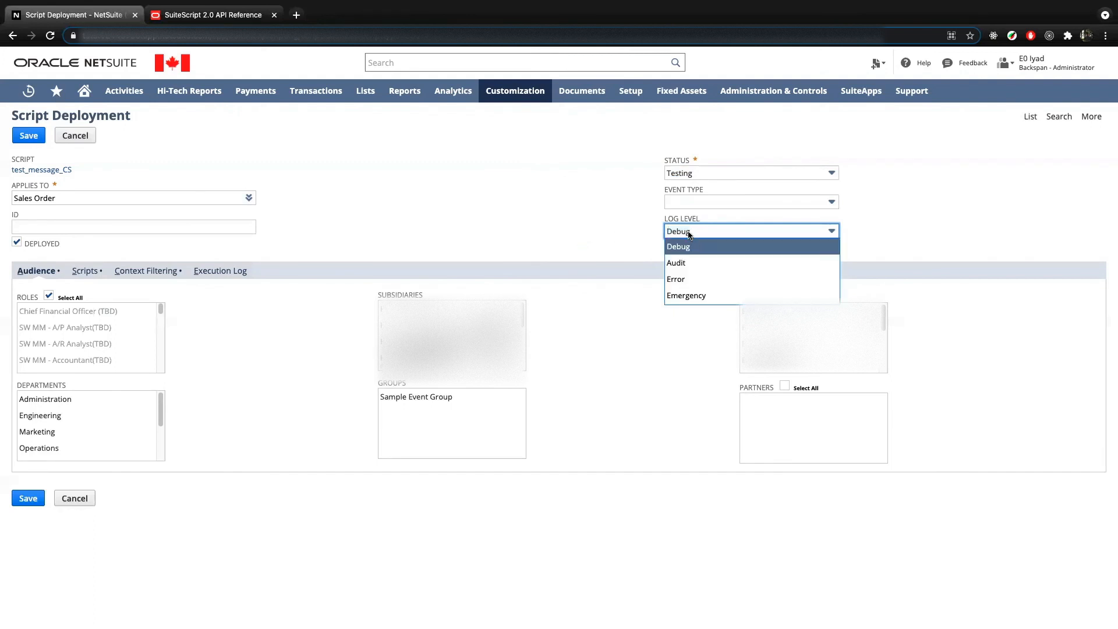
{"action": "mouse_move", "coordinate": [684, 249]}
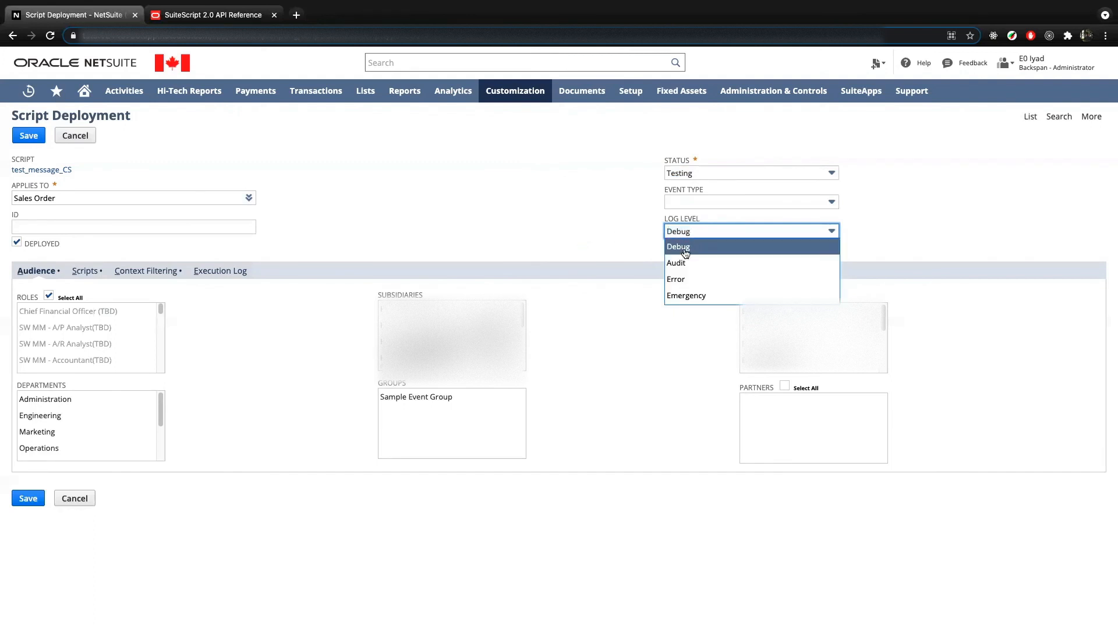
{"action": "mouse_move", "coordinate": [676, 262]}
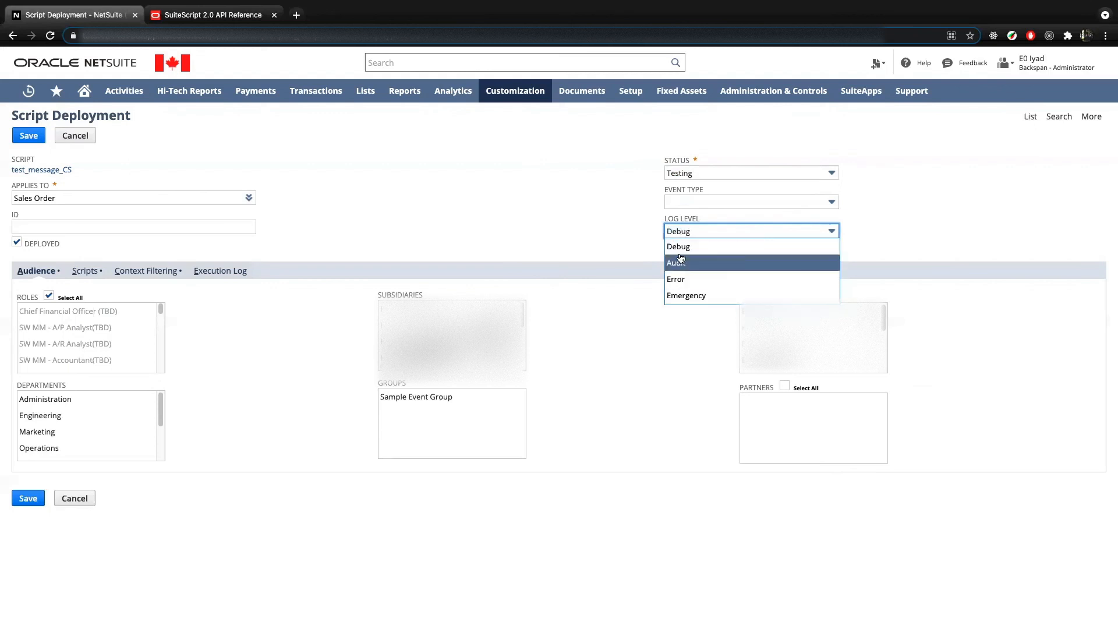
{"action": "mouse_move", "coordinate": [676, 279]}
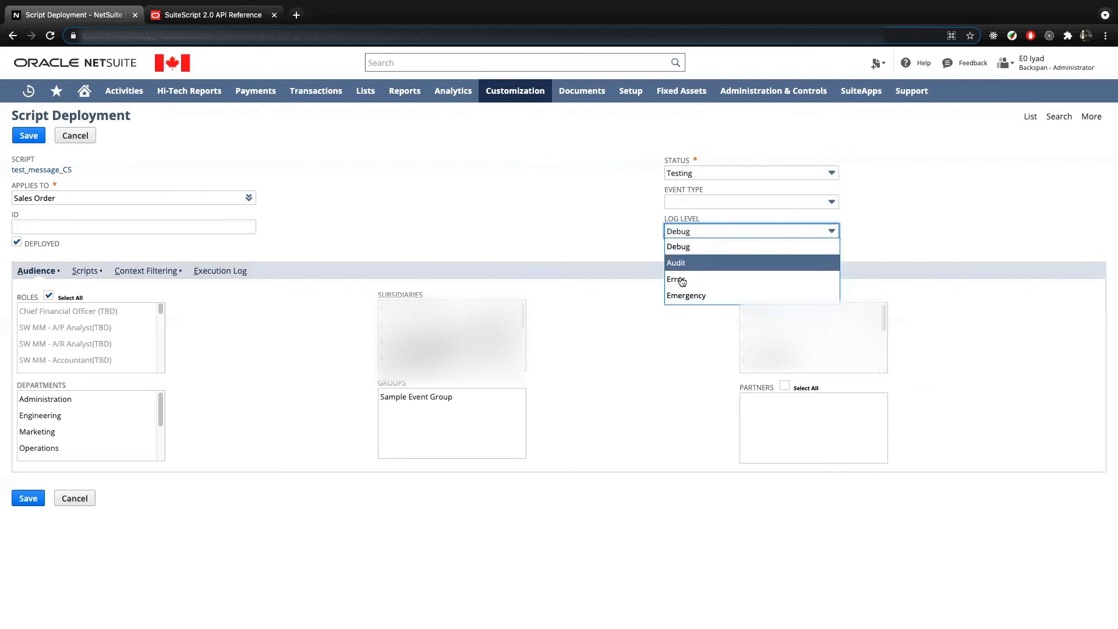
Step: Keep the Debug log level and save the deployment
{"action": "left_click", "coordinate": [678, 246]}
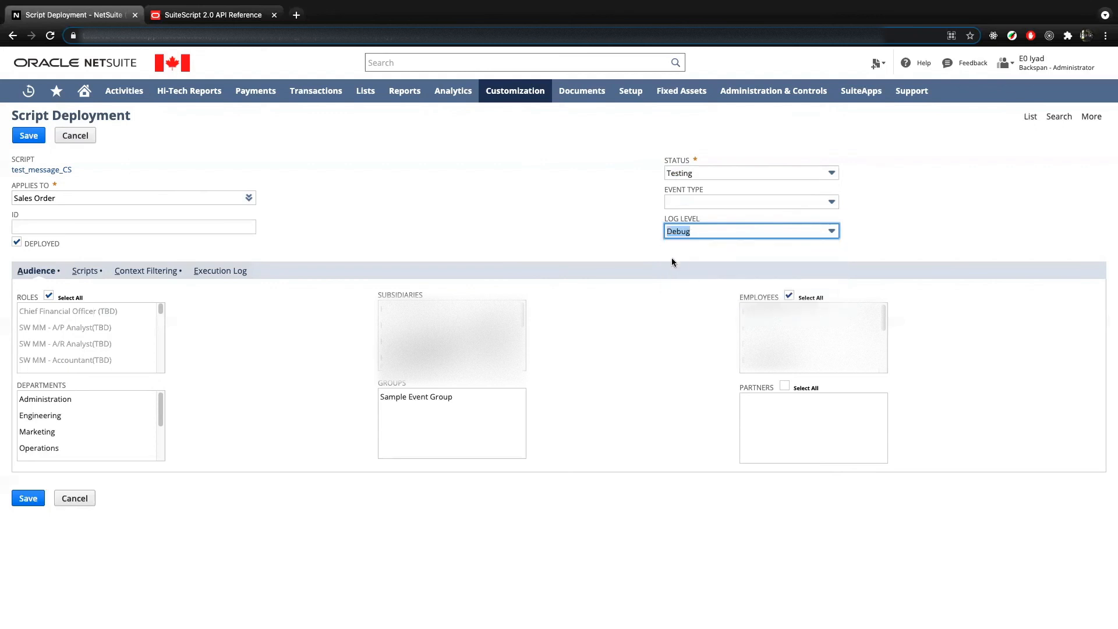
{"action": "mouse_move", "coordinate": [4, 264]}
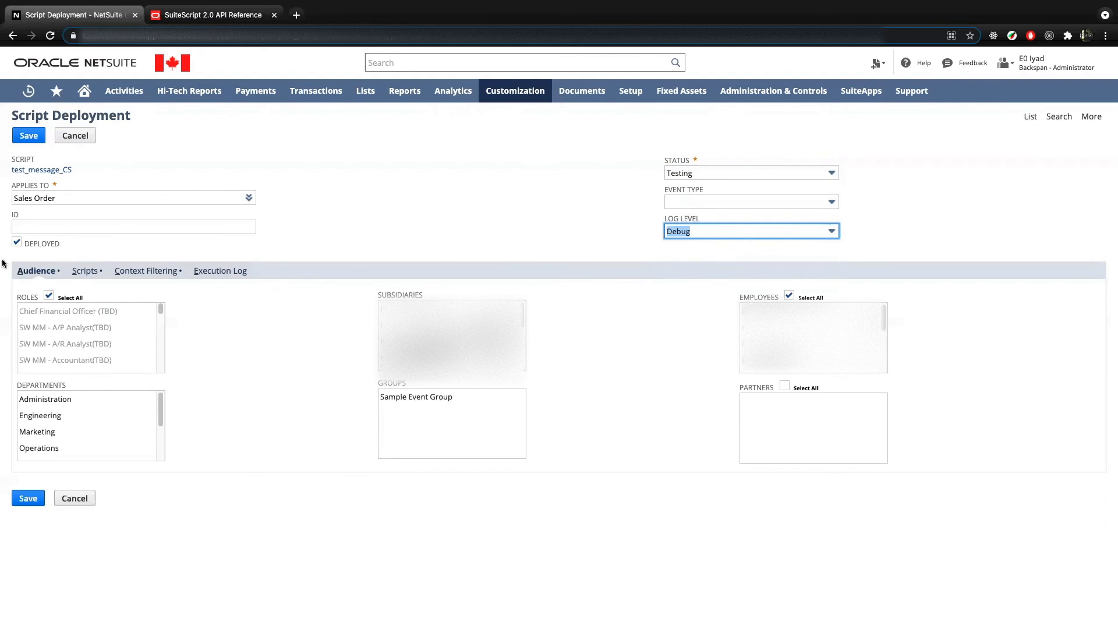
{"action": "mouse_move", "coordinate": [70, 254]}
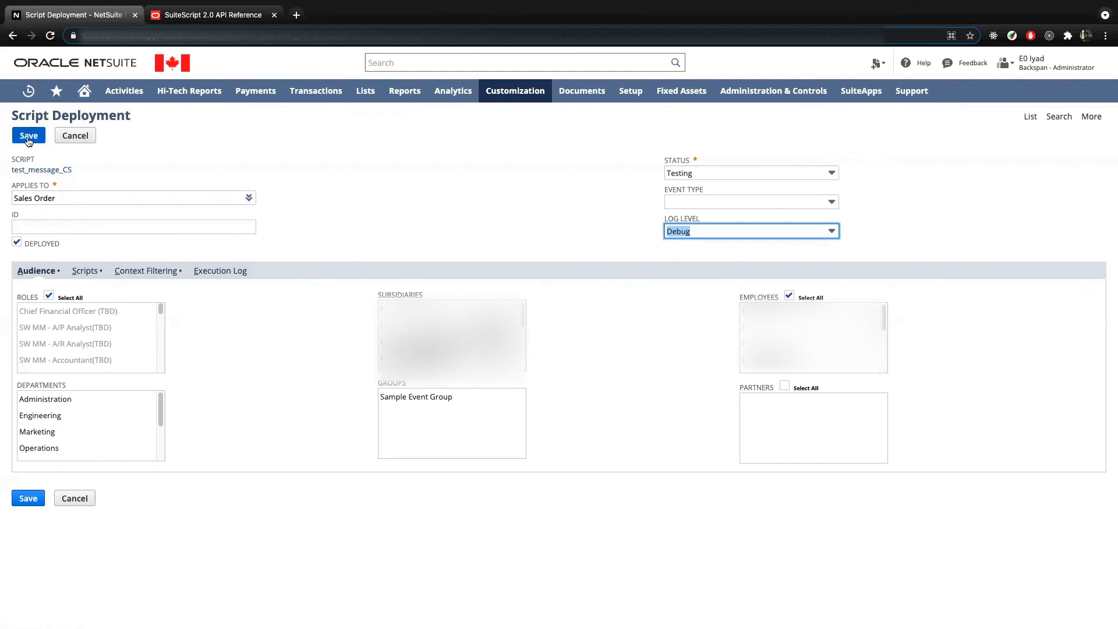
{"action": "left_click", "coordinate": [29, 136]}
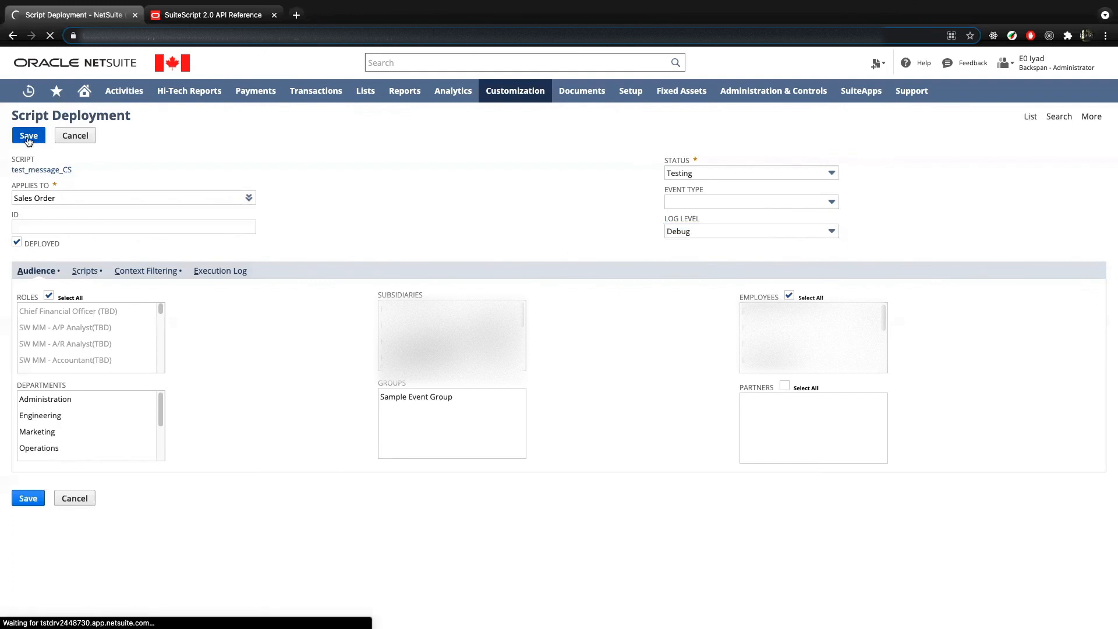
Step: Confirm the saved customdeploy1 deployment and open a new Sales Order form
{"action": "left_click", "coordinate": [29, 135]}
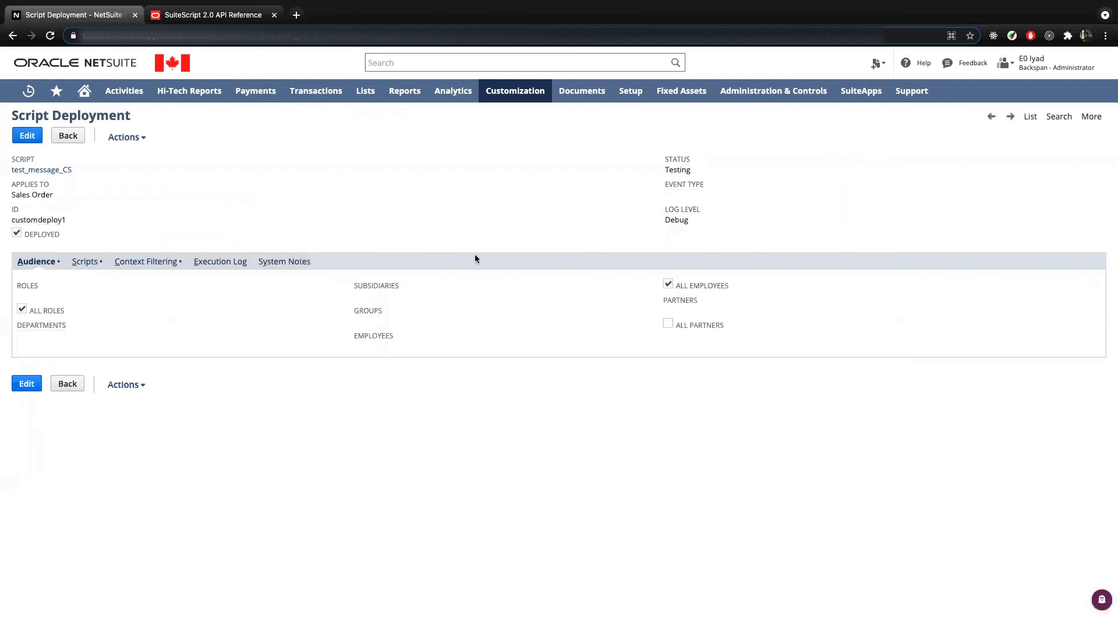
{"action": "mouse_move", "coordinate": [40, 169]}
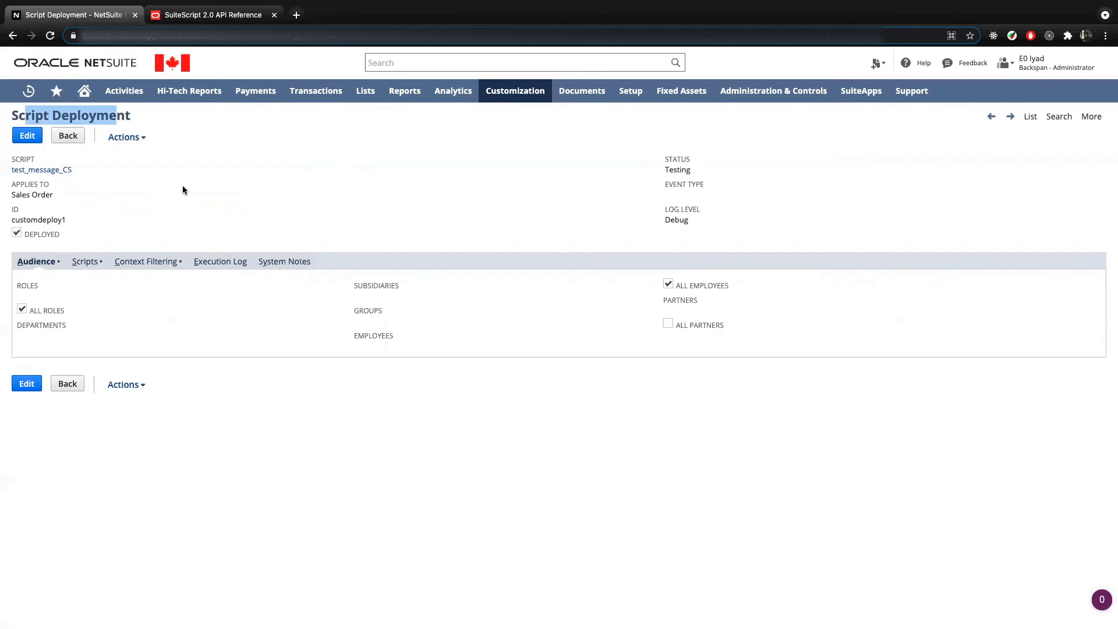
{"action": "left_click", "coordinate": [315, 91]}
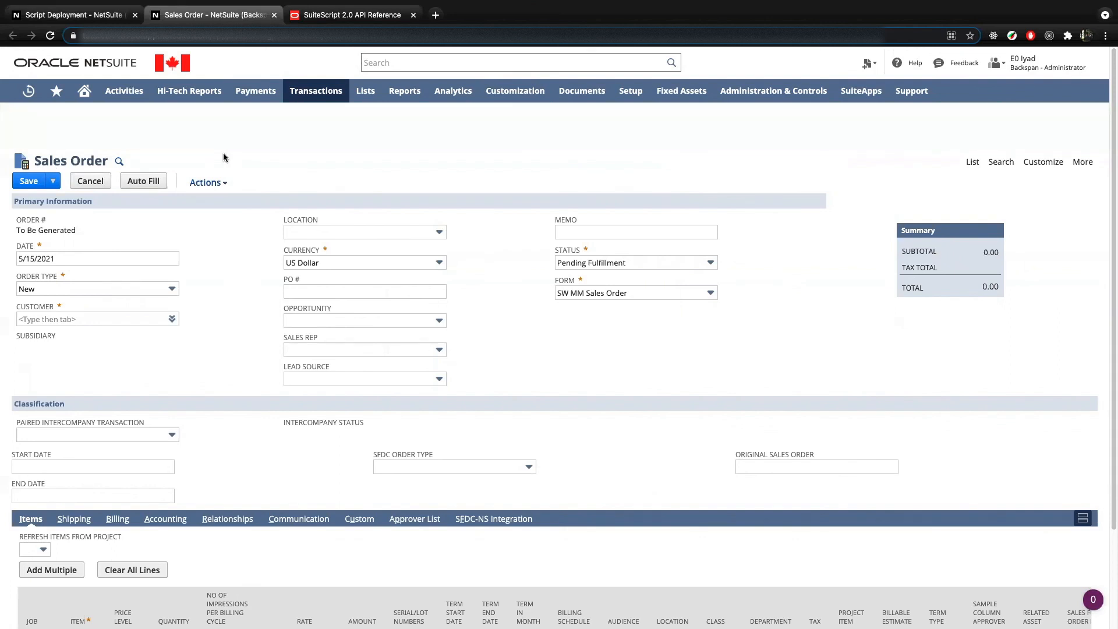
Step: Scroll the new sales order and bring up the Customization scripting menu
{"action": "scroll", "scroll_direction": "down", "scroll_amount": 3}
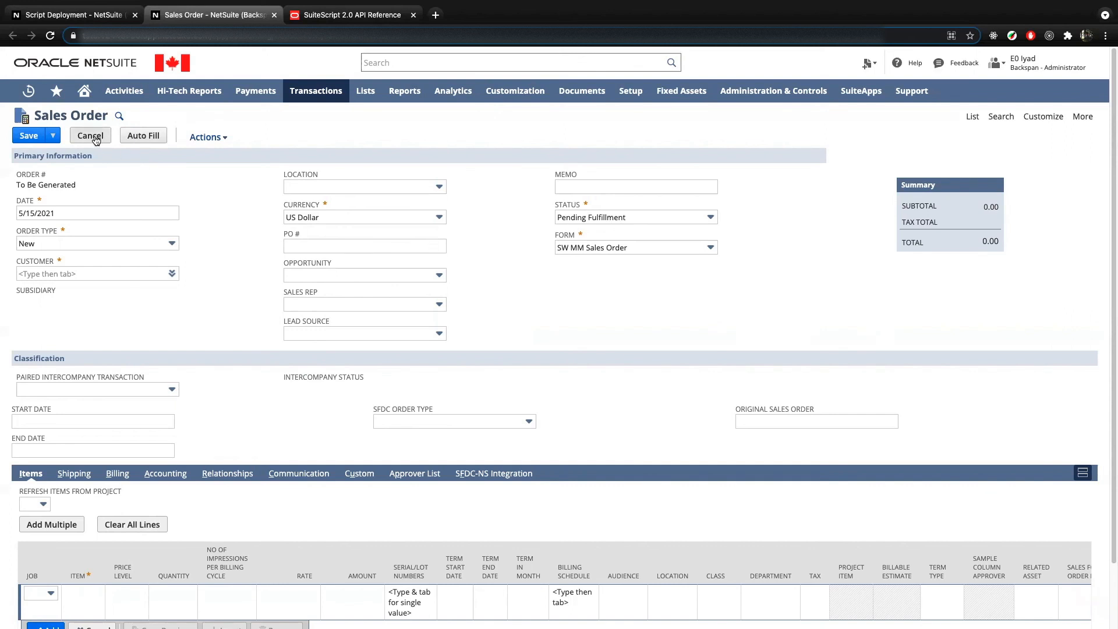
{"action": "mouse_move", "coordinate": [127, 51]}
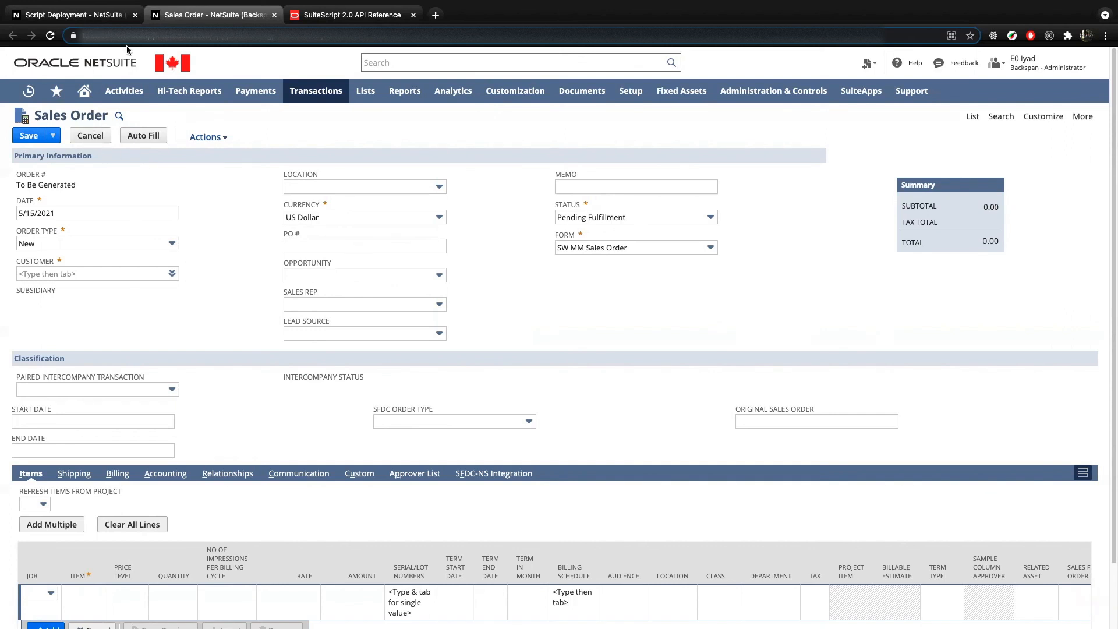
{"action": "left_click", "coordinate": [515, 91]}
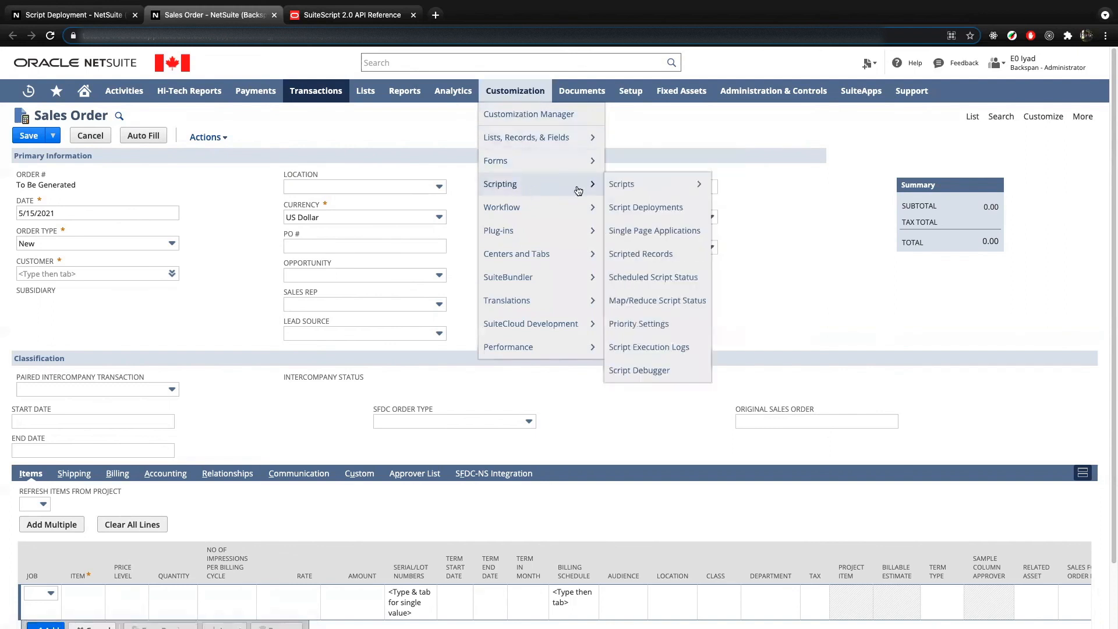
Step: Filter the Scripts list to From Bundle: None and open test_message_CS
{"action": "left_click", "coordinate": [621, 184]}
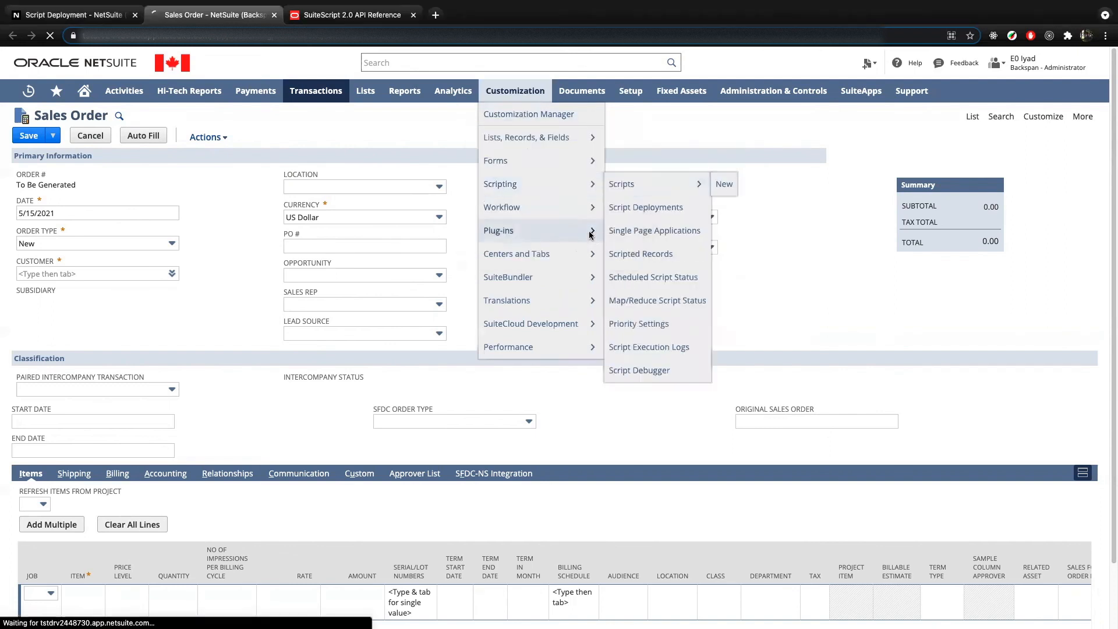
{"action": "left_click", "coordinate": [621, 183]}
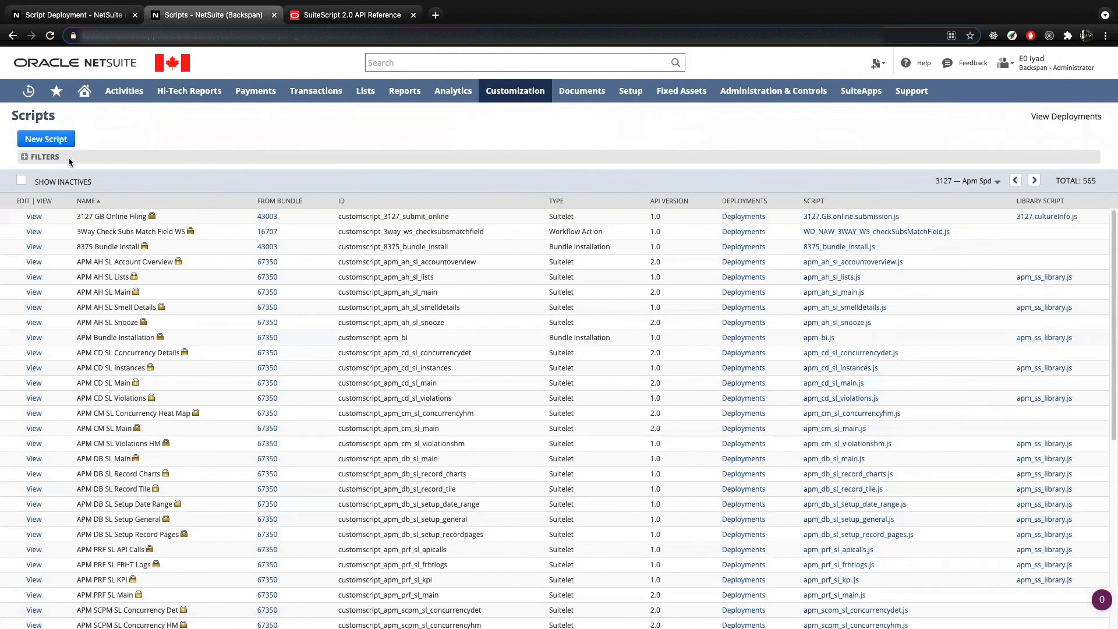
{"action": "left_click", "coordinate": [40, 157]}
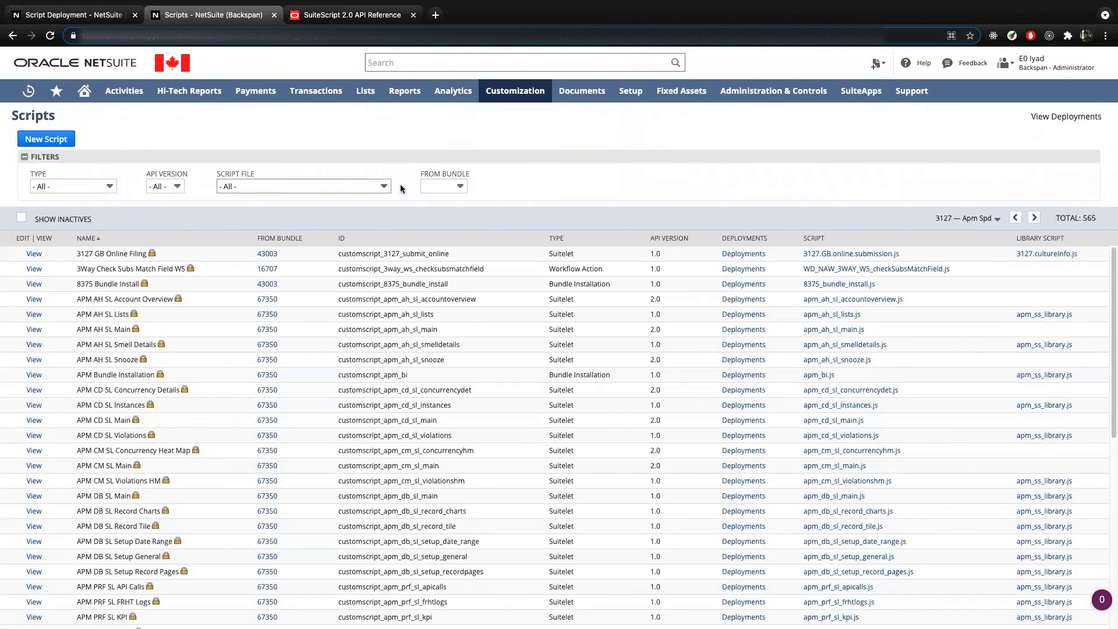
{"action": "left_click", "coordinate": [442, 186]}
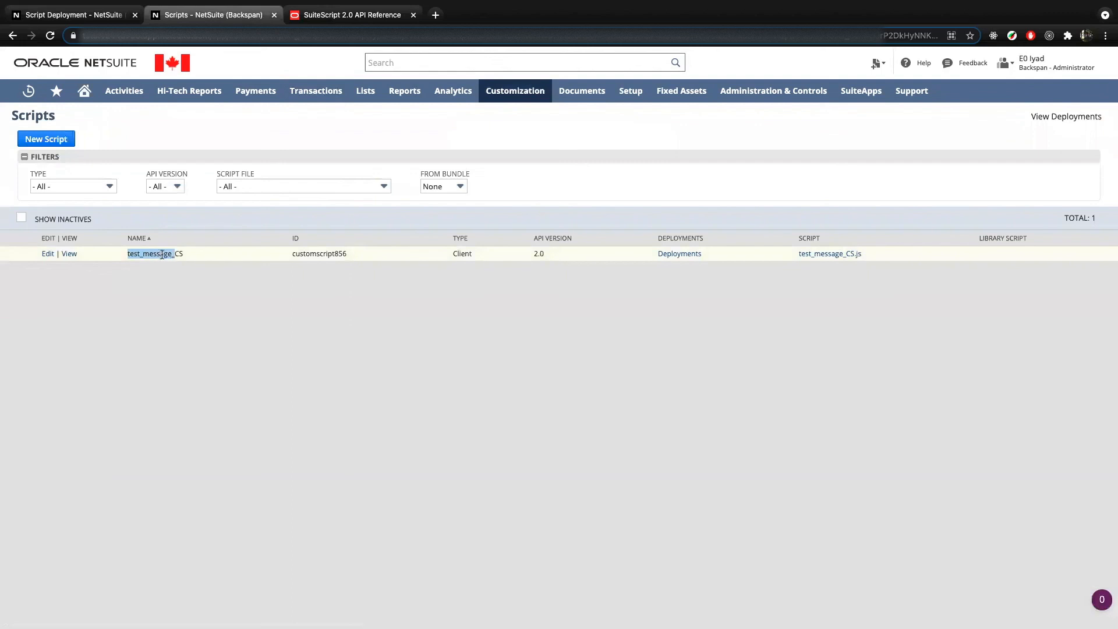
{"action": "mouse_move", "coordinate": [48, 254]}
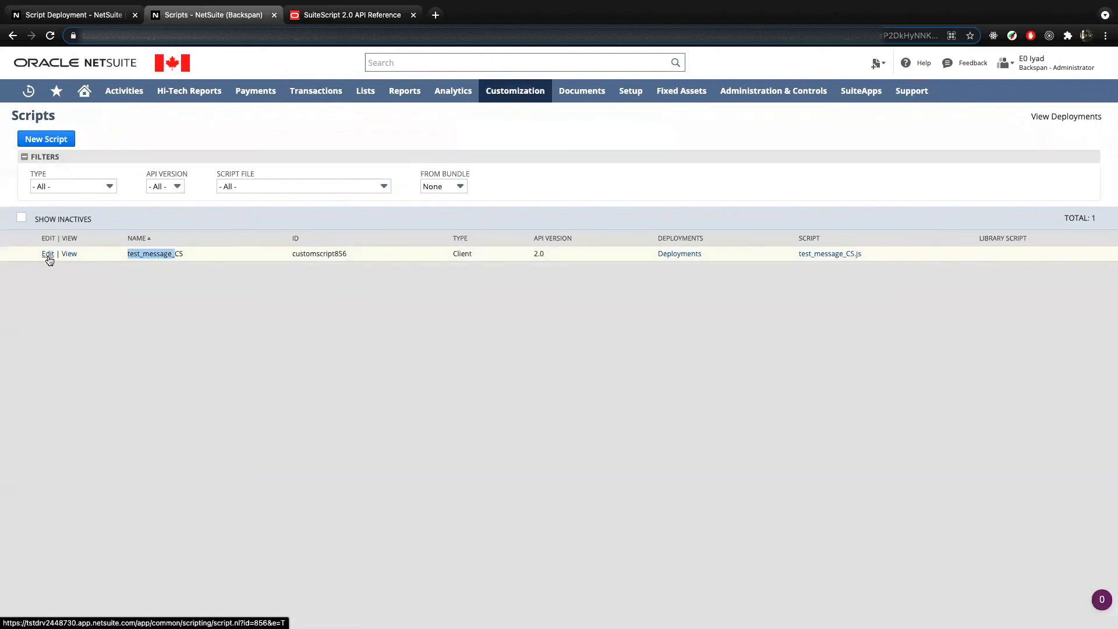
{"action": "left_click", "coordinate": [69, 253]}
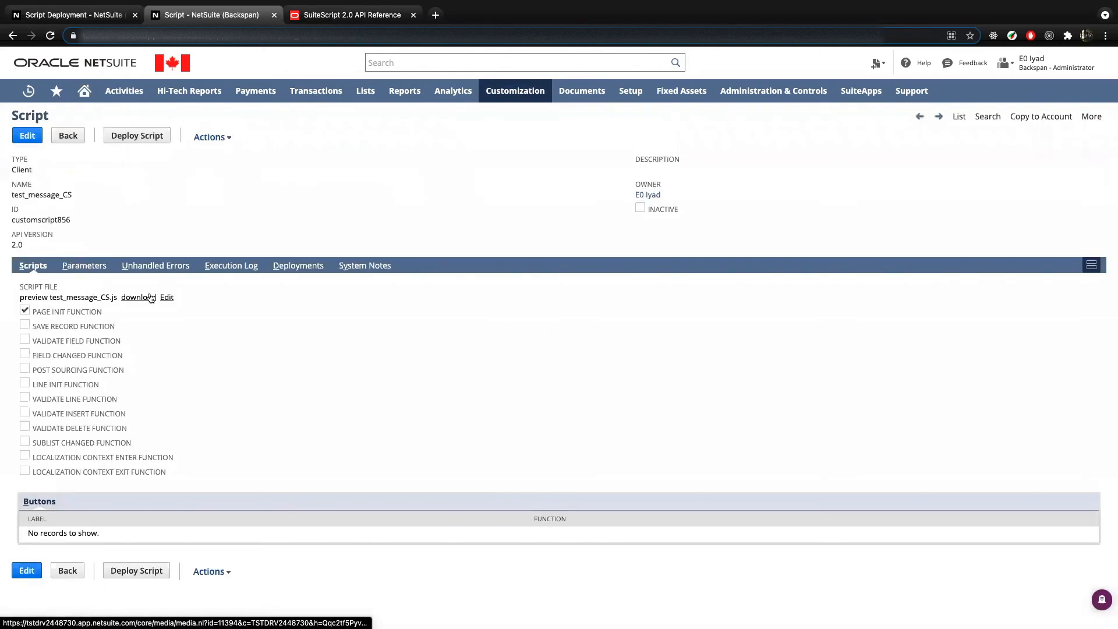
Step: View the Deployments subtab showing customdeploy1 on Sales Order, Testing, Debug
{"action": "left_click", "coordinate": [166, 298]}
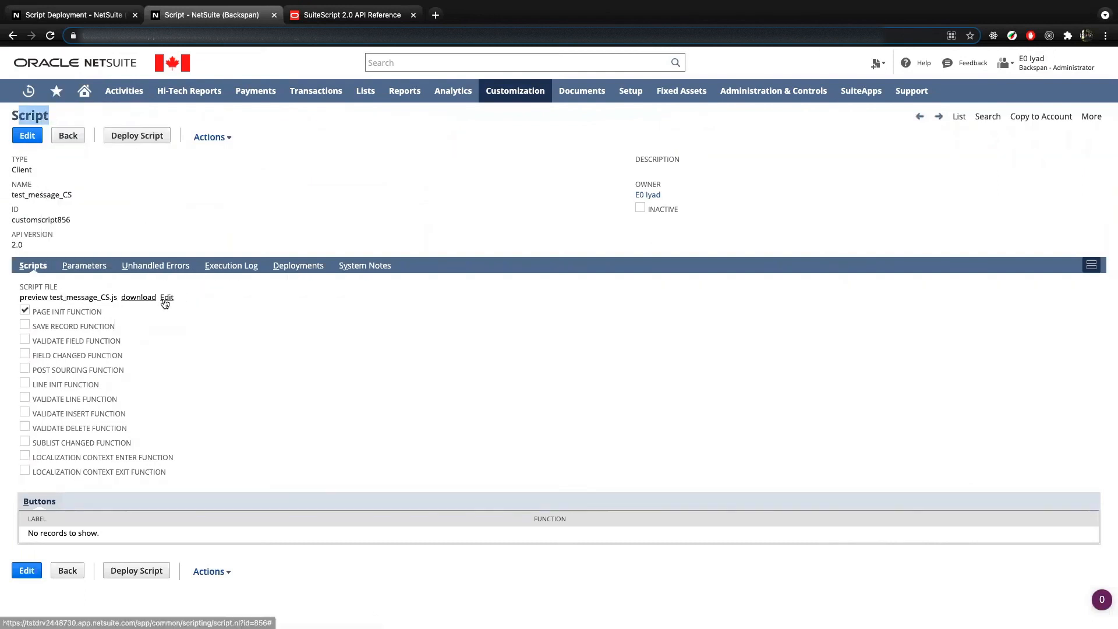
{"action": "left_click", "coordinate": [298, 265]}
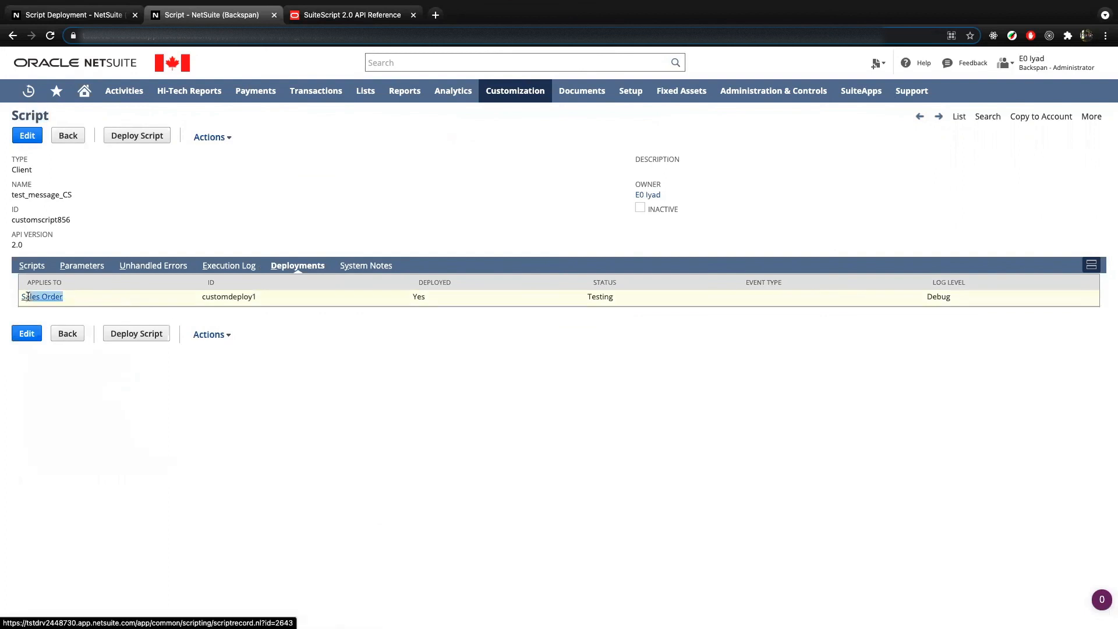
{"action": "mouse_move", "coordinate": [657, 286]}
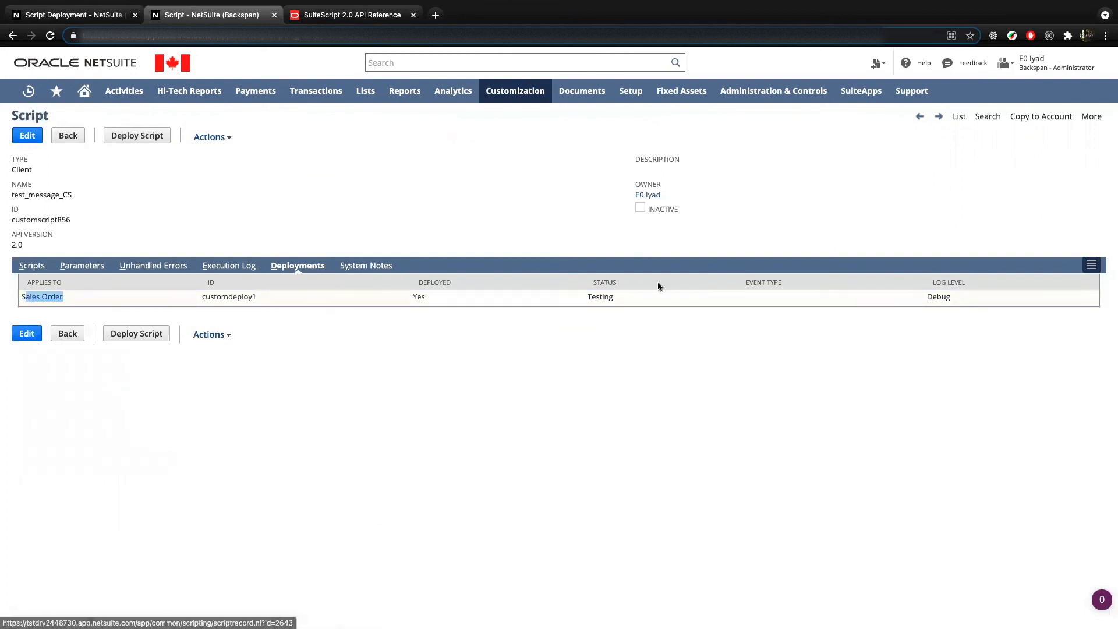